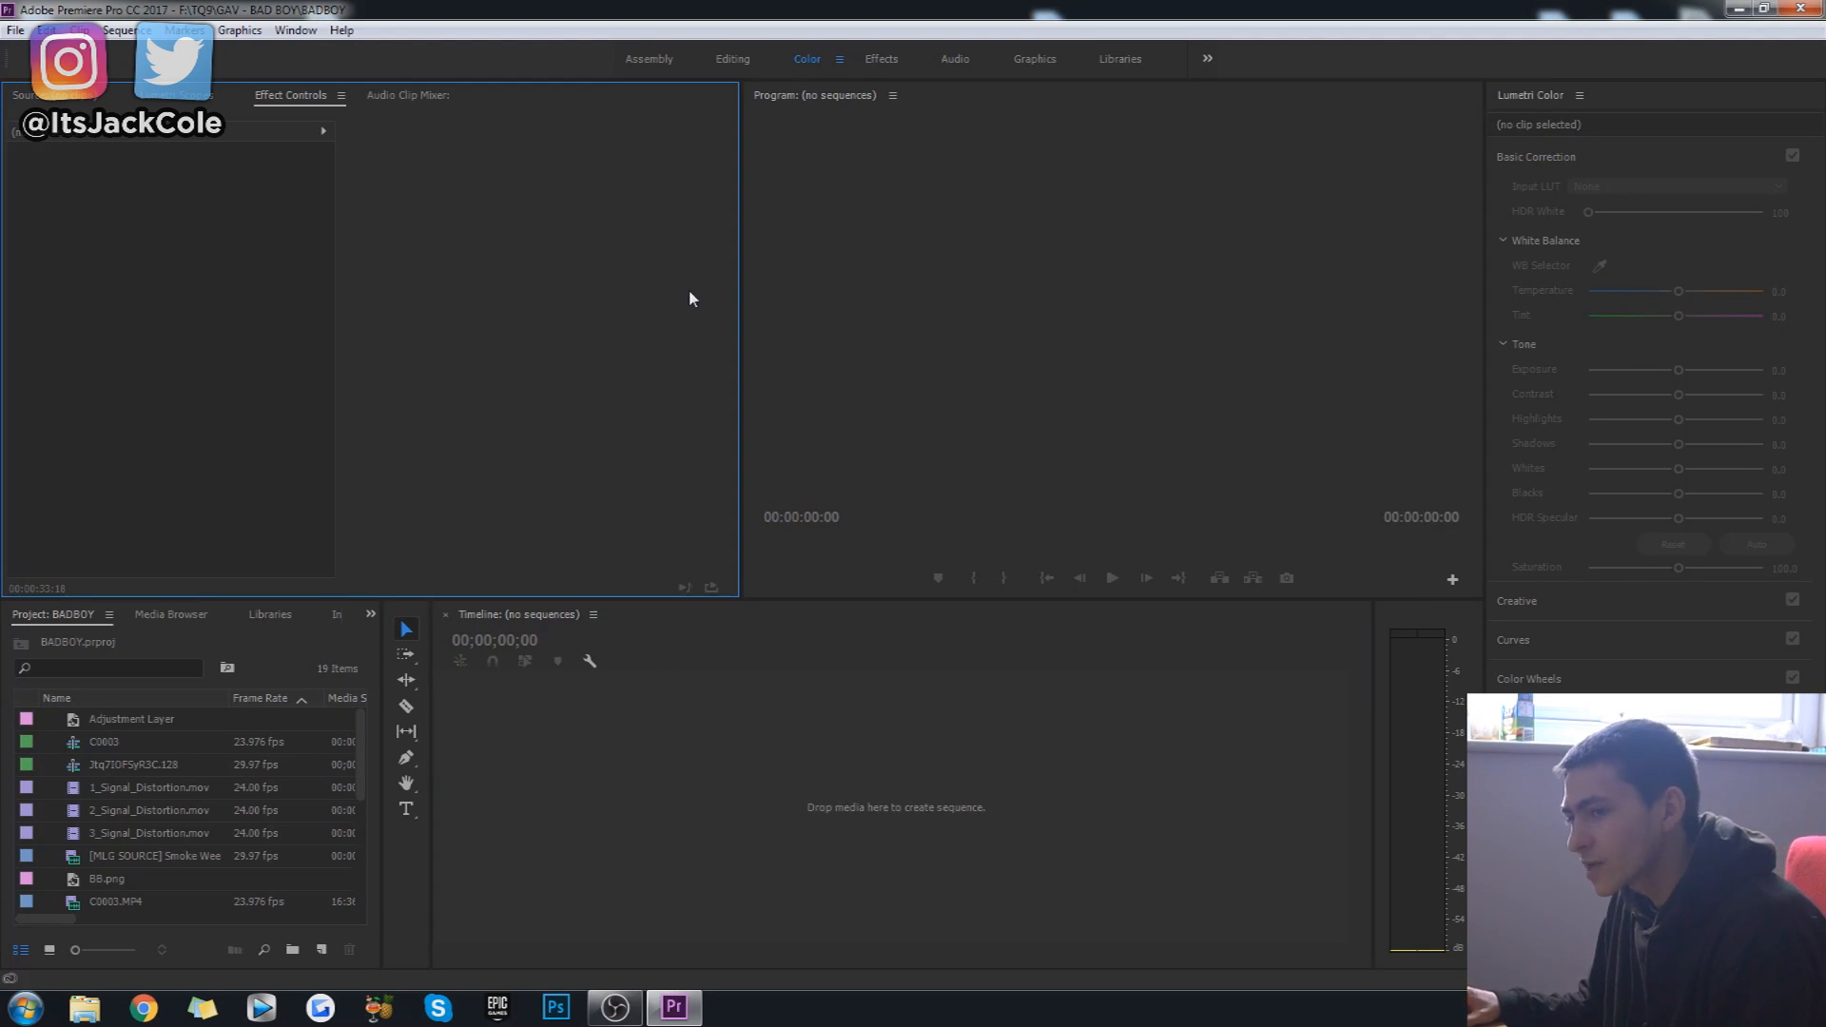
mouse_move(437, 744)
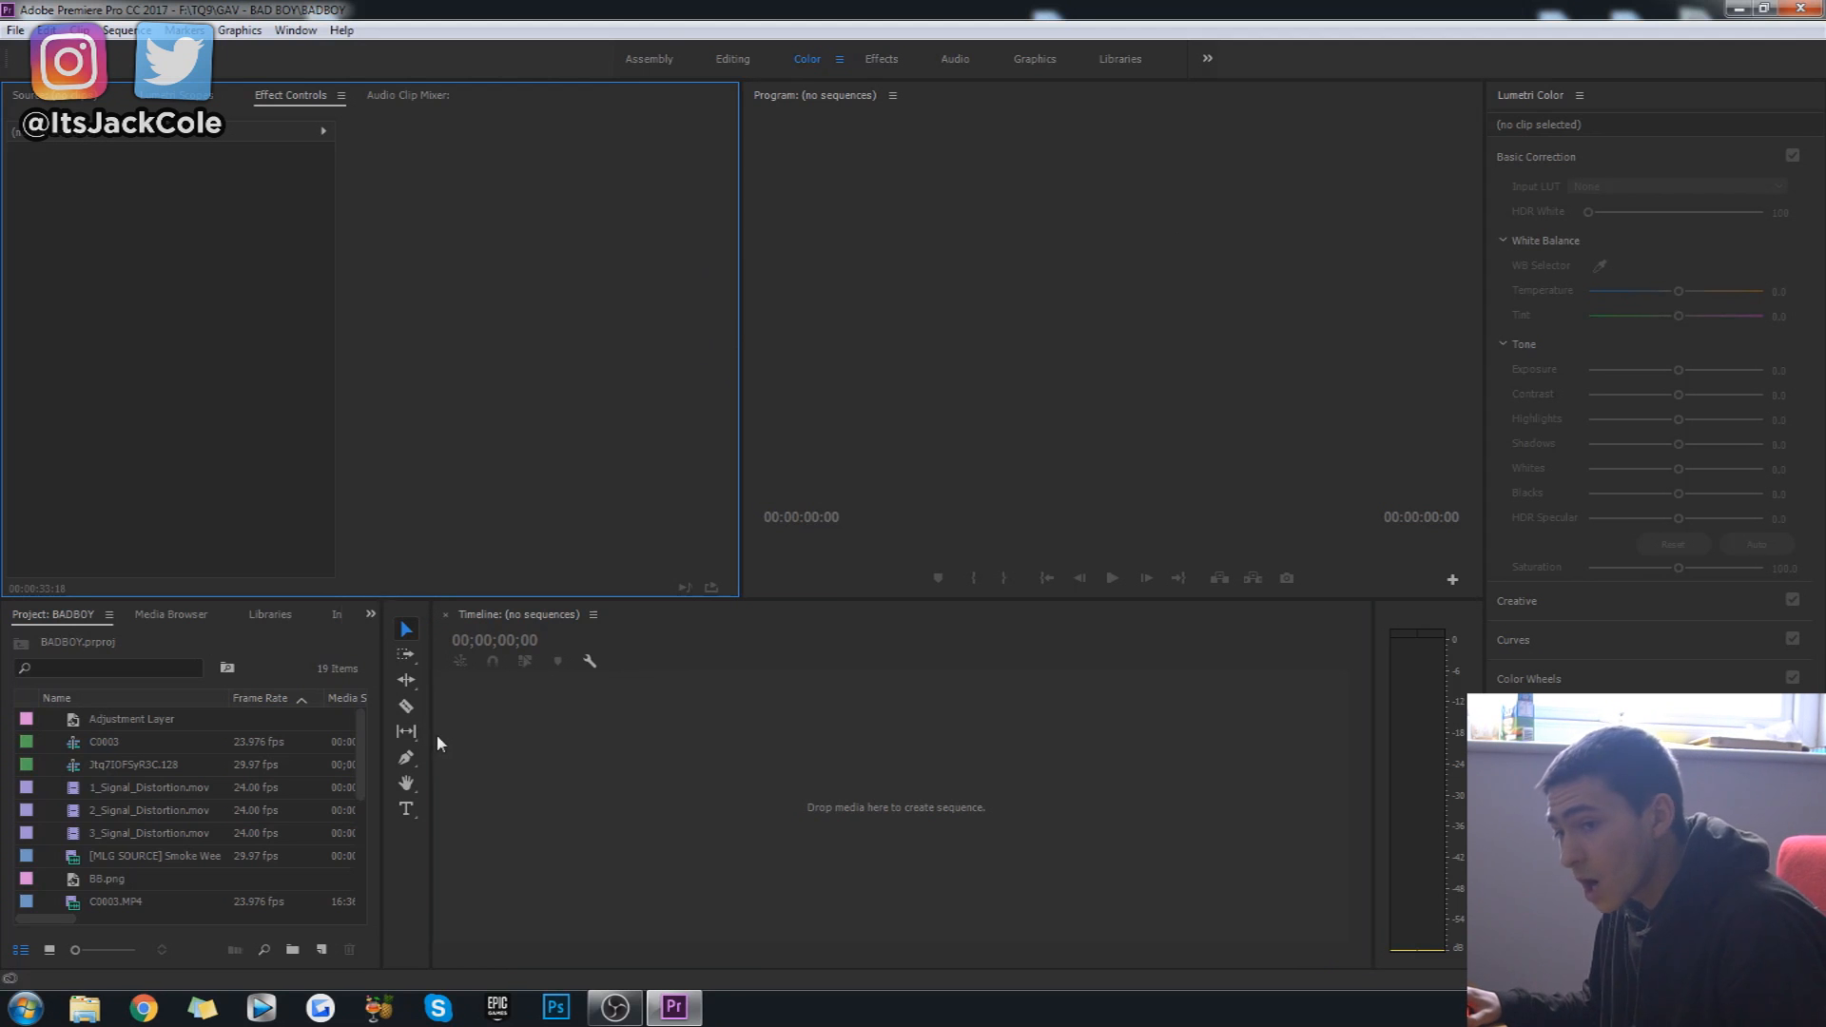
mouse_move(378, 765)
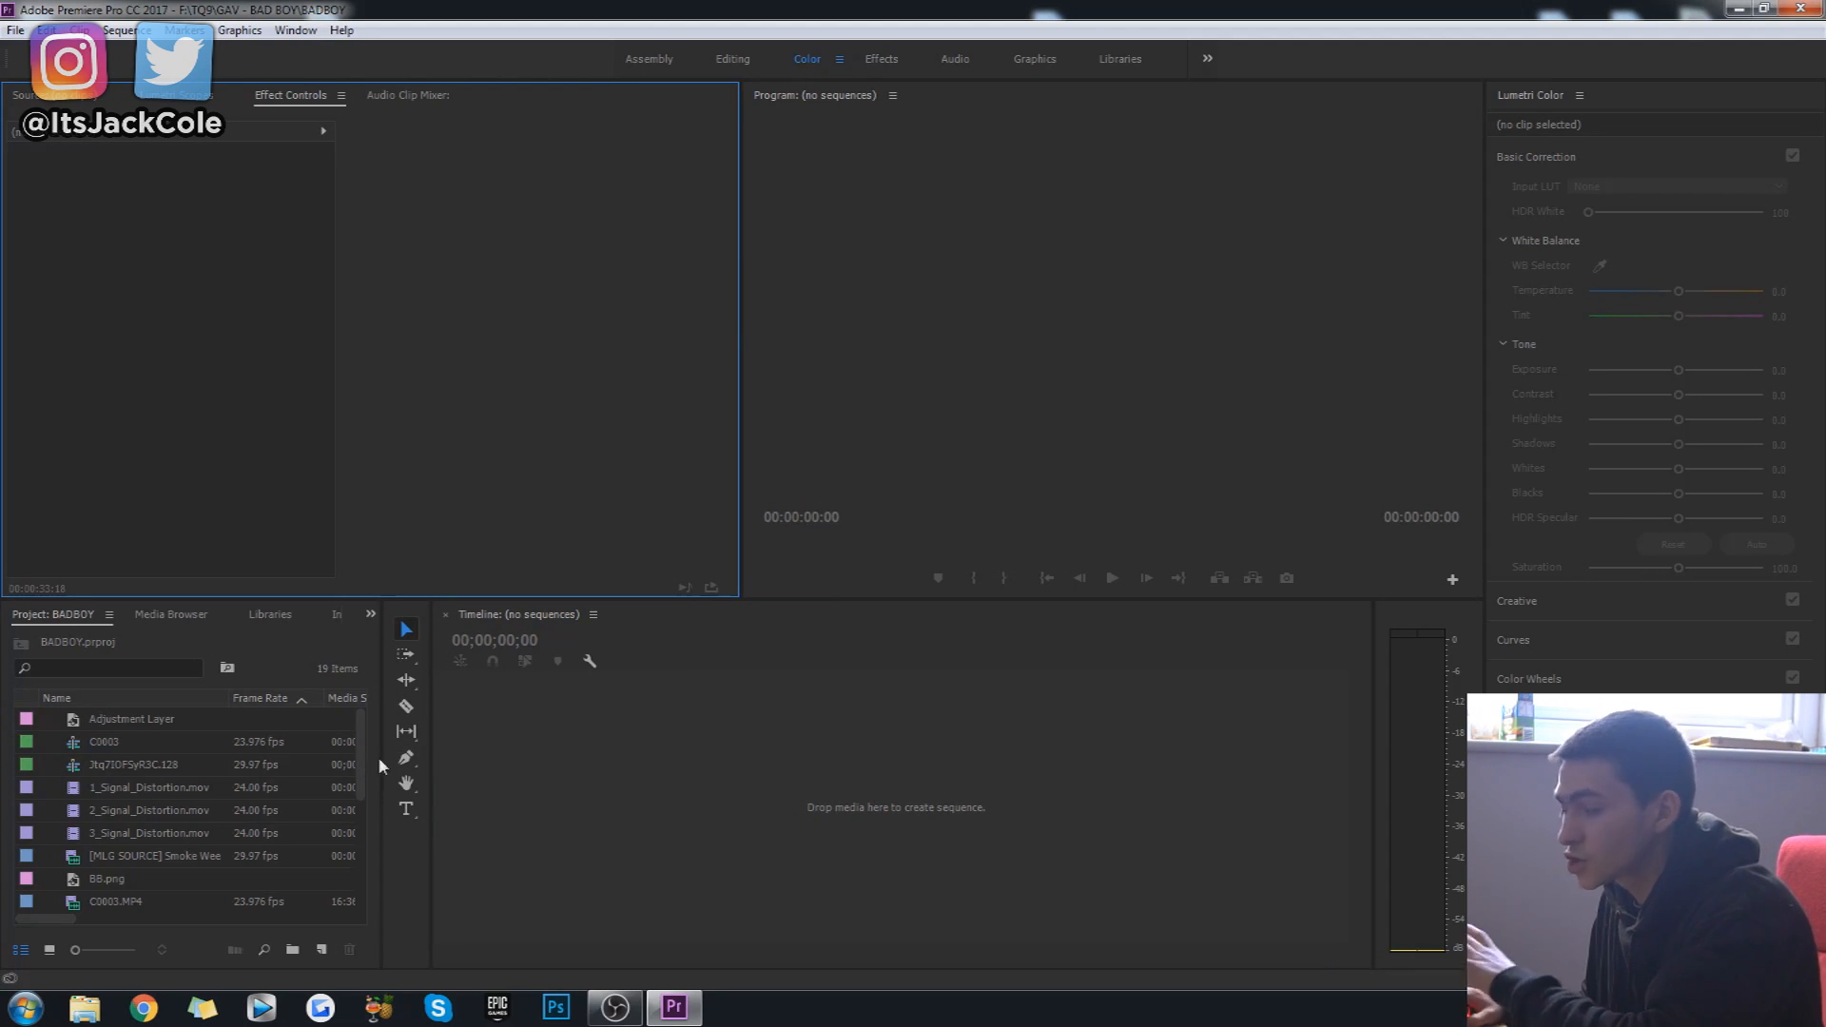
Step: Pick C0003.MP4 in the Project panel and drop it onto the empty timeline to build the sequence
scroll(down, 3)
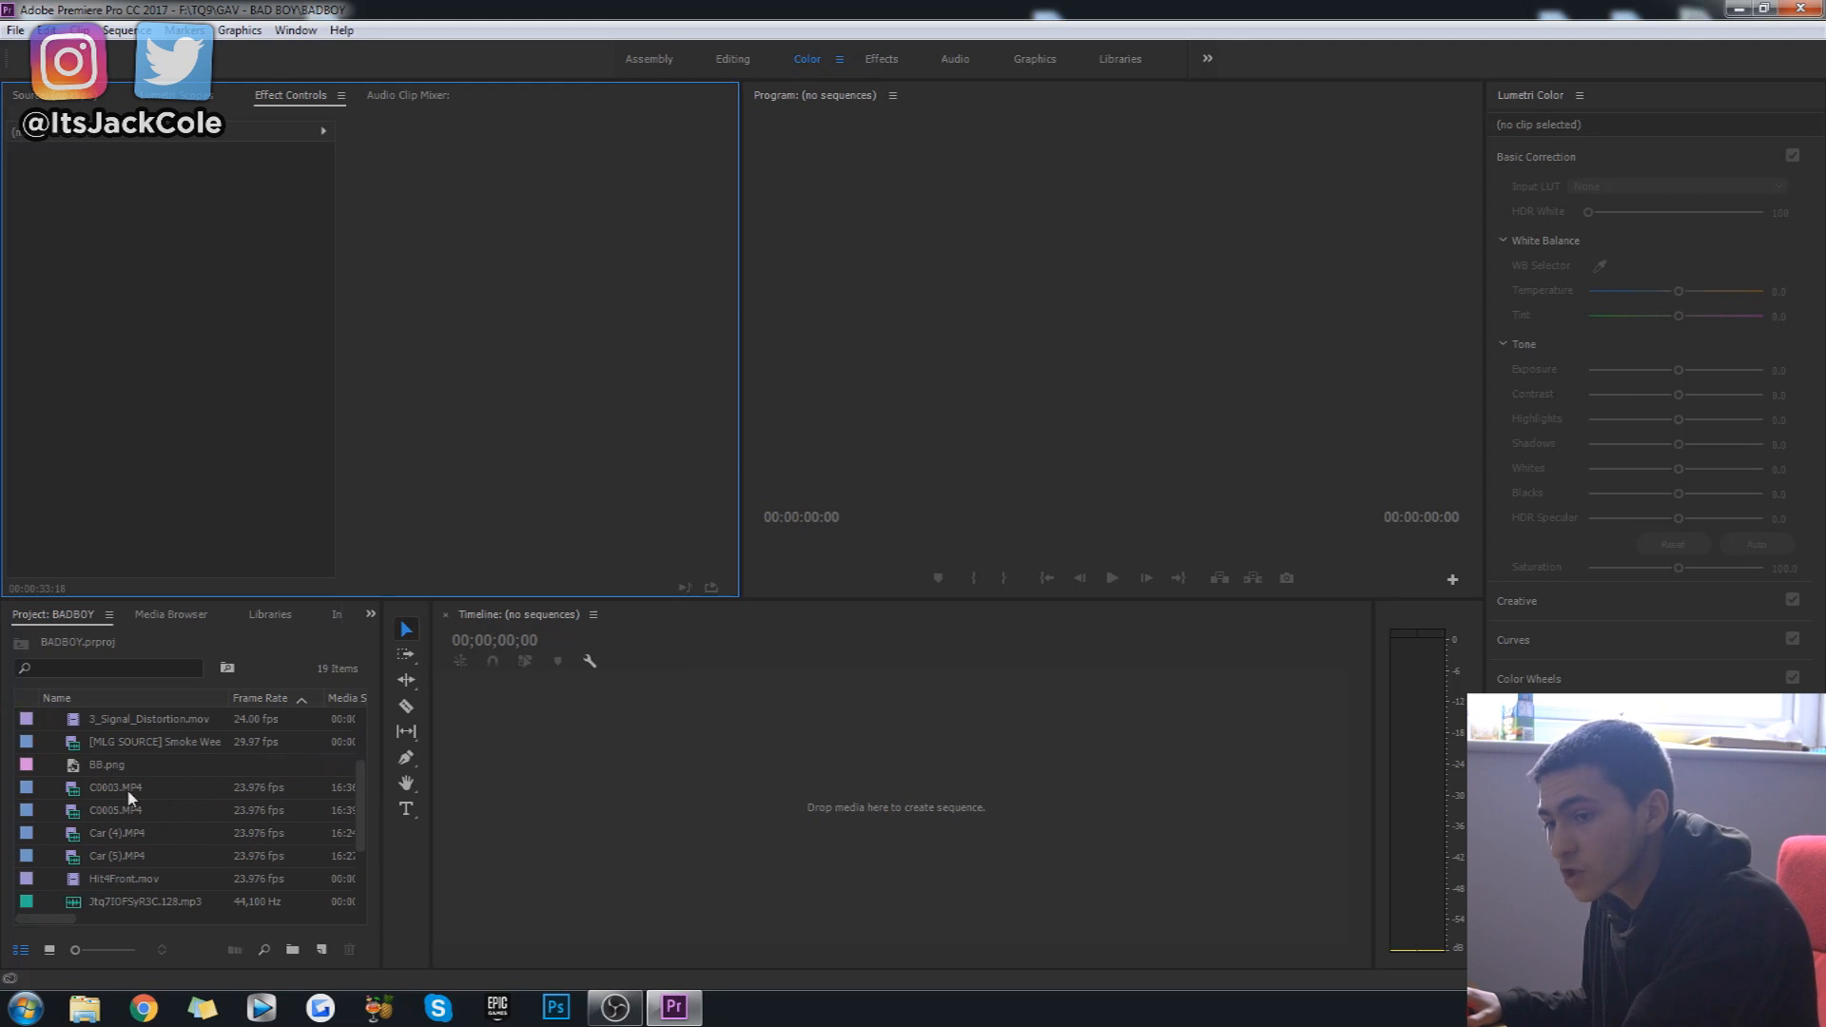
click(114, 787)
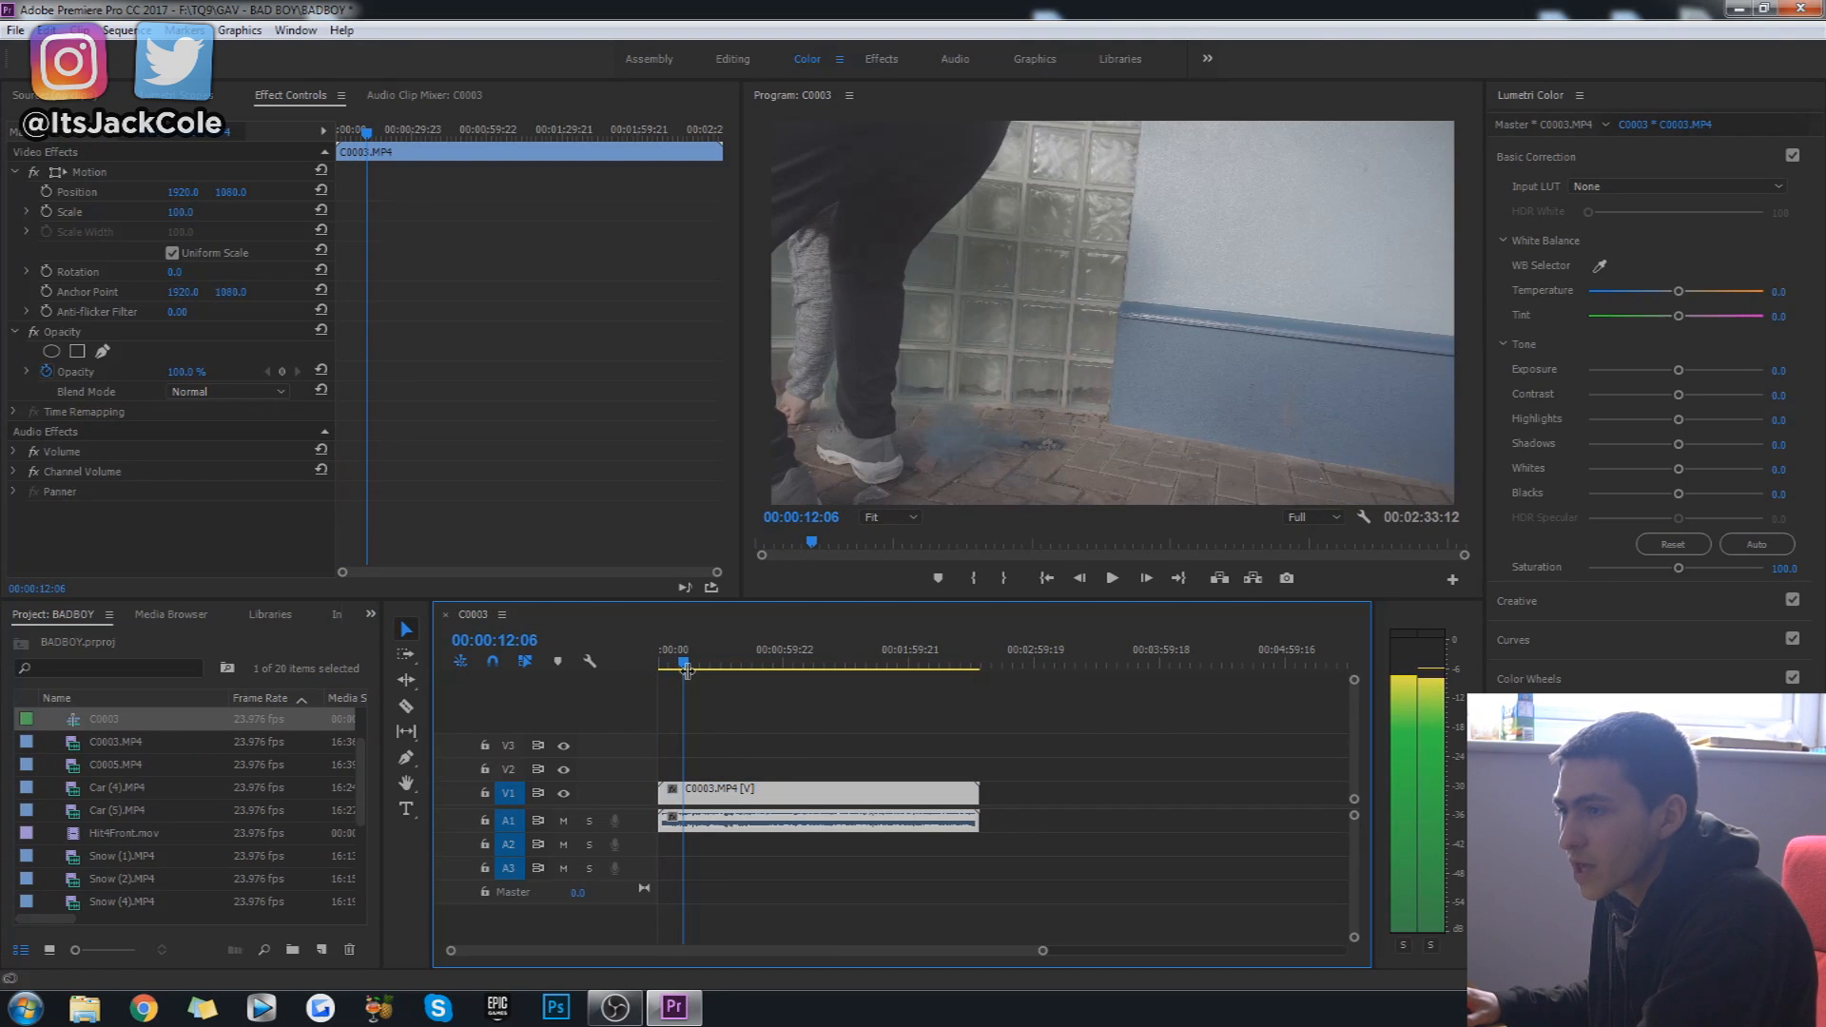
Step: Unlink and remove C0003.MP4's audio, shorten it, then add Car (4) and Snow (2) after it
click(724, 664)
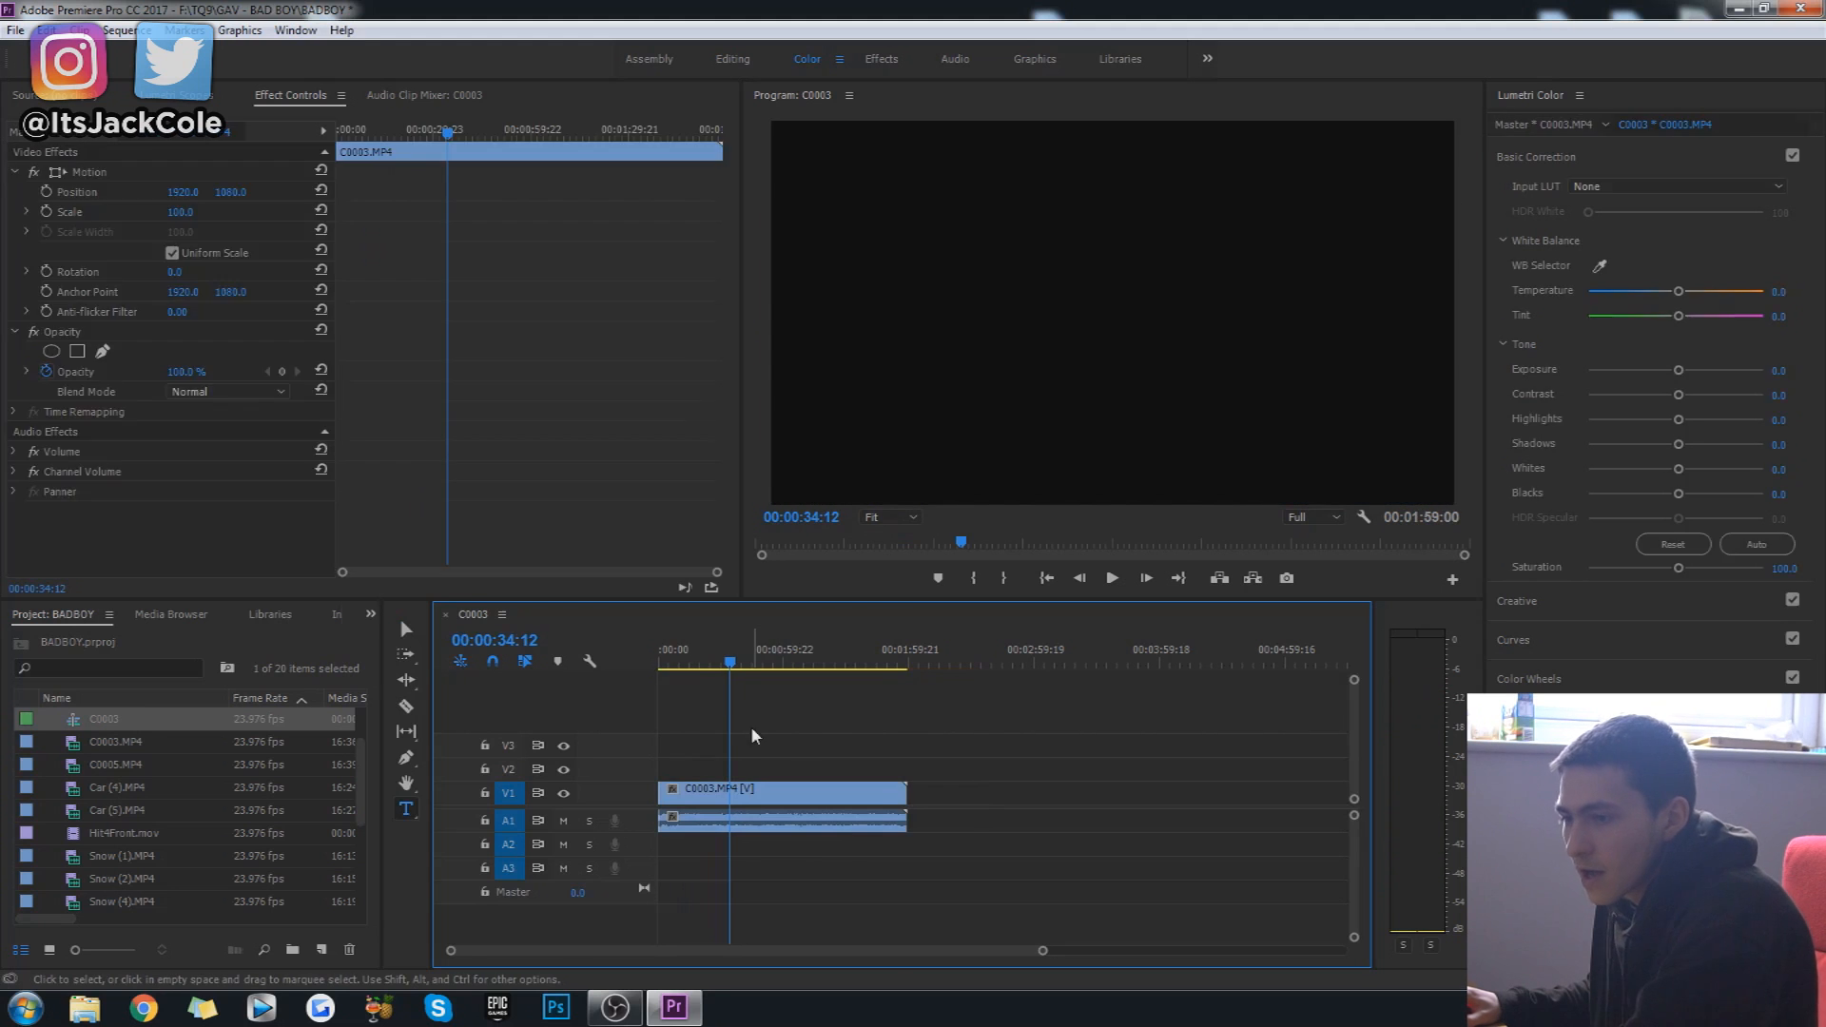
right_click(782, 792)
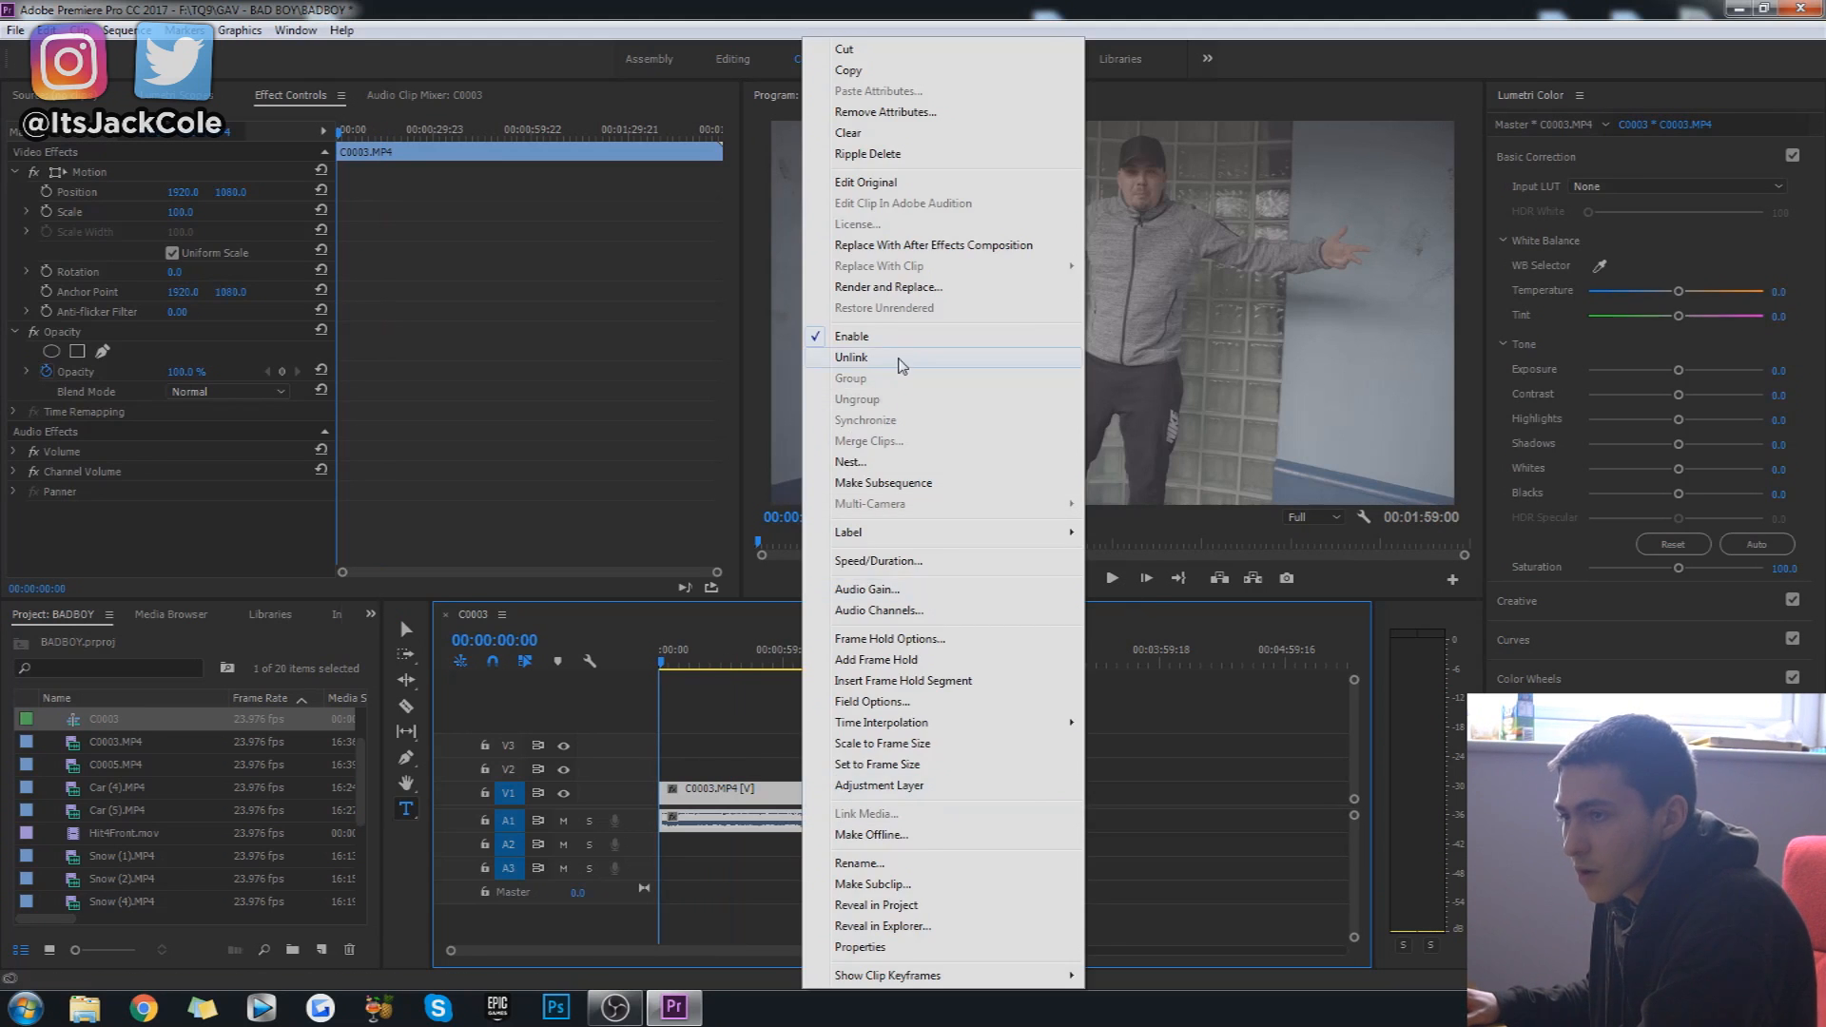
click(852, 356)
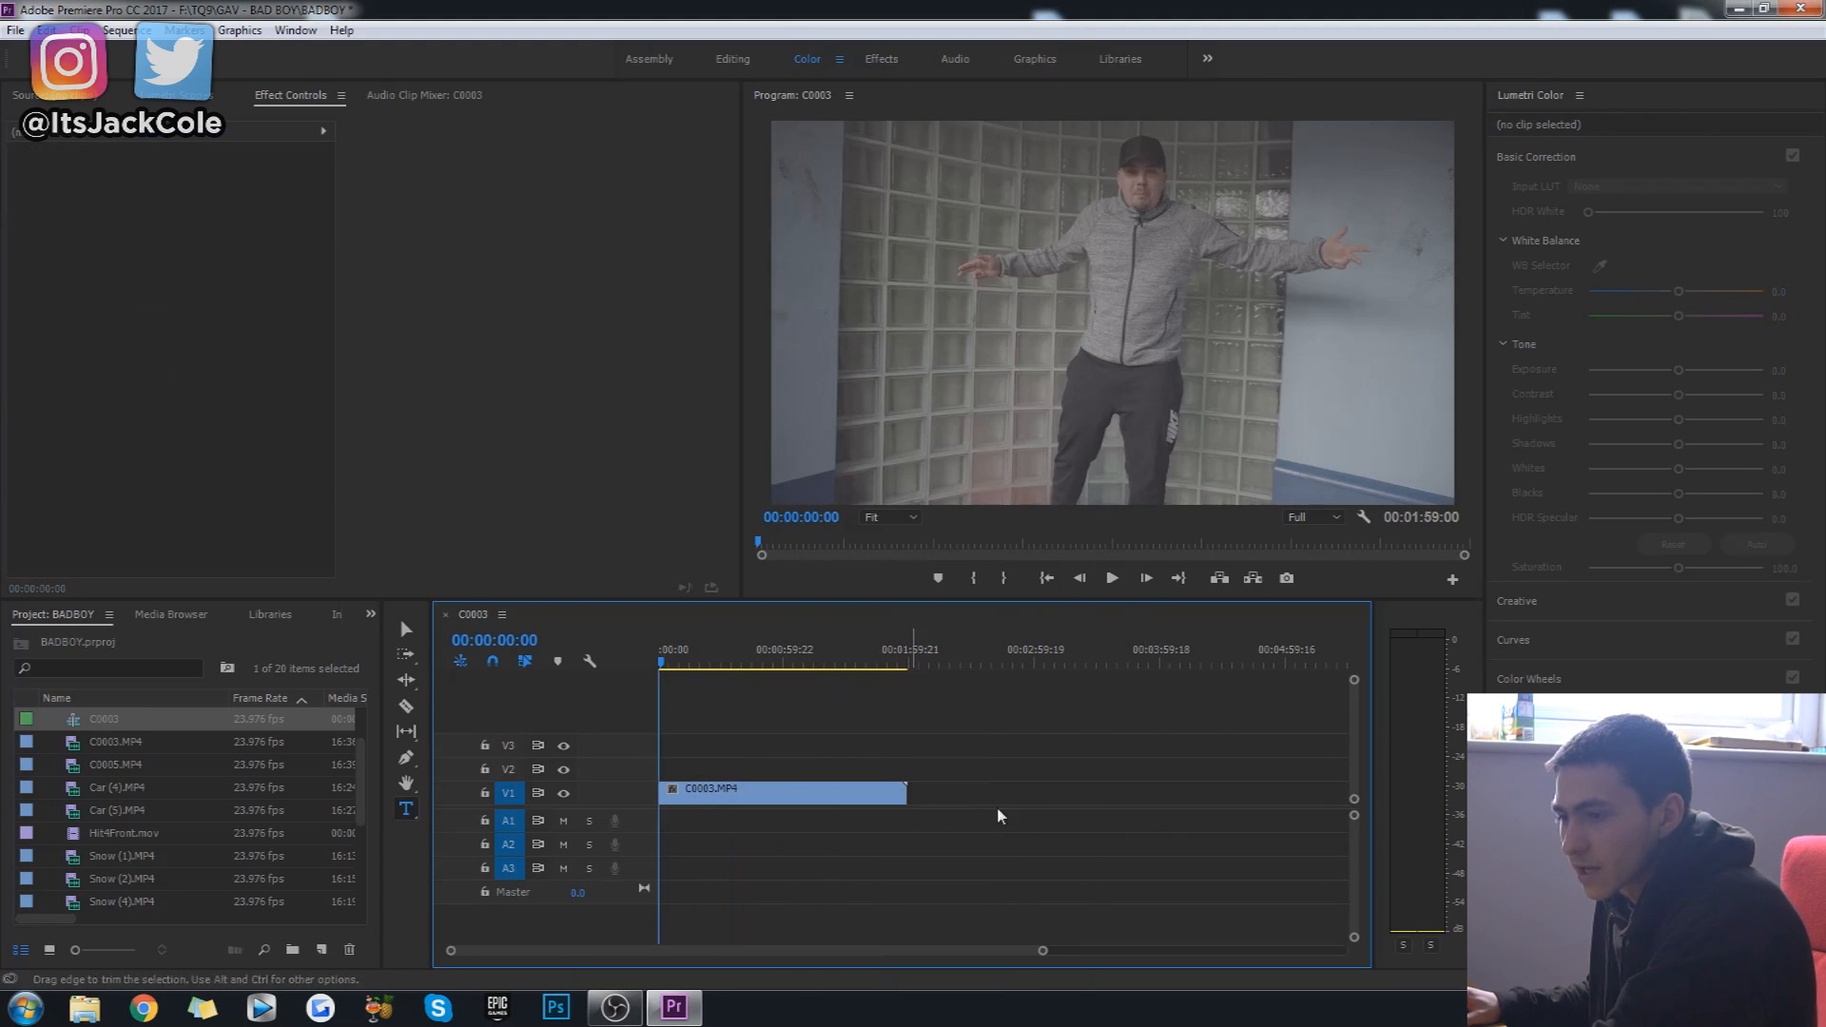
click(780, 789)
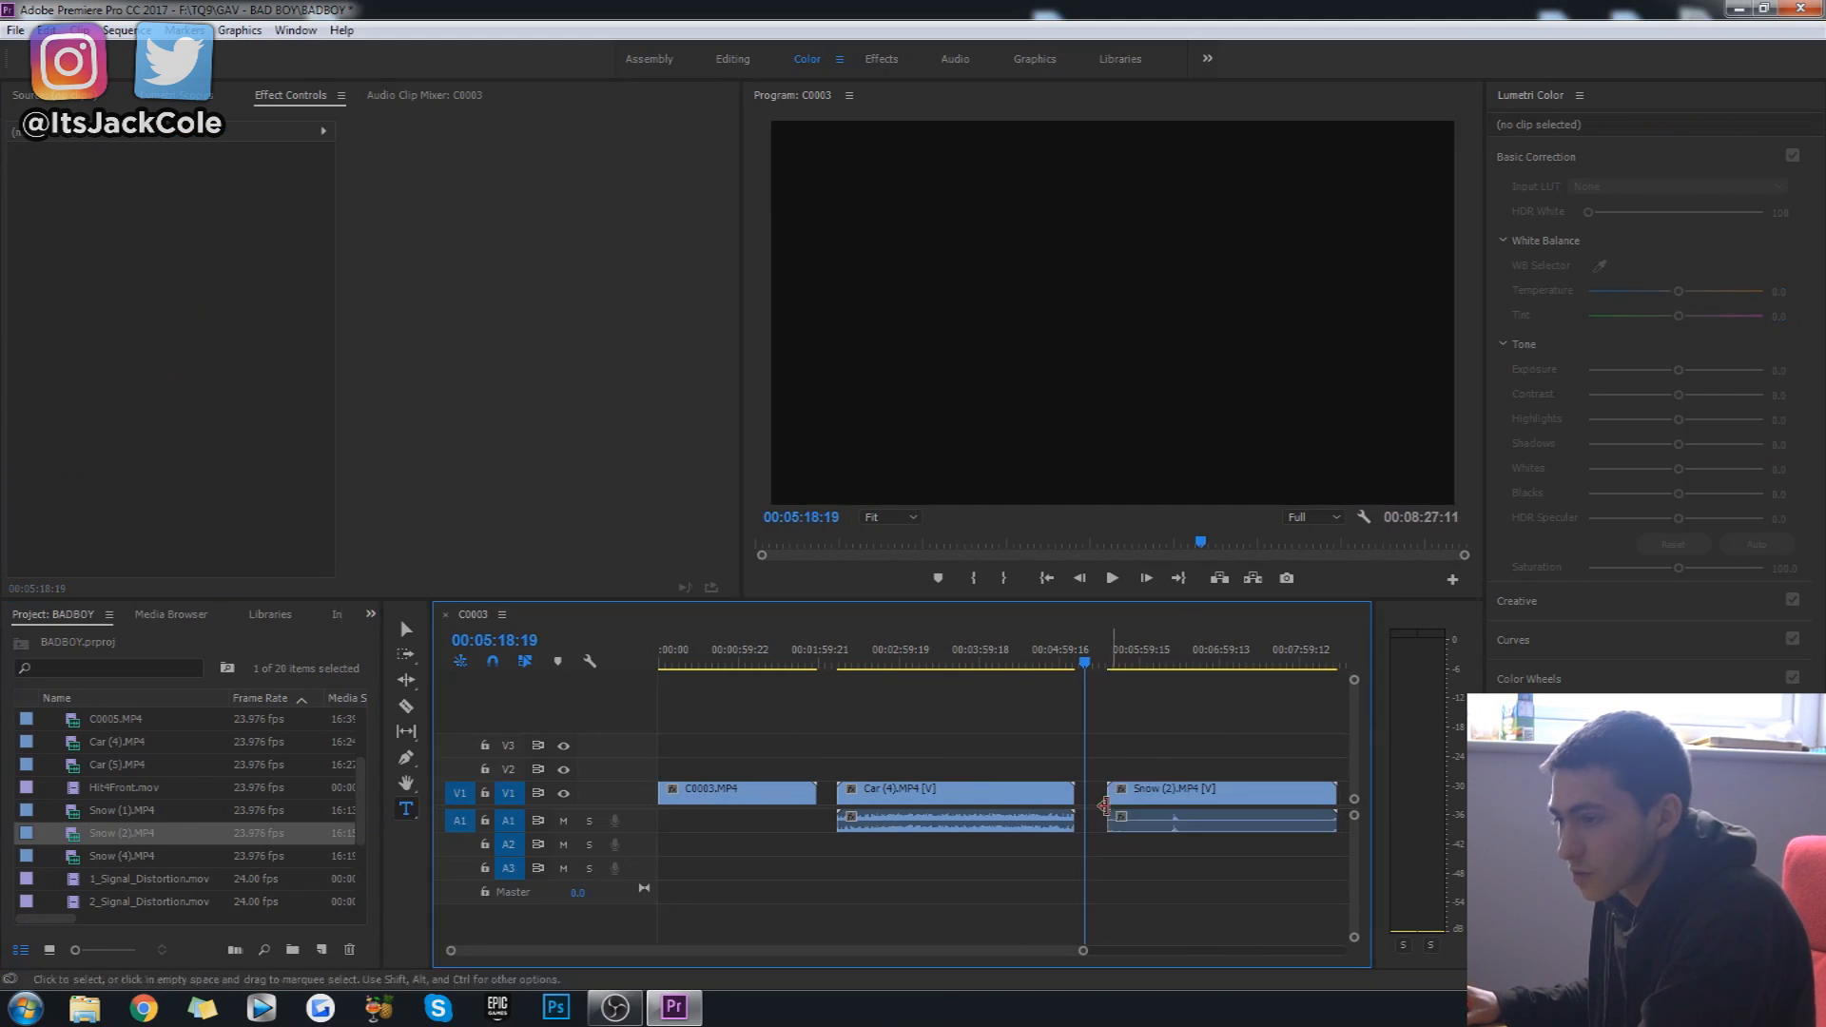
Step: Replace Snow (2) with Snow (1) on V1 and give C0003 an S-shaped Lumetri RGB curve
click(1221, 791)
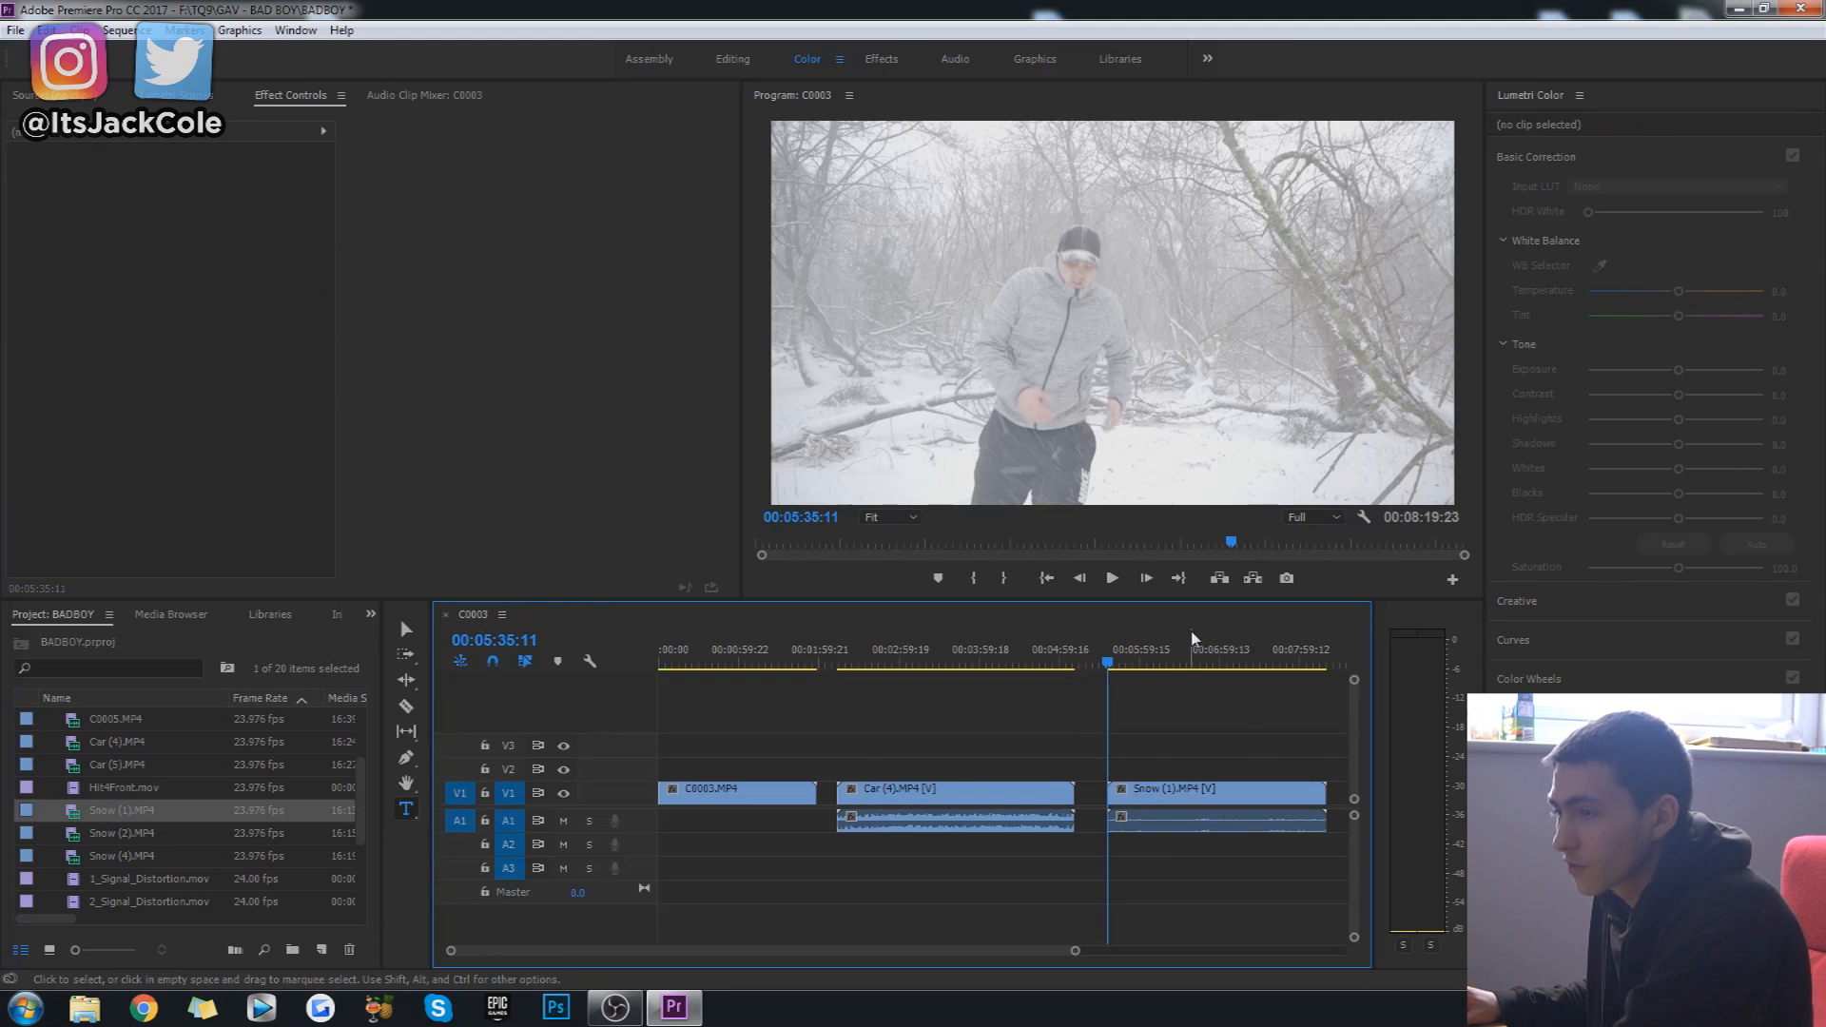
click(1170, 662)
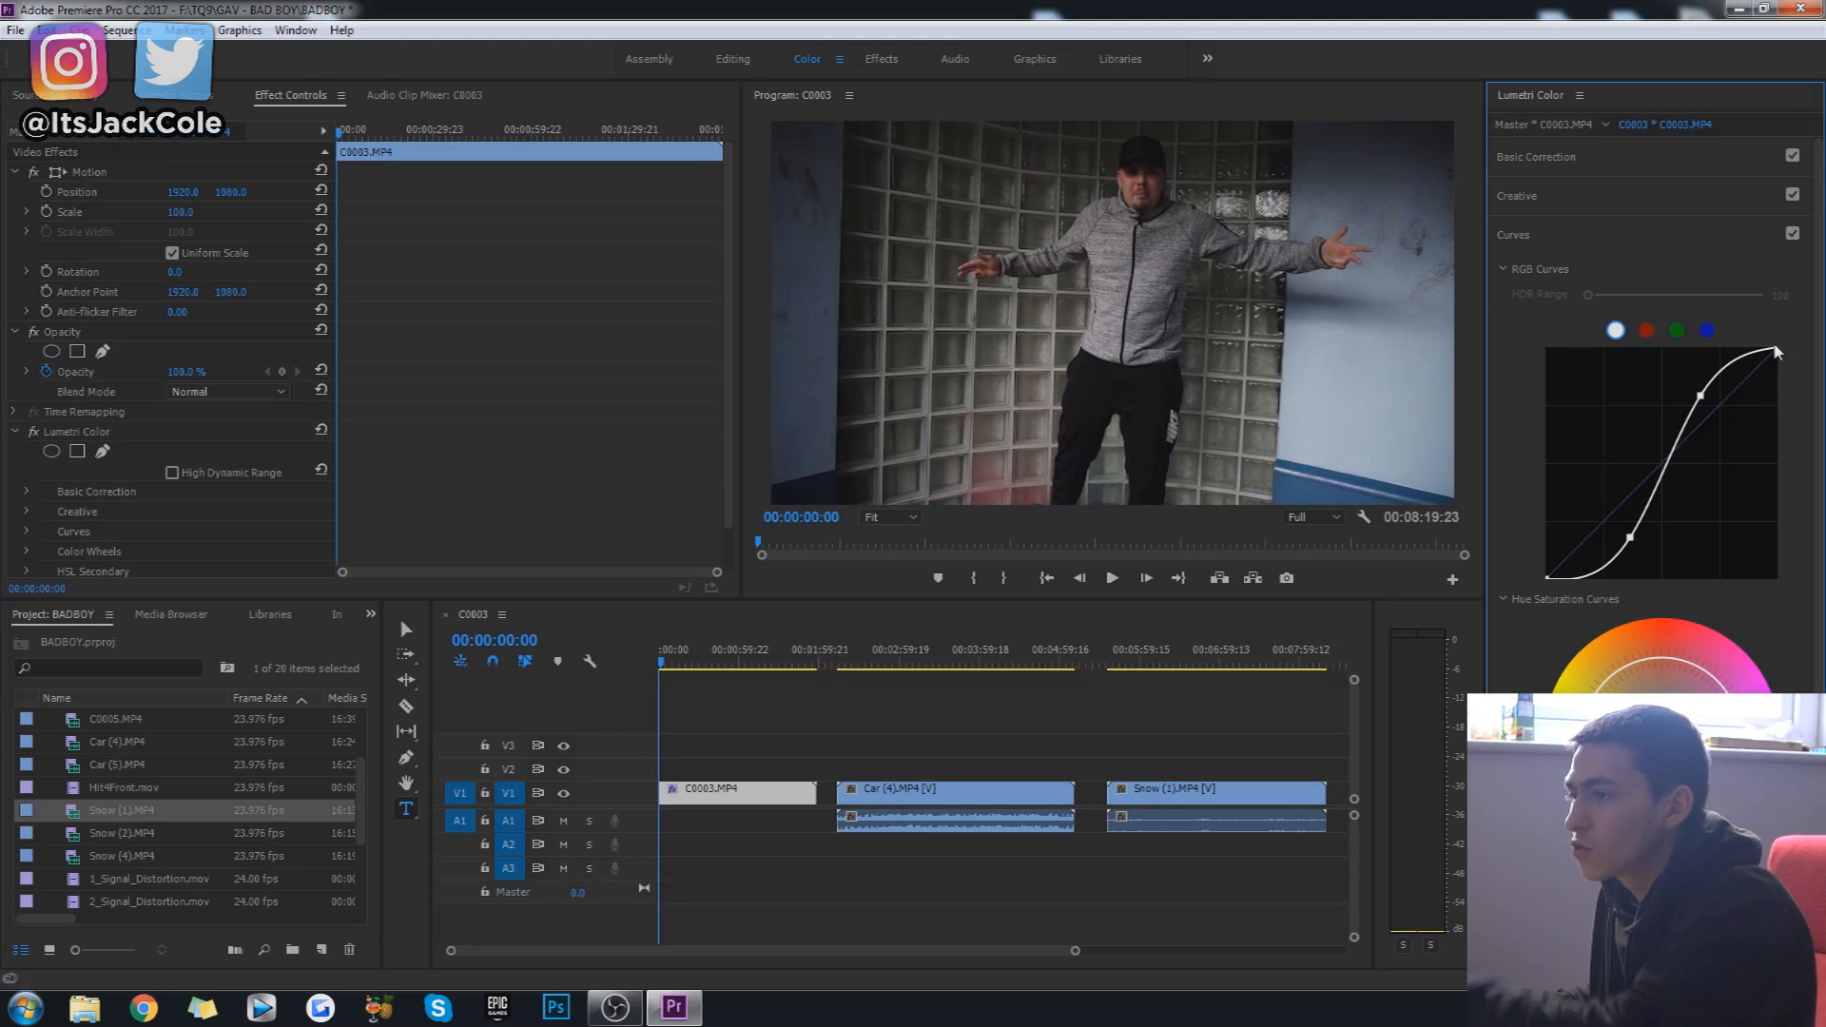
Step: Reset C0003's RGB curve to a straight line, returning its flat low-contrast look
click(1109, 578)
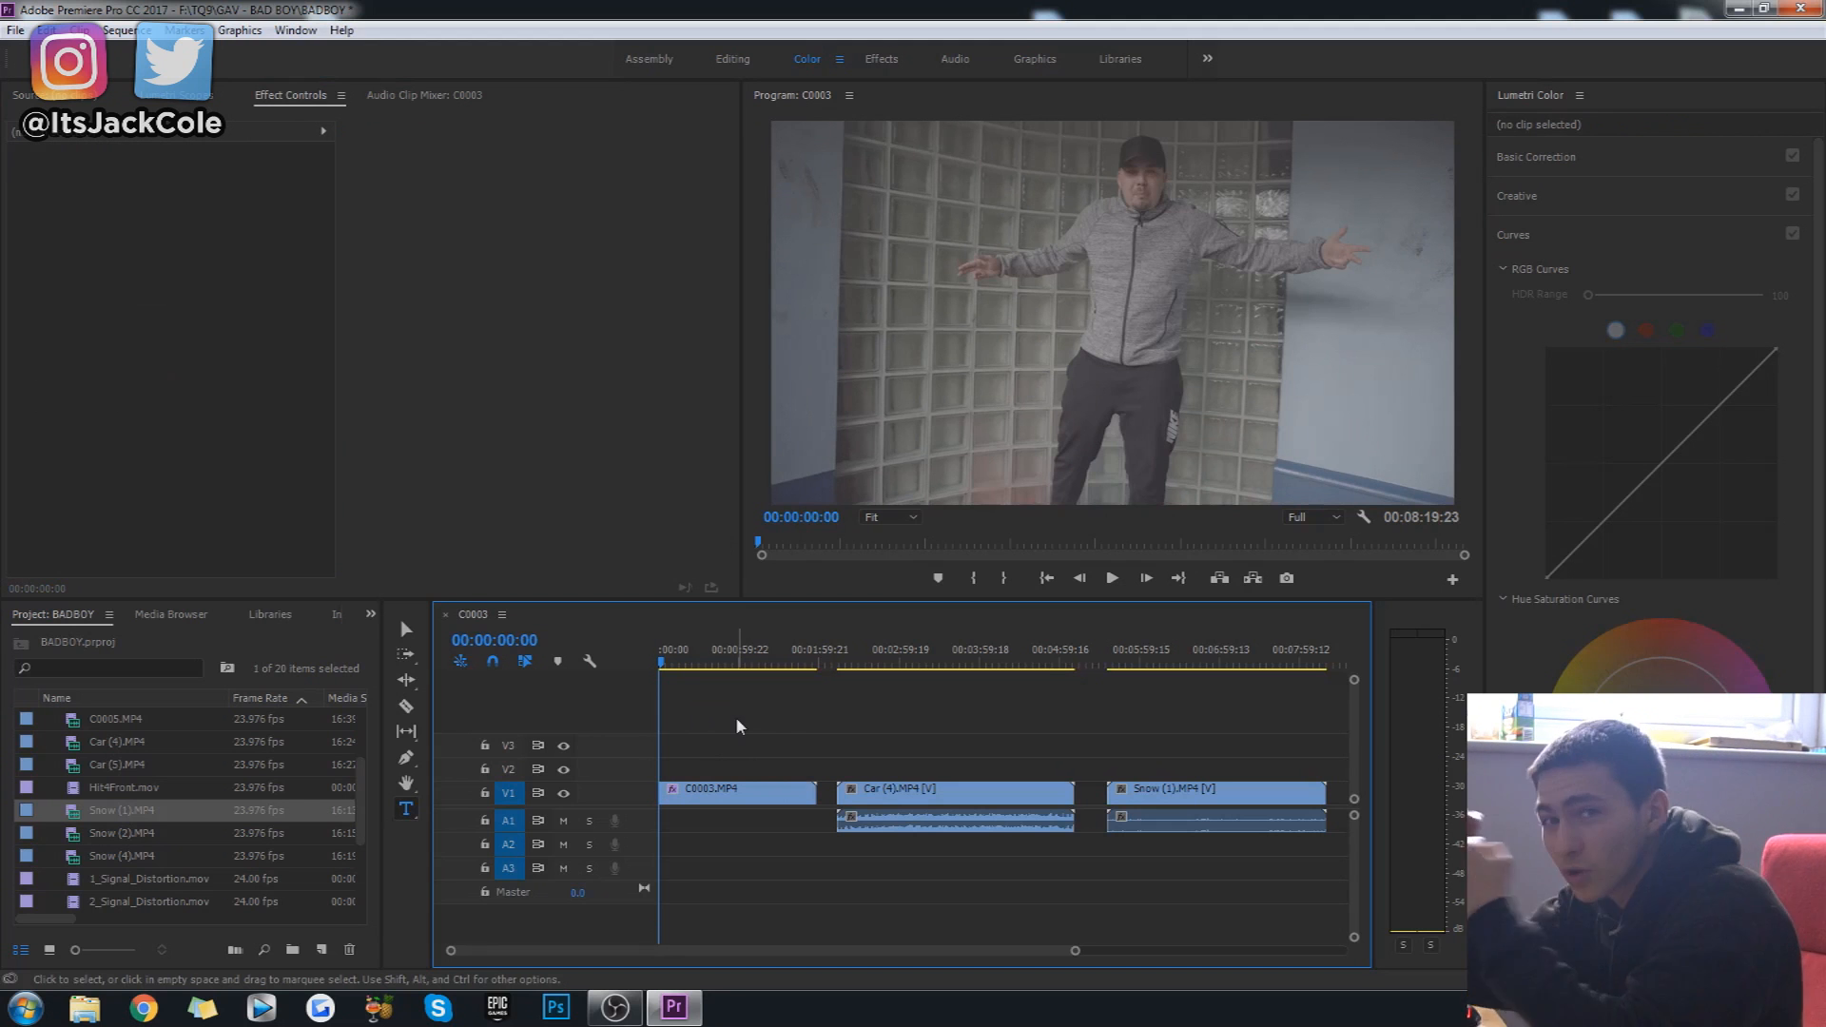
mouse_move(800, 548)
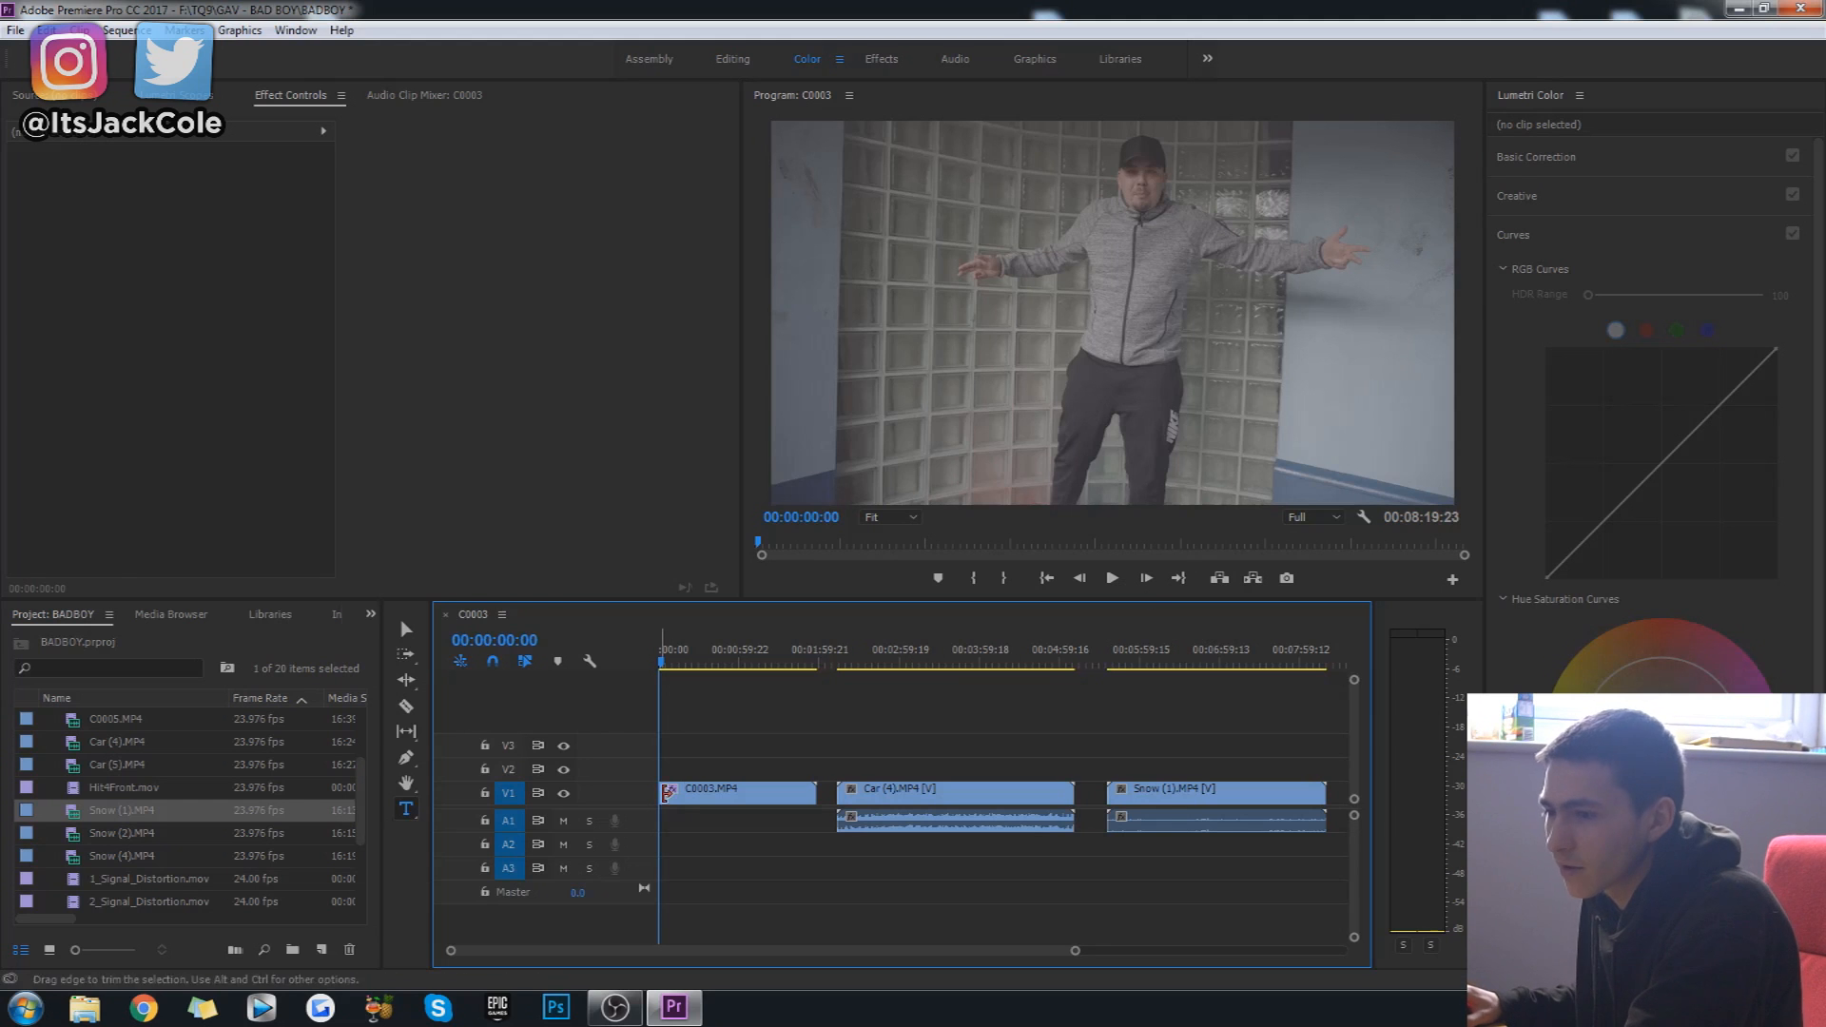
Step: Load U-SONY-S-LOG2-V1-LTR.3dl as C0003's input LUT in Basic Correction
click(734, 791)
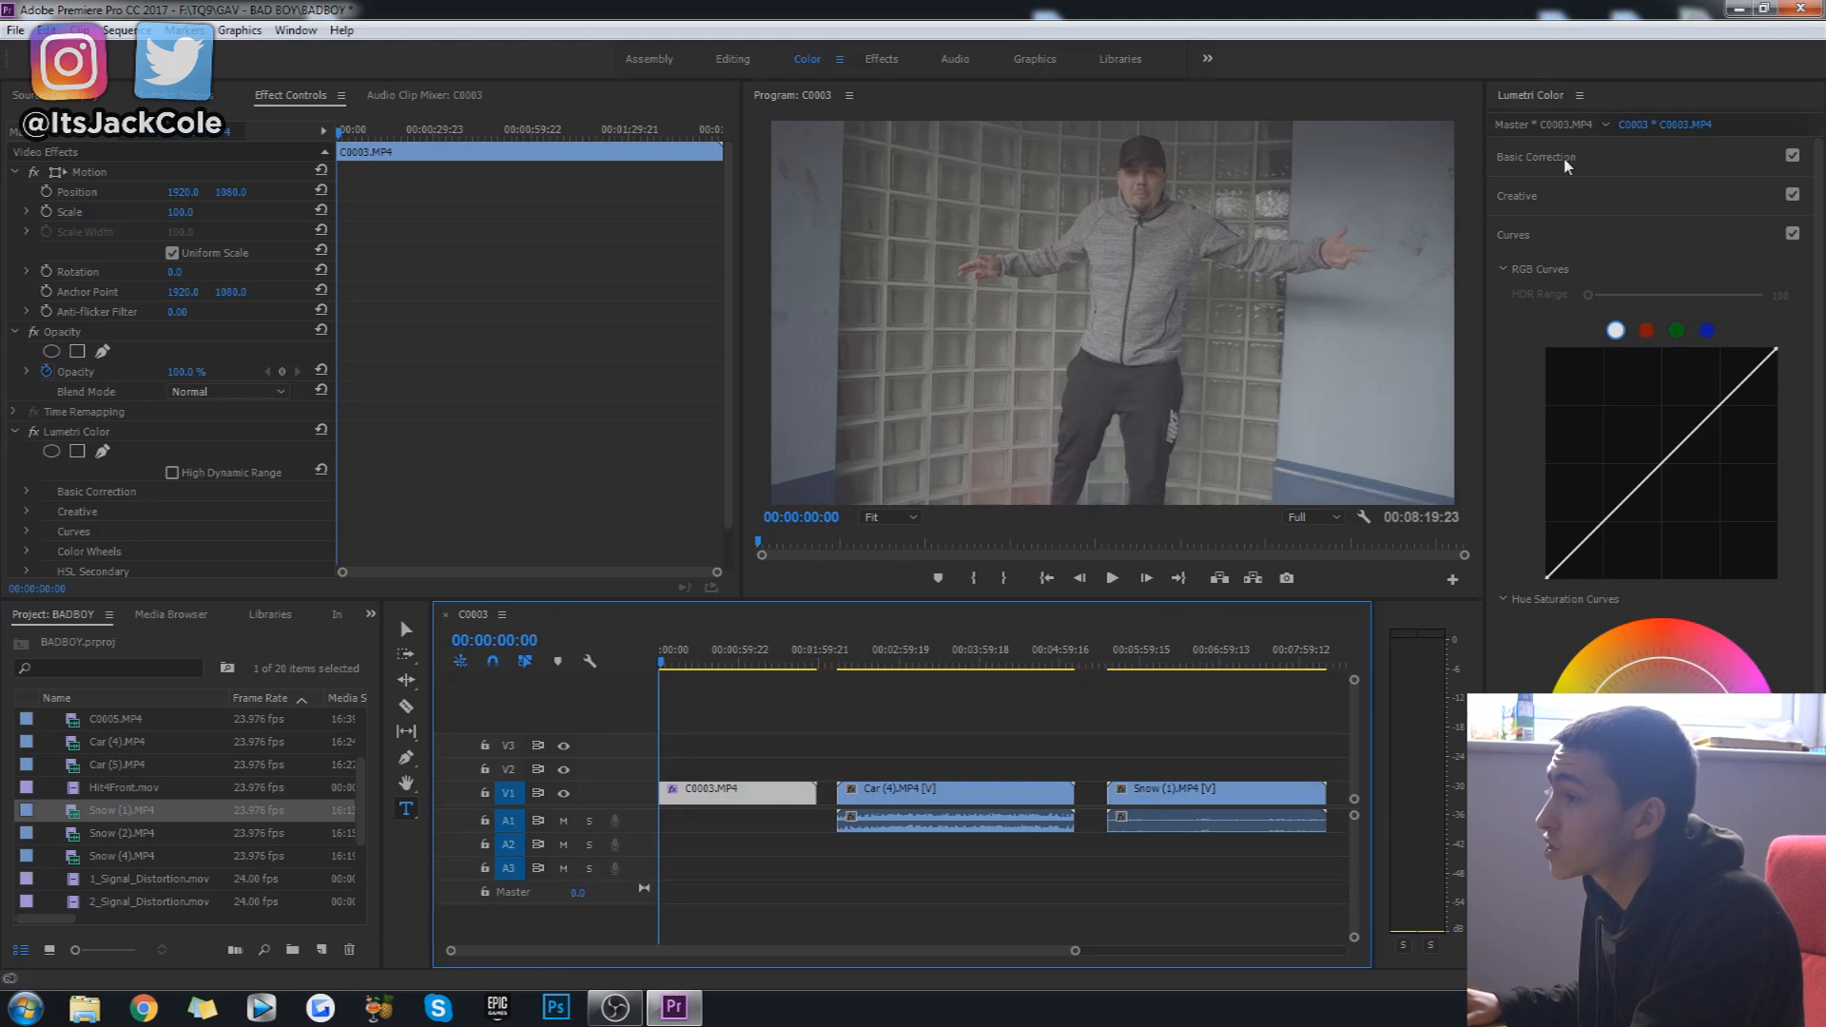
click(1535, 156)
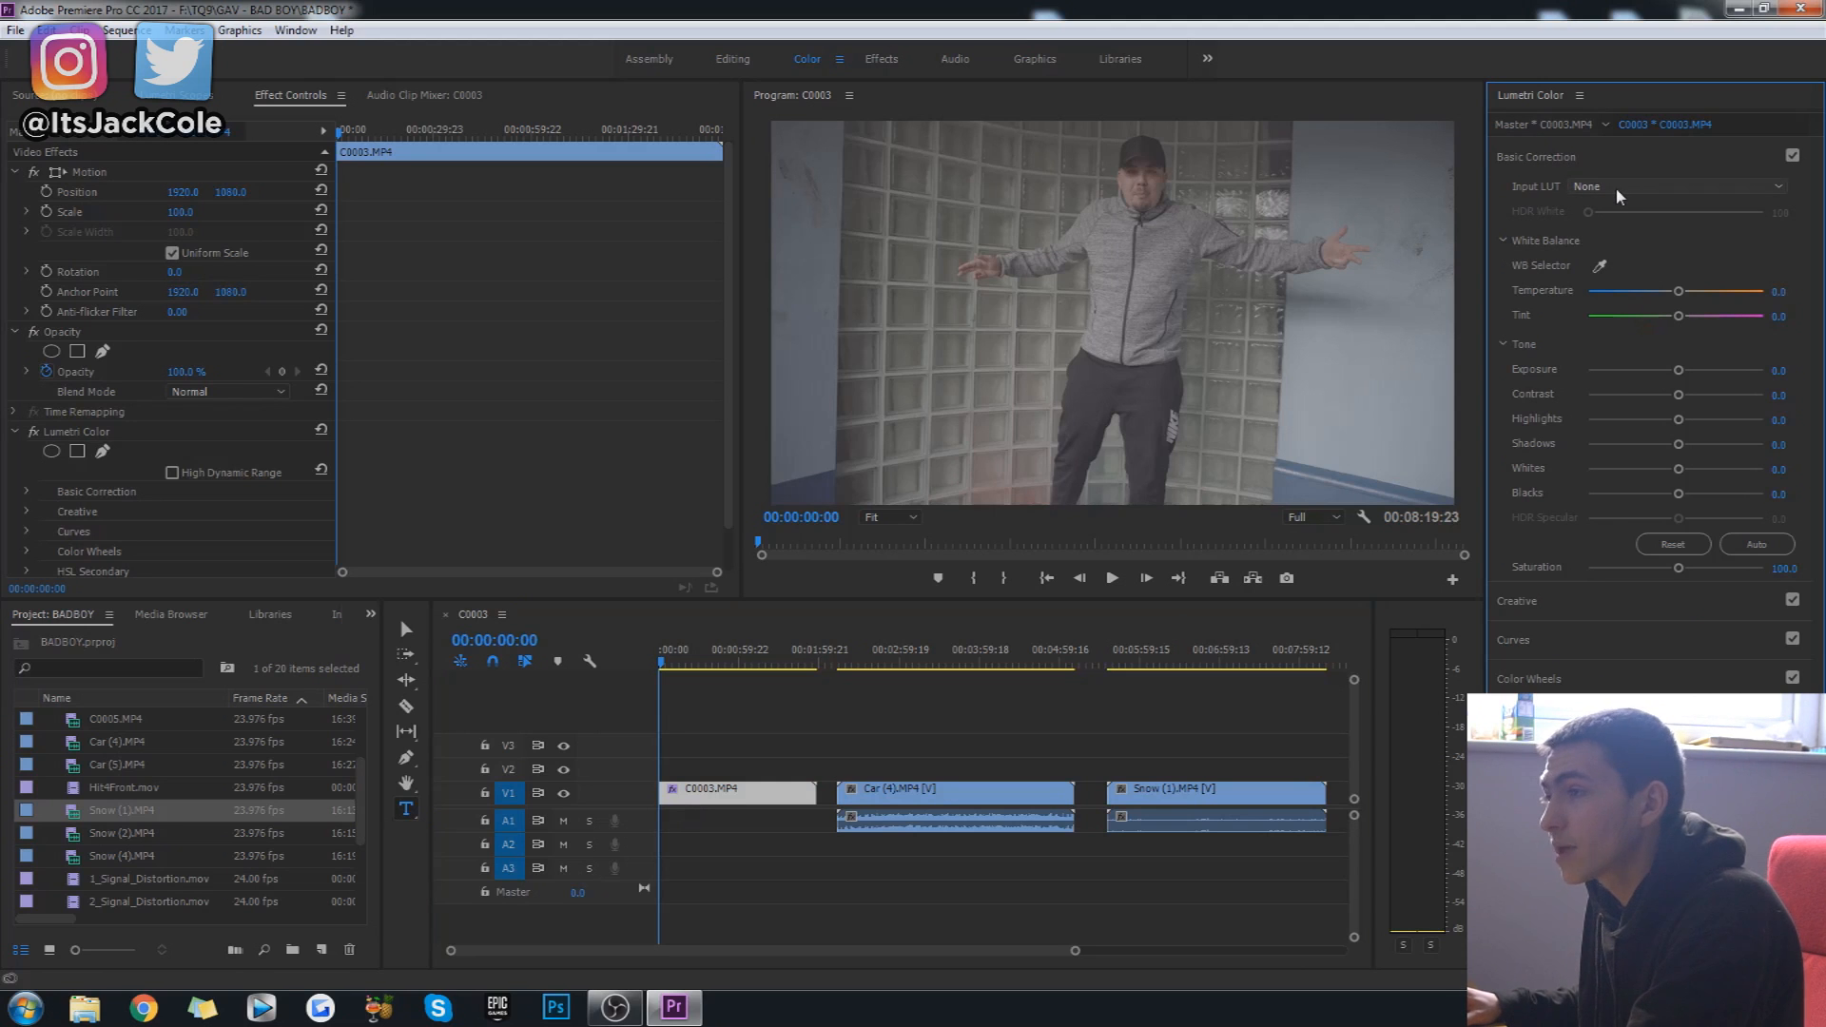
mouse_move(1575, 616)
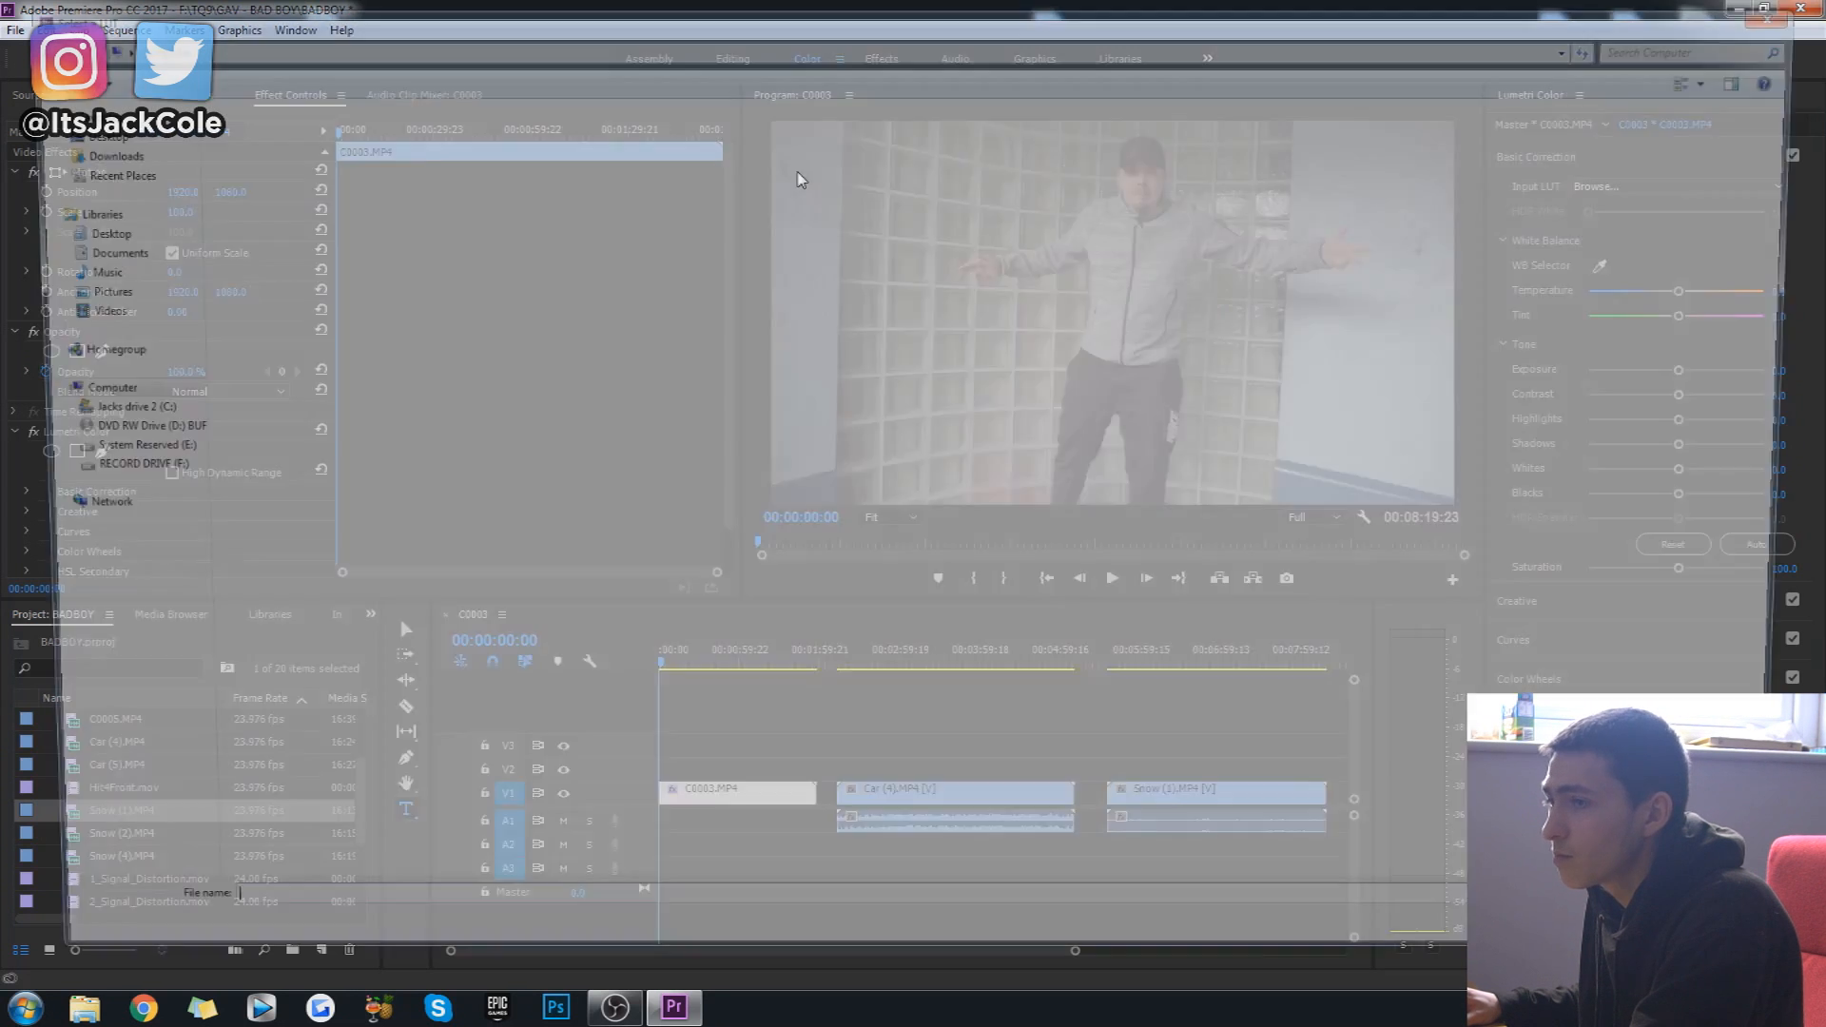
click(1594, 185)
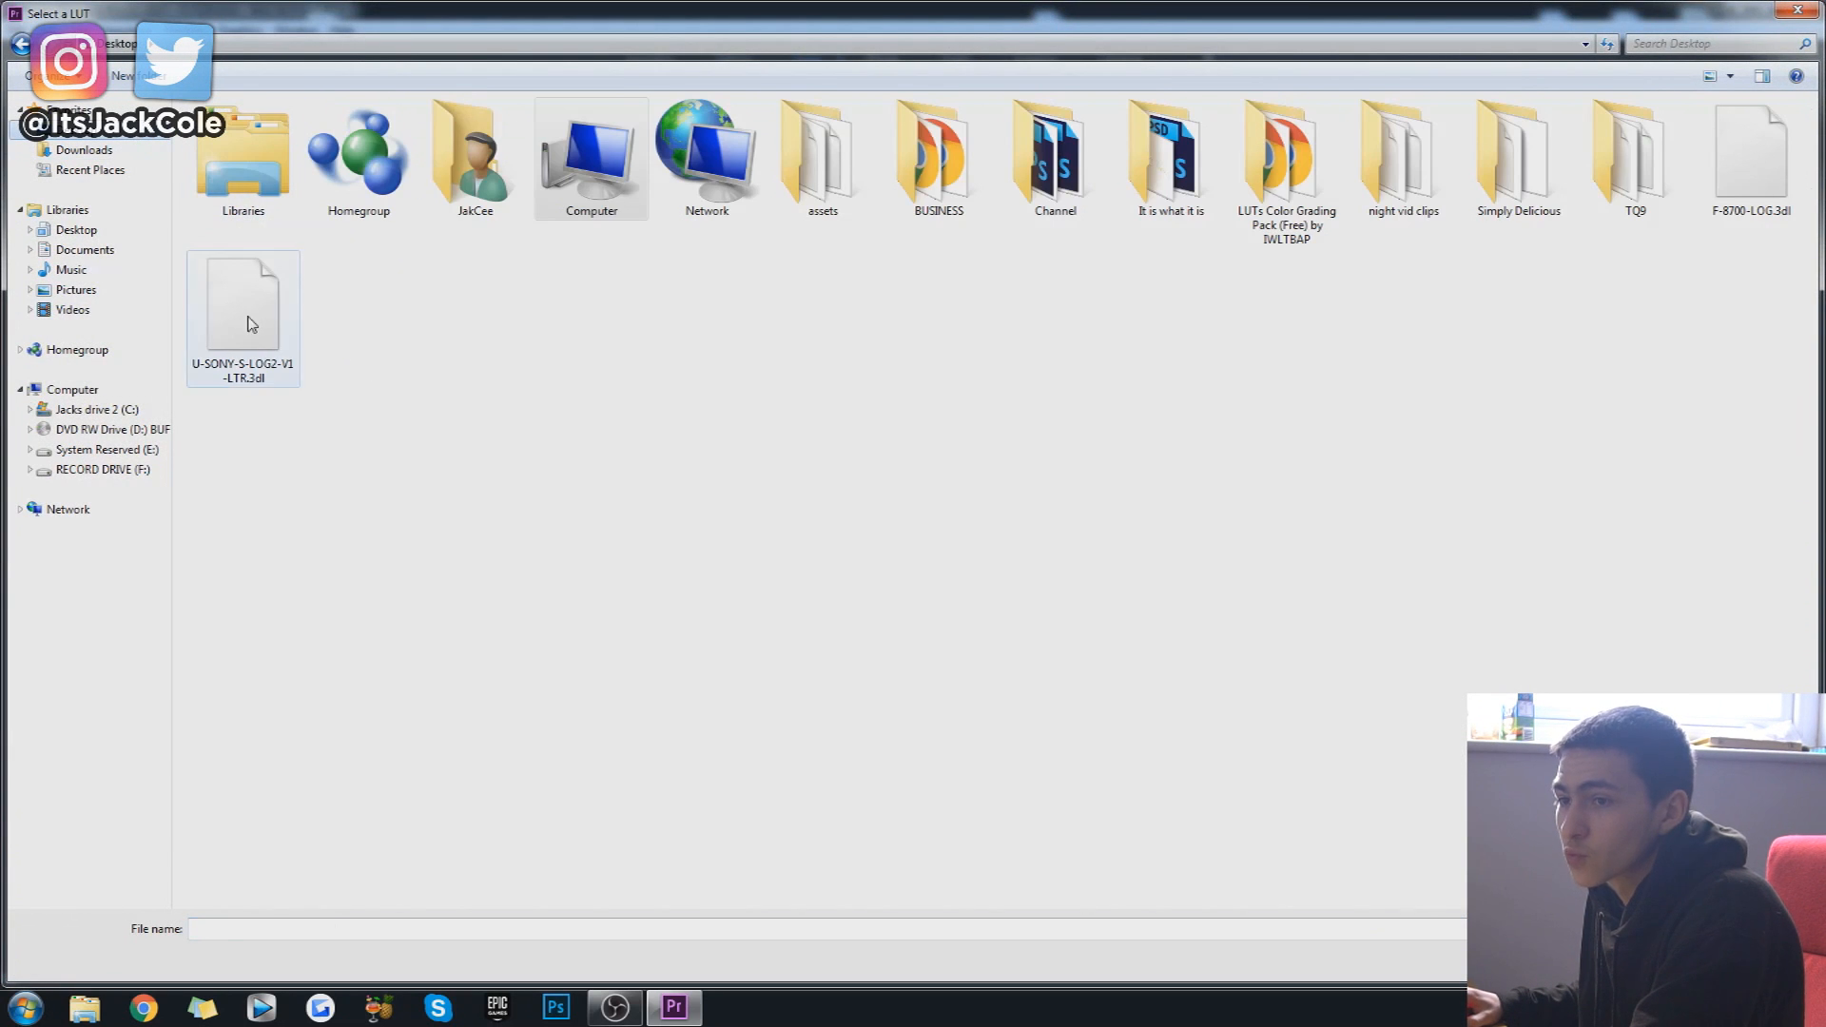
click(242, 308)
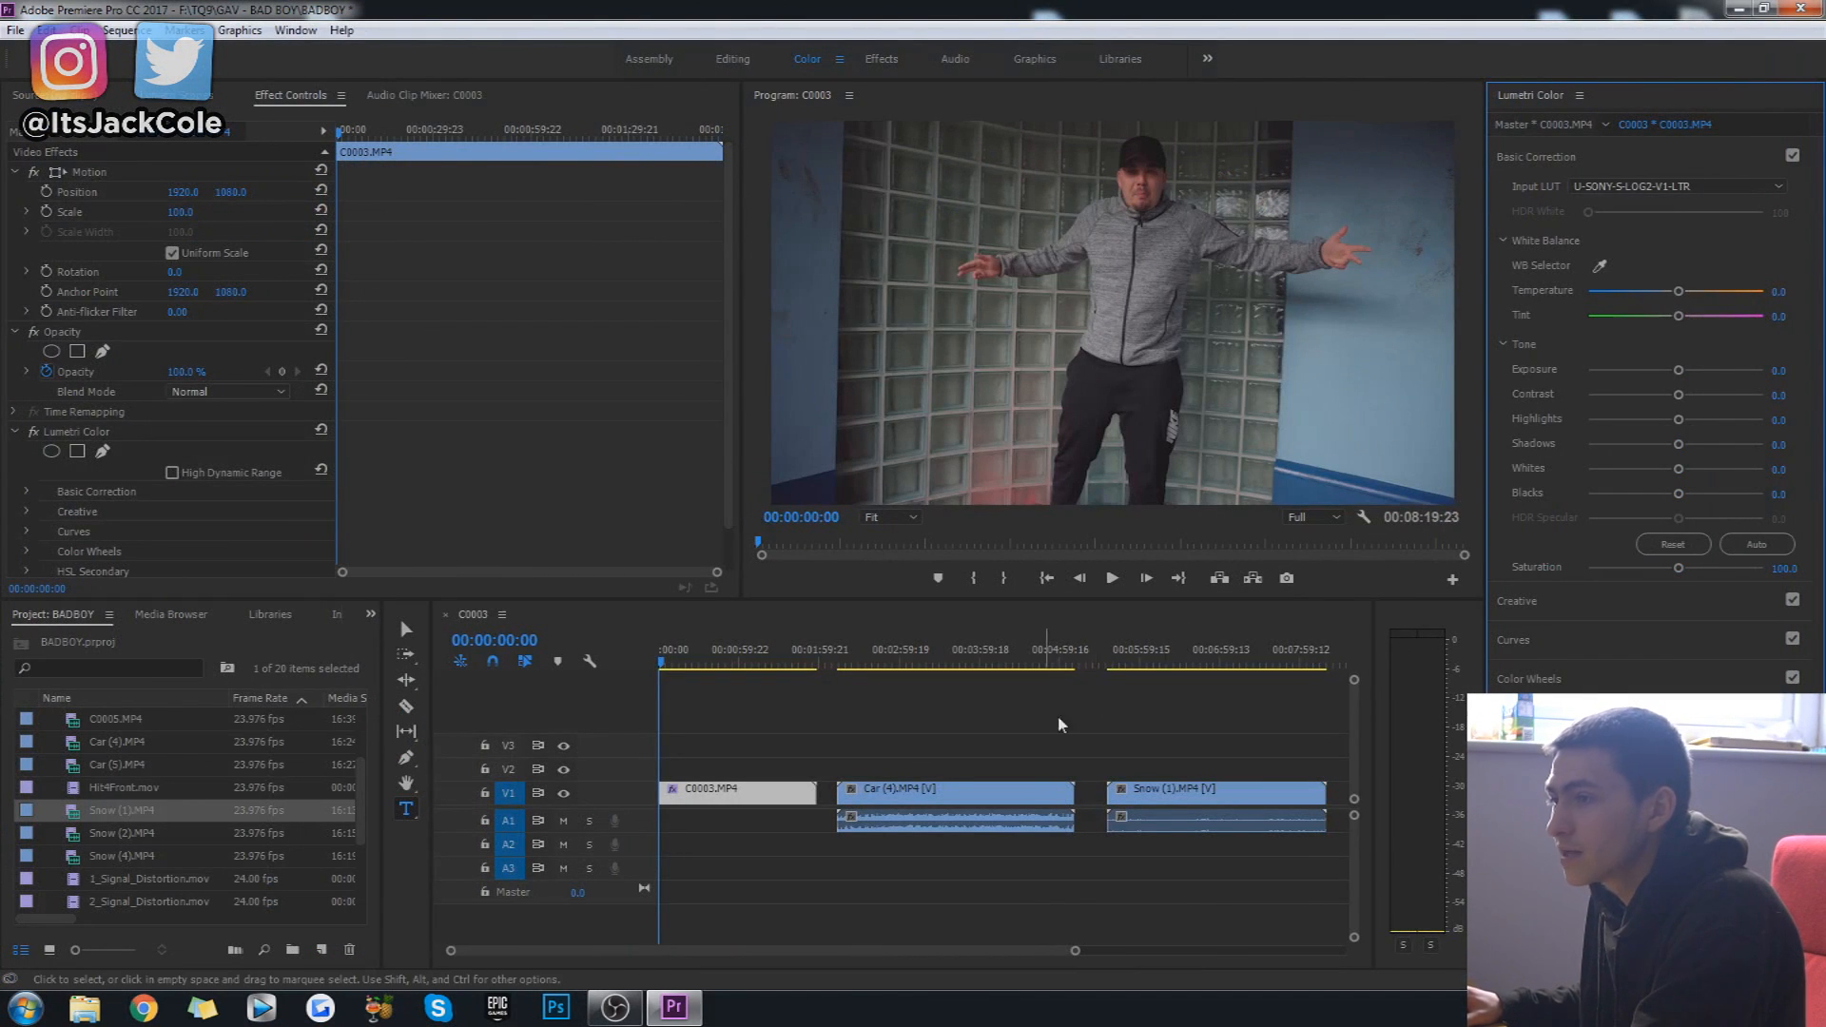
mouse_move(1011, 724)
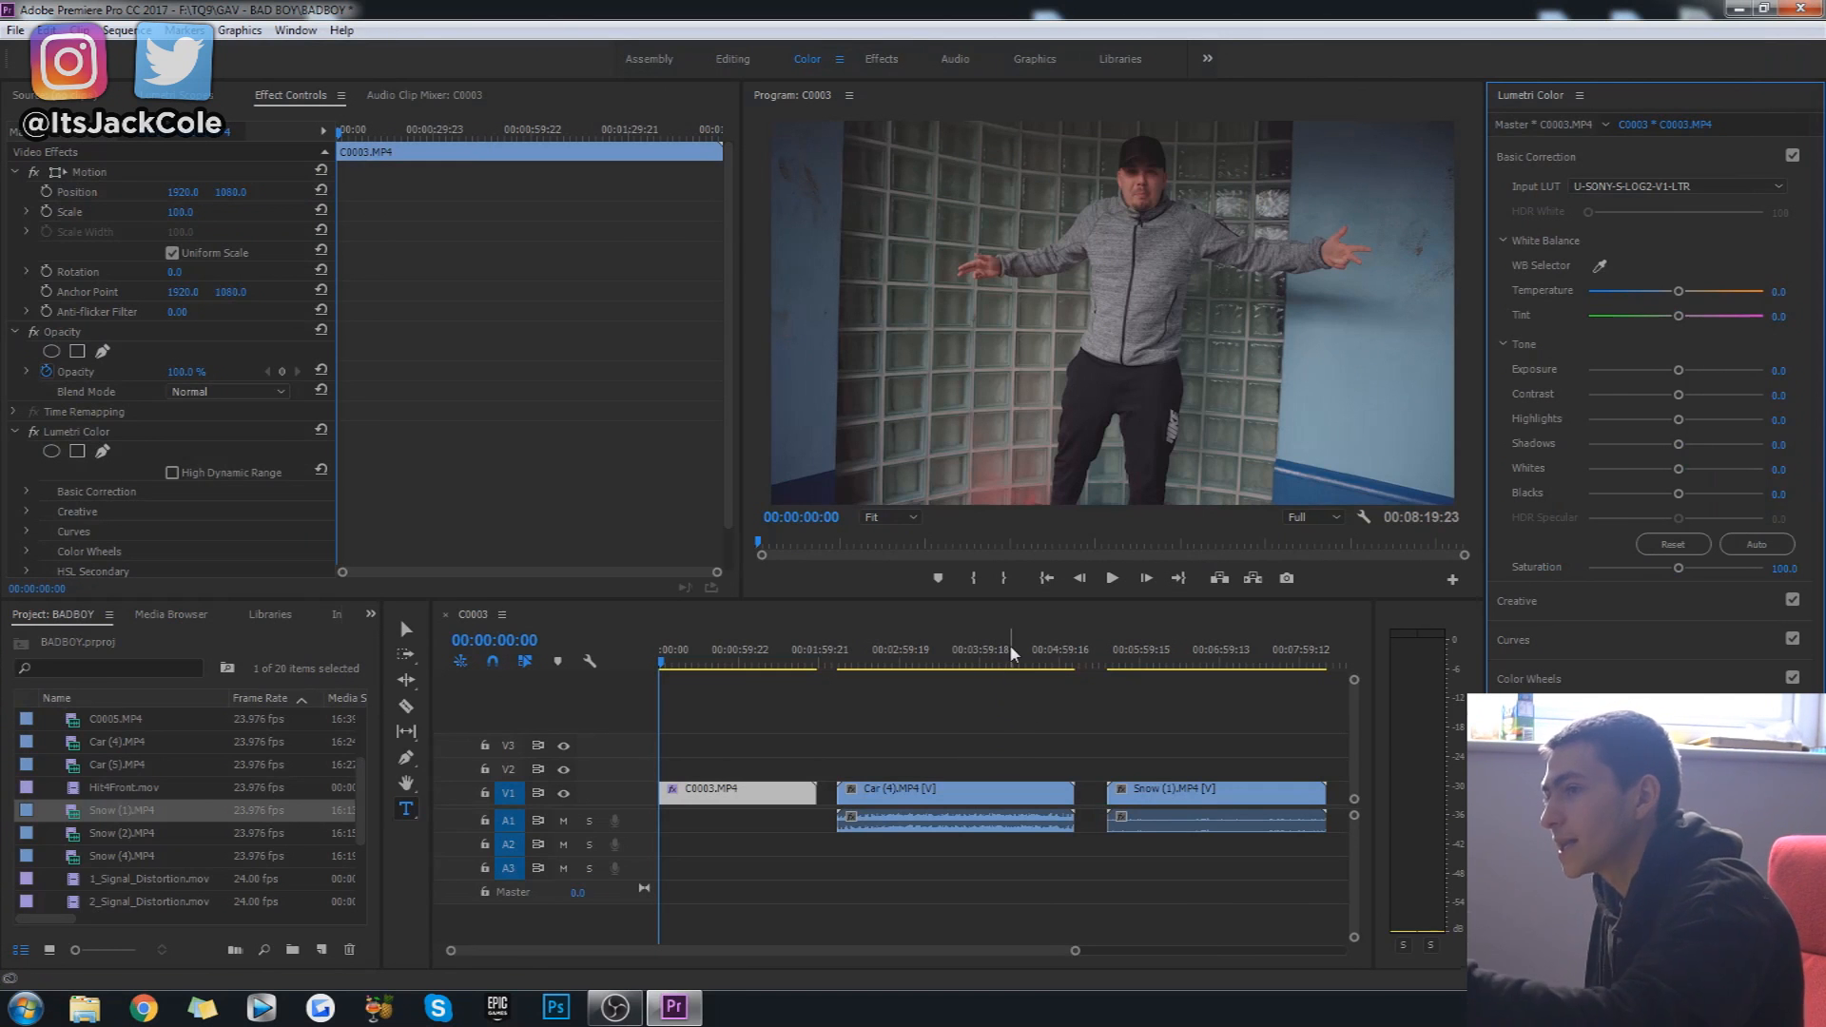
Step: Toggle Basic Correction off and back on to compare the LUT against the flat footage
click(1792, 154)
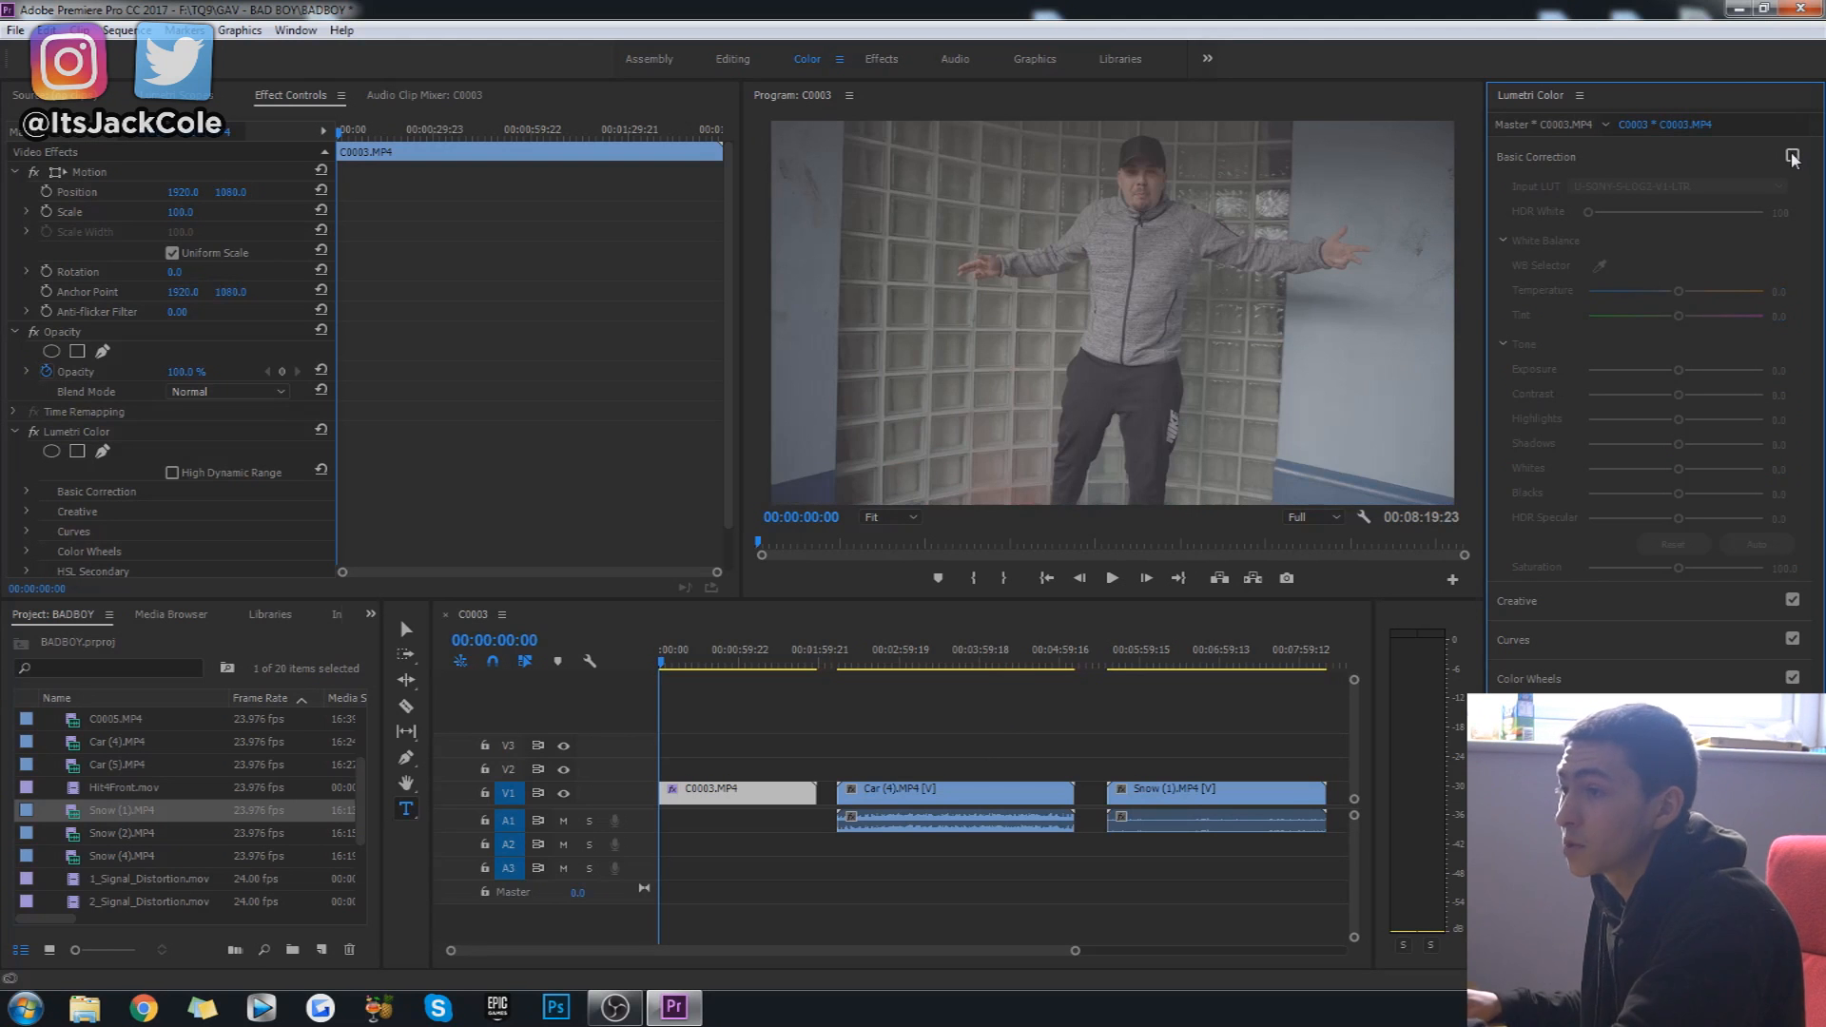
click(1791, 155)
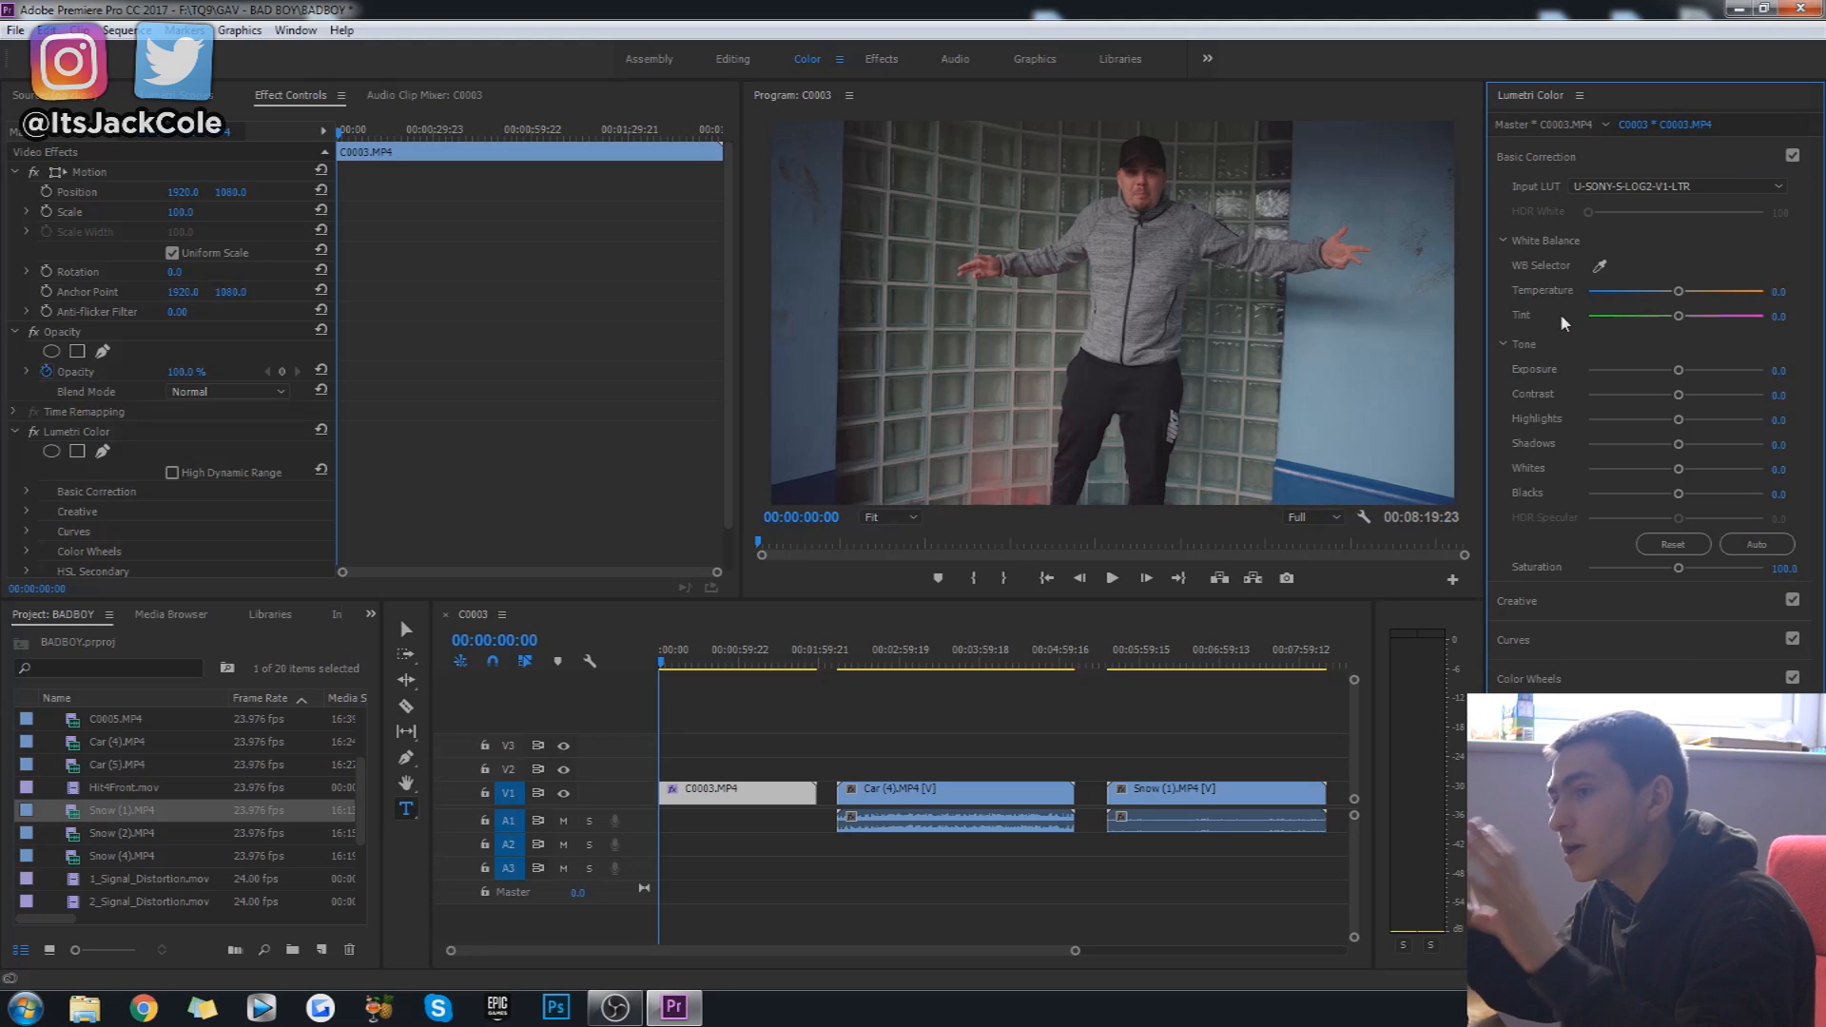
mouse_move(1559, 611)
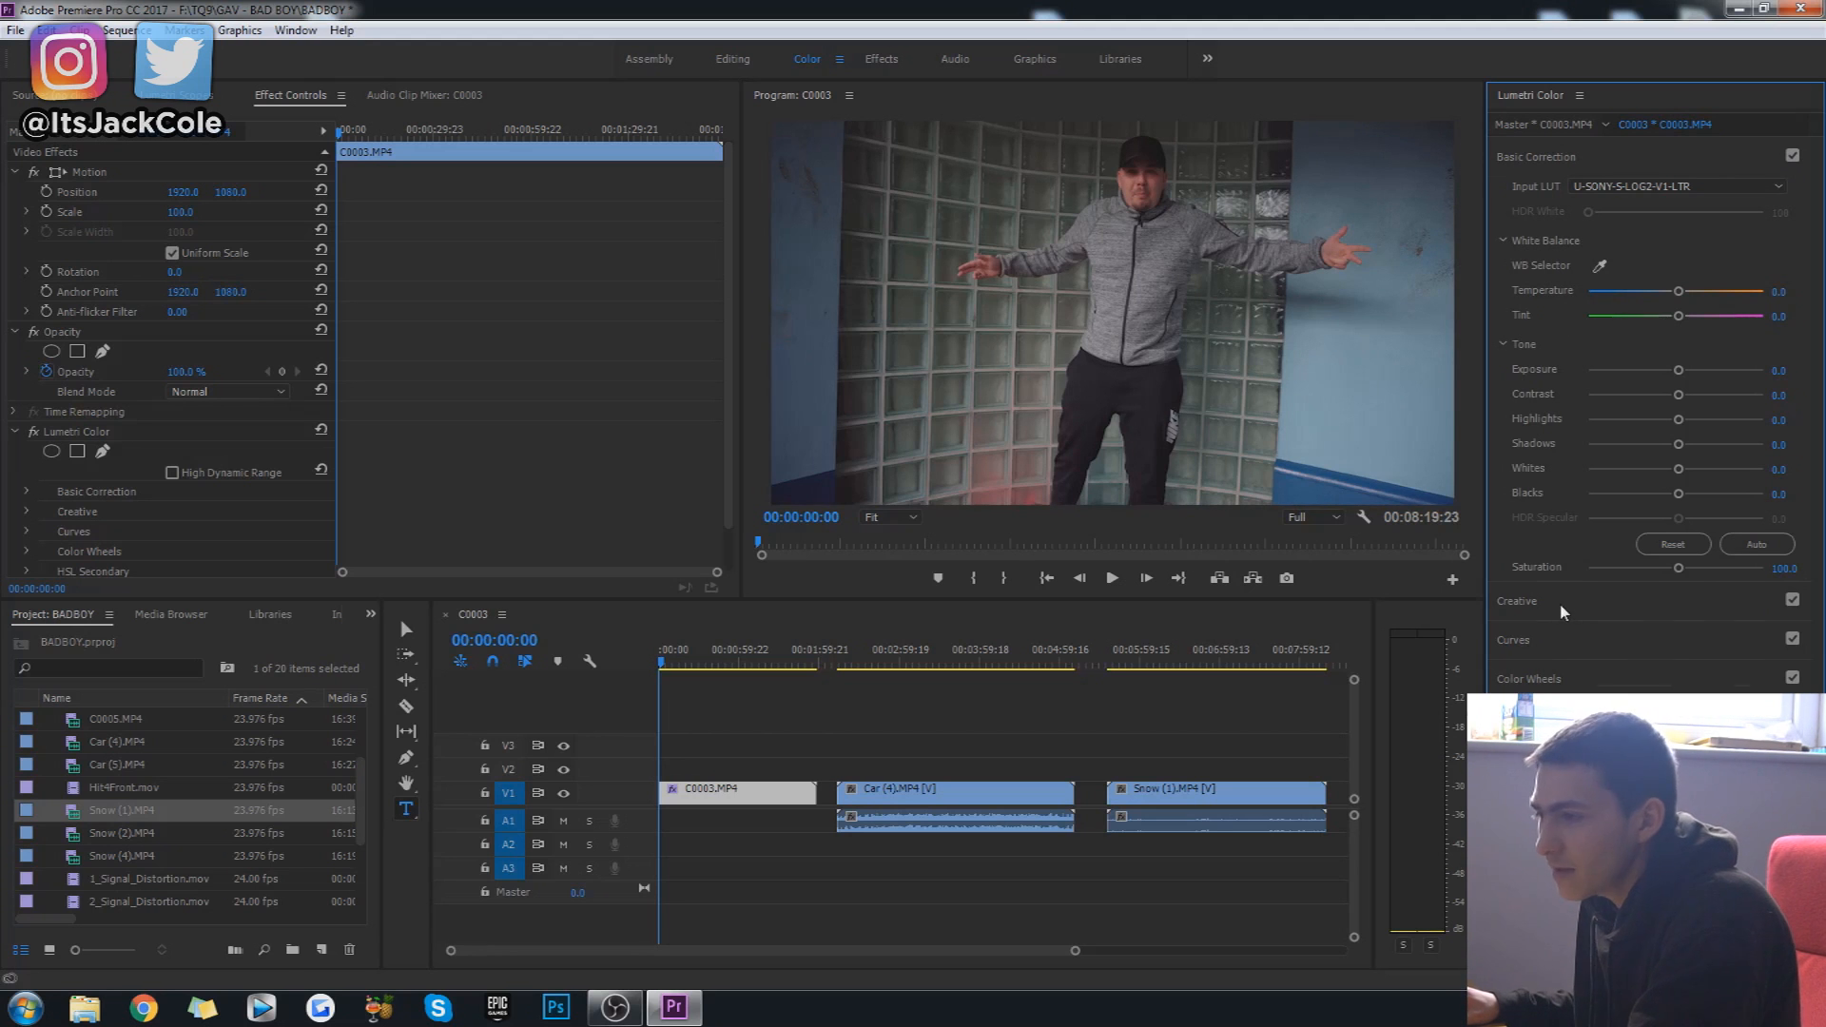
Step: Browse to U-SONY-S-LOG2-V1-LTR.3dl as C0003's input LUT and compare before and after
click(1666, 184)
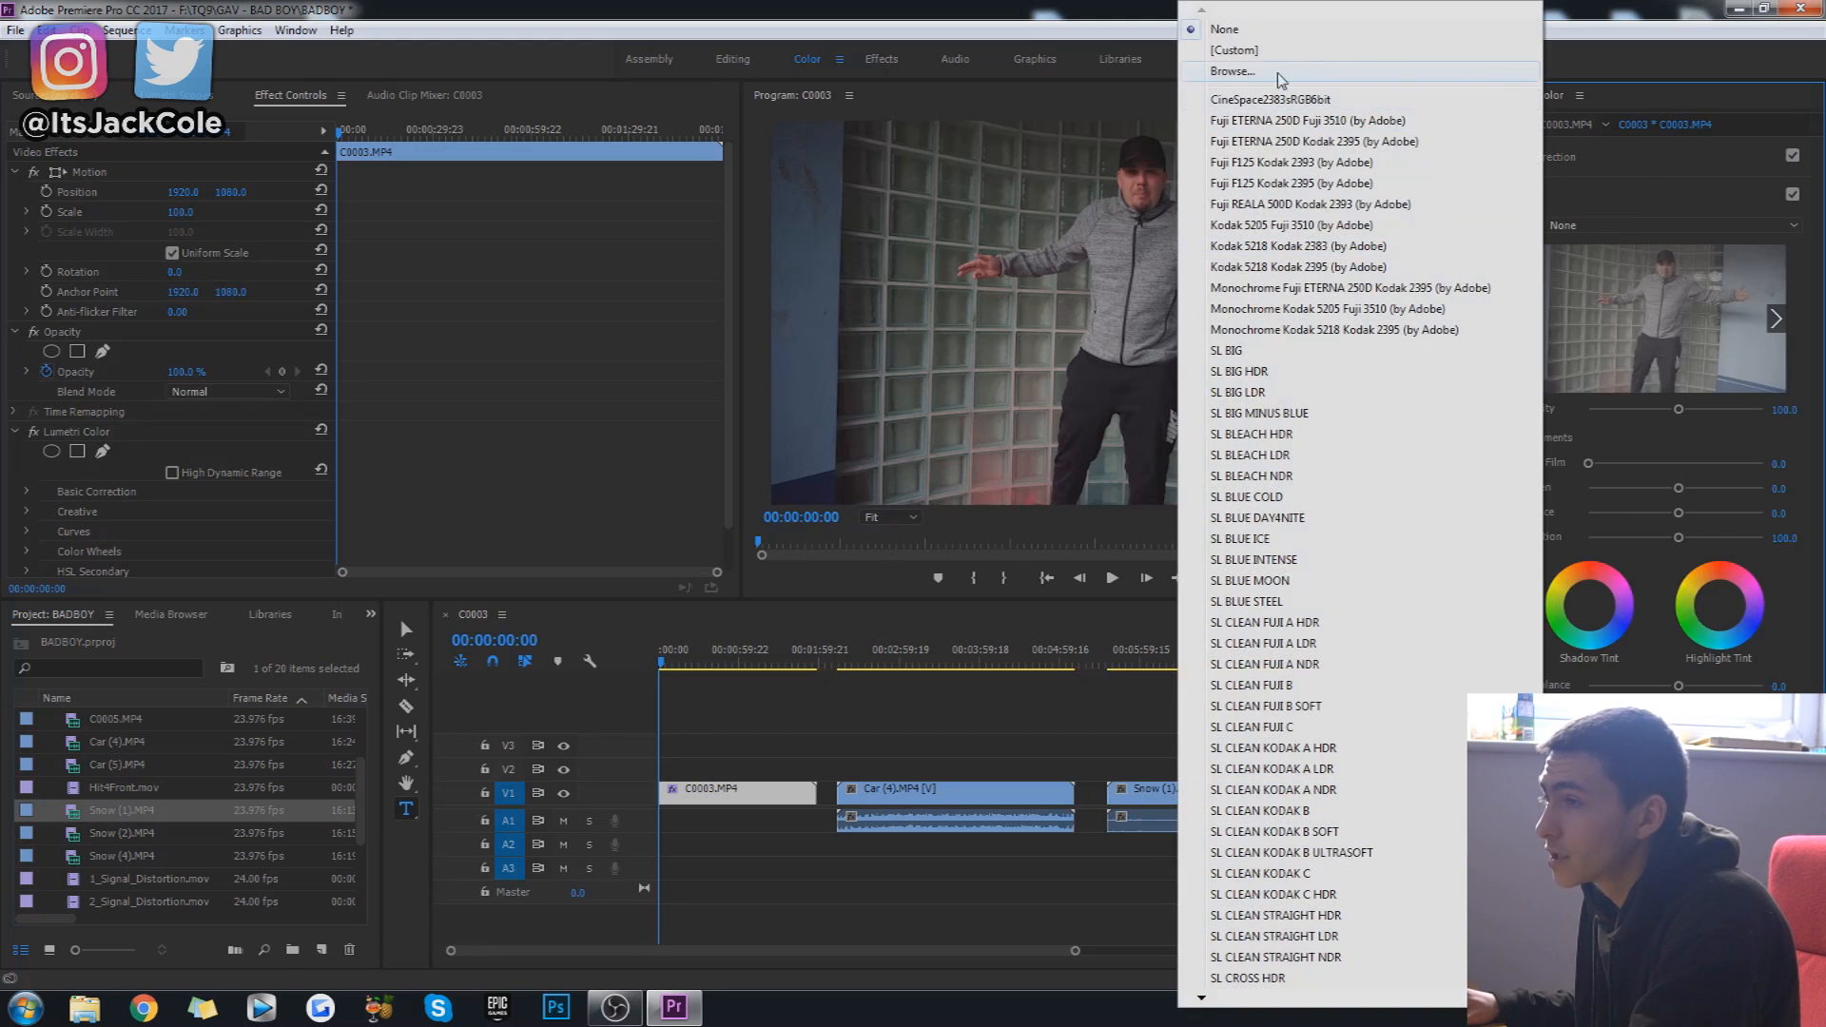
click(1233, 70)
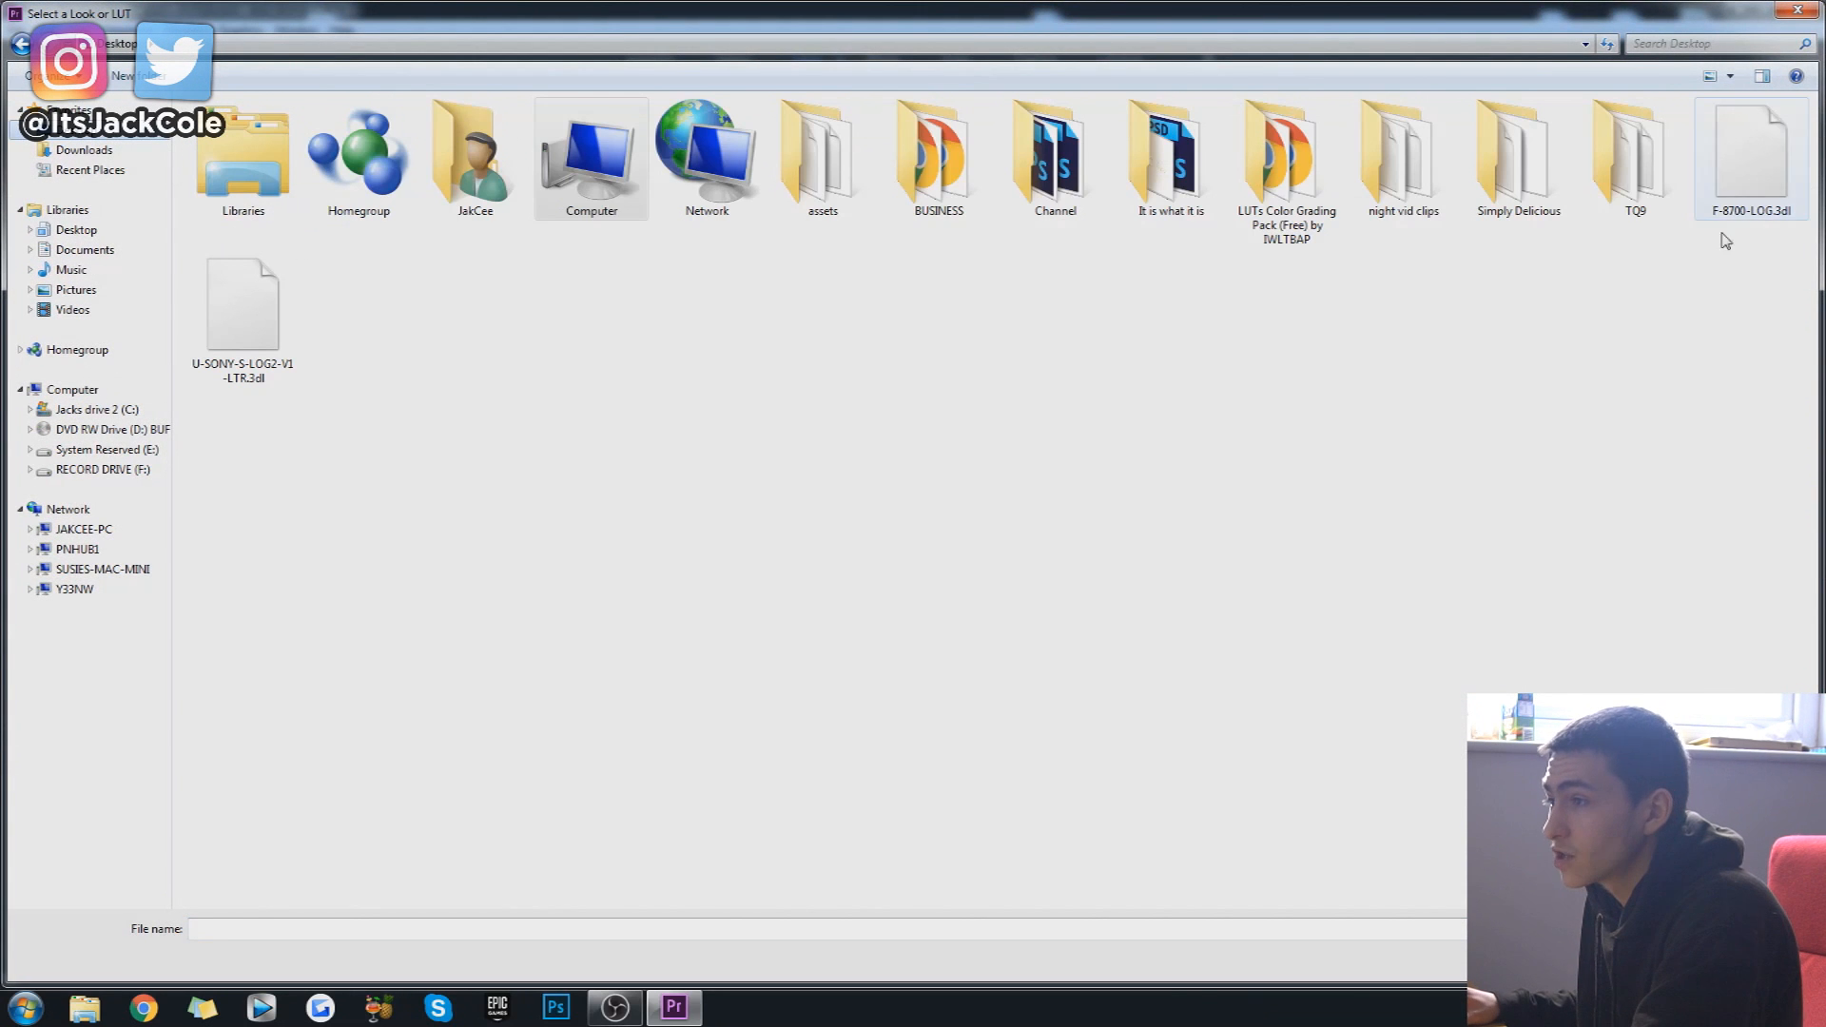
click(1744, 158)
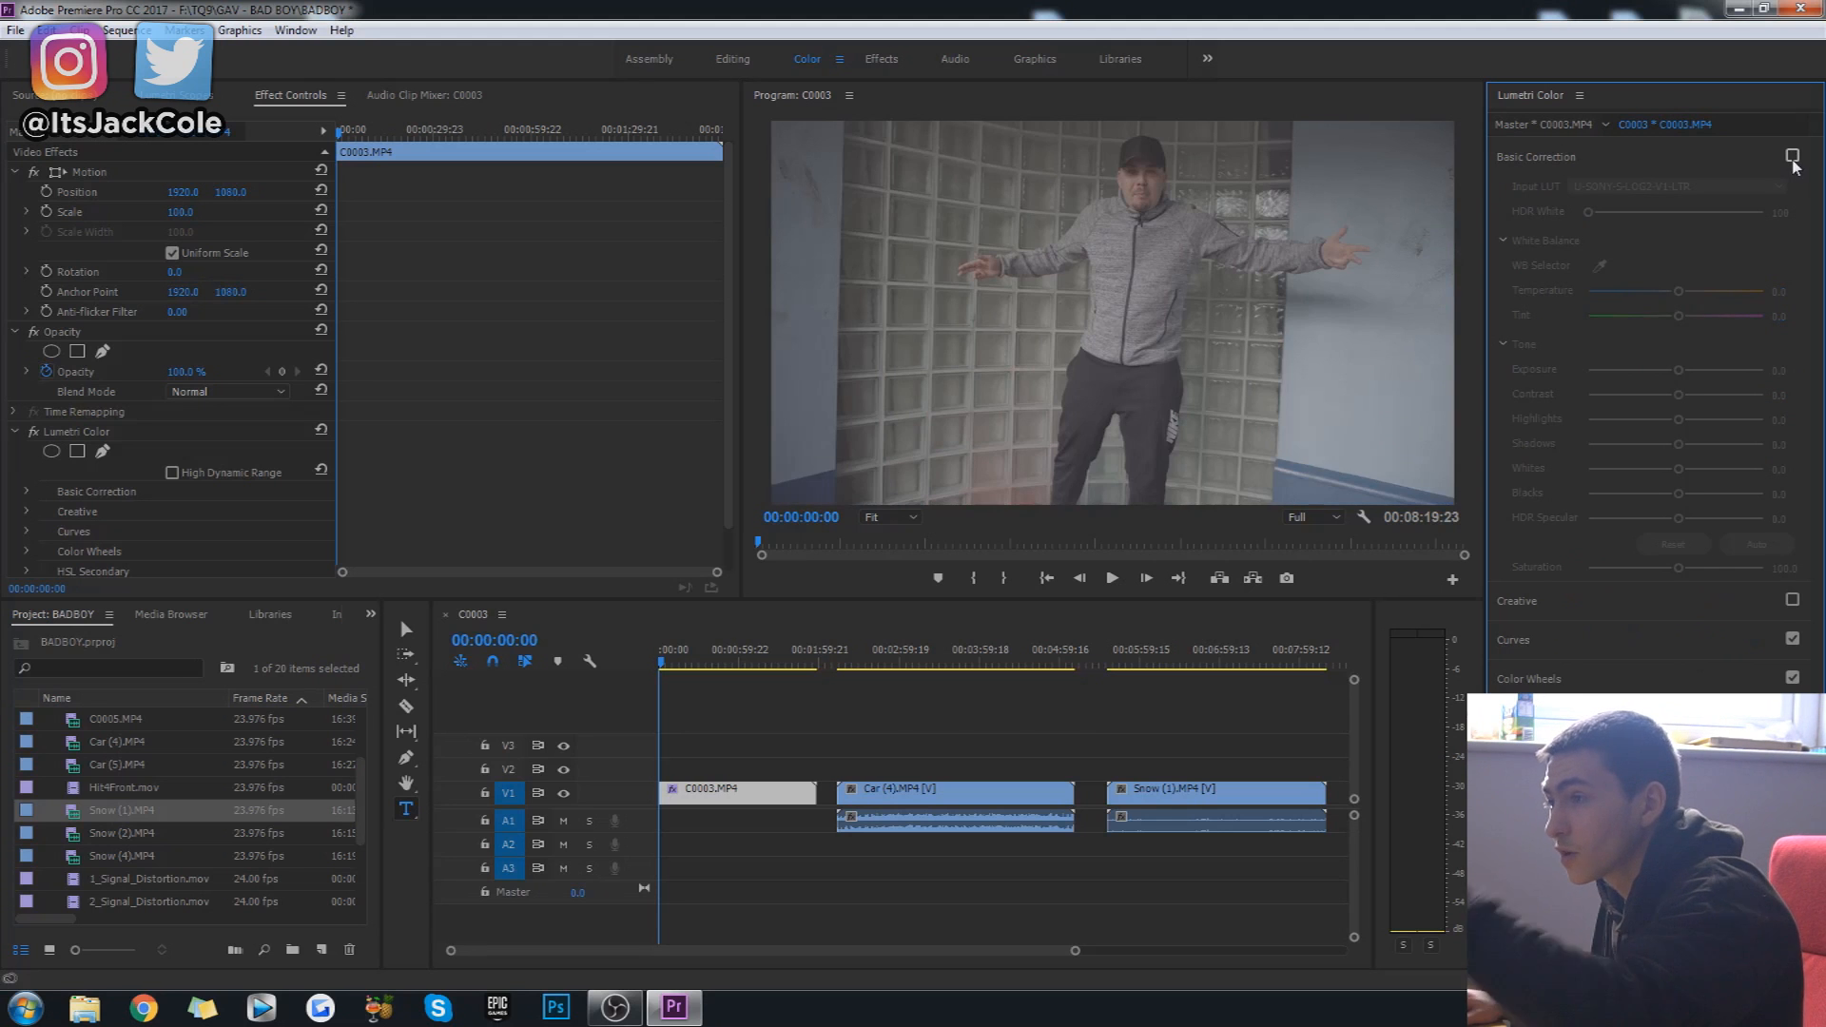
click(1792, 154)
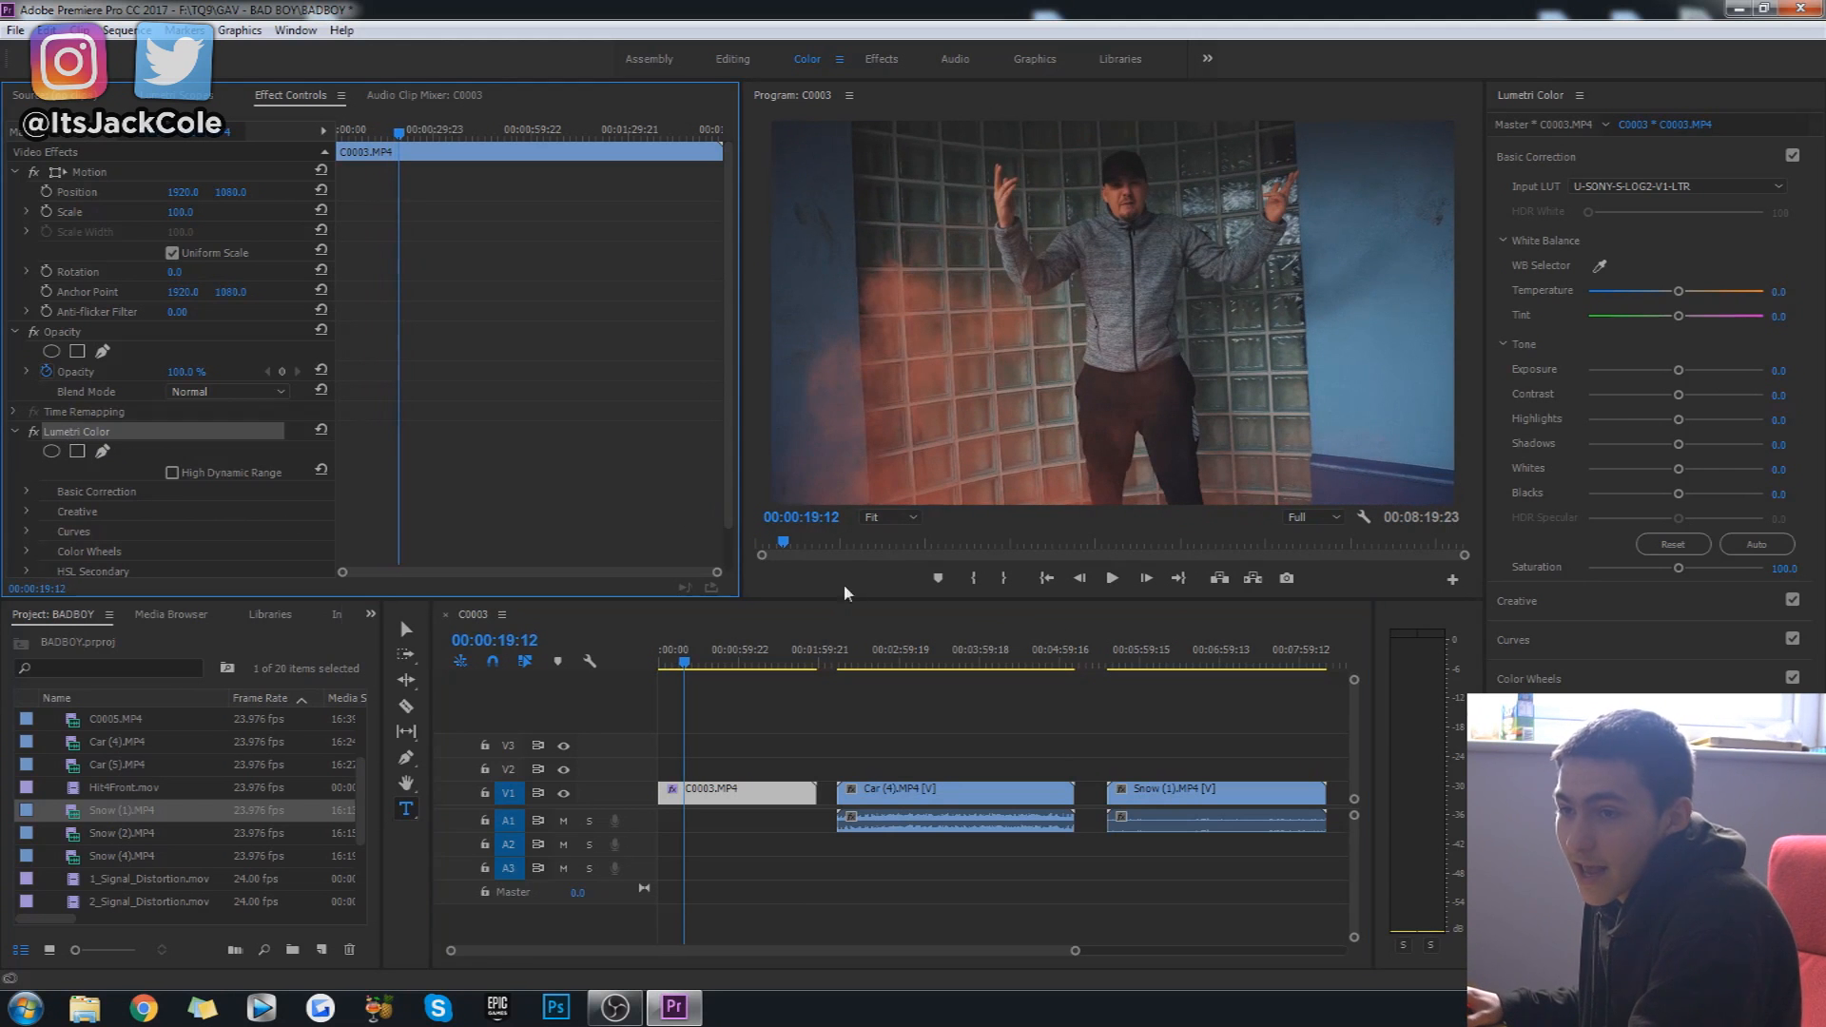
mouse_move(852, 687)
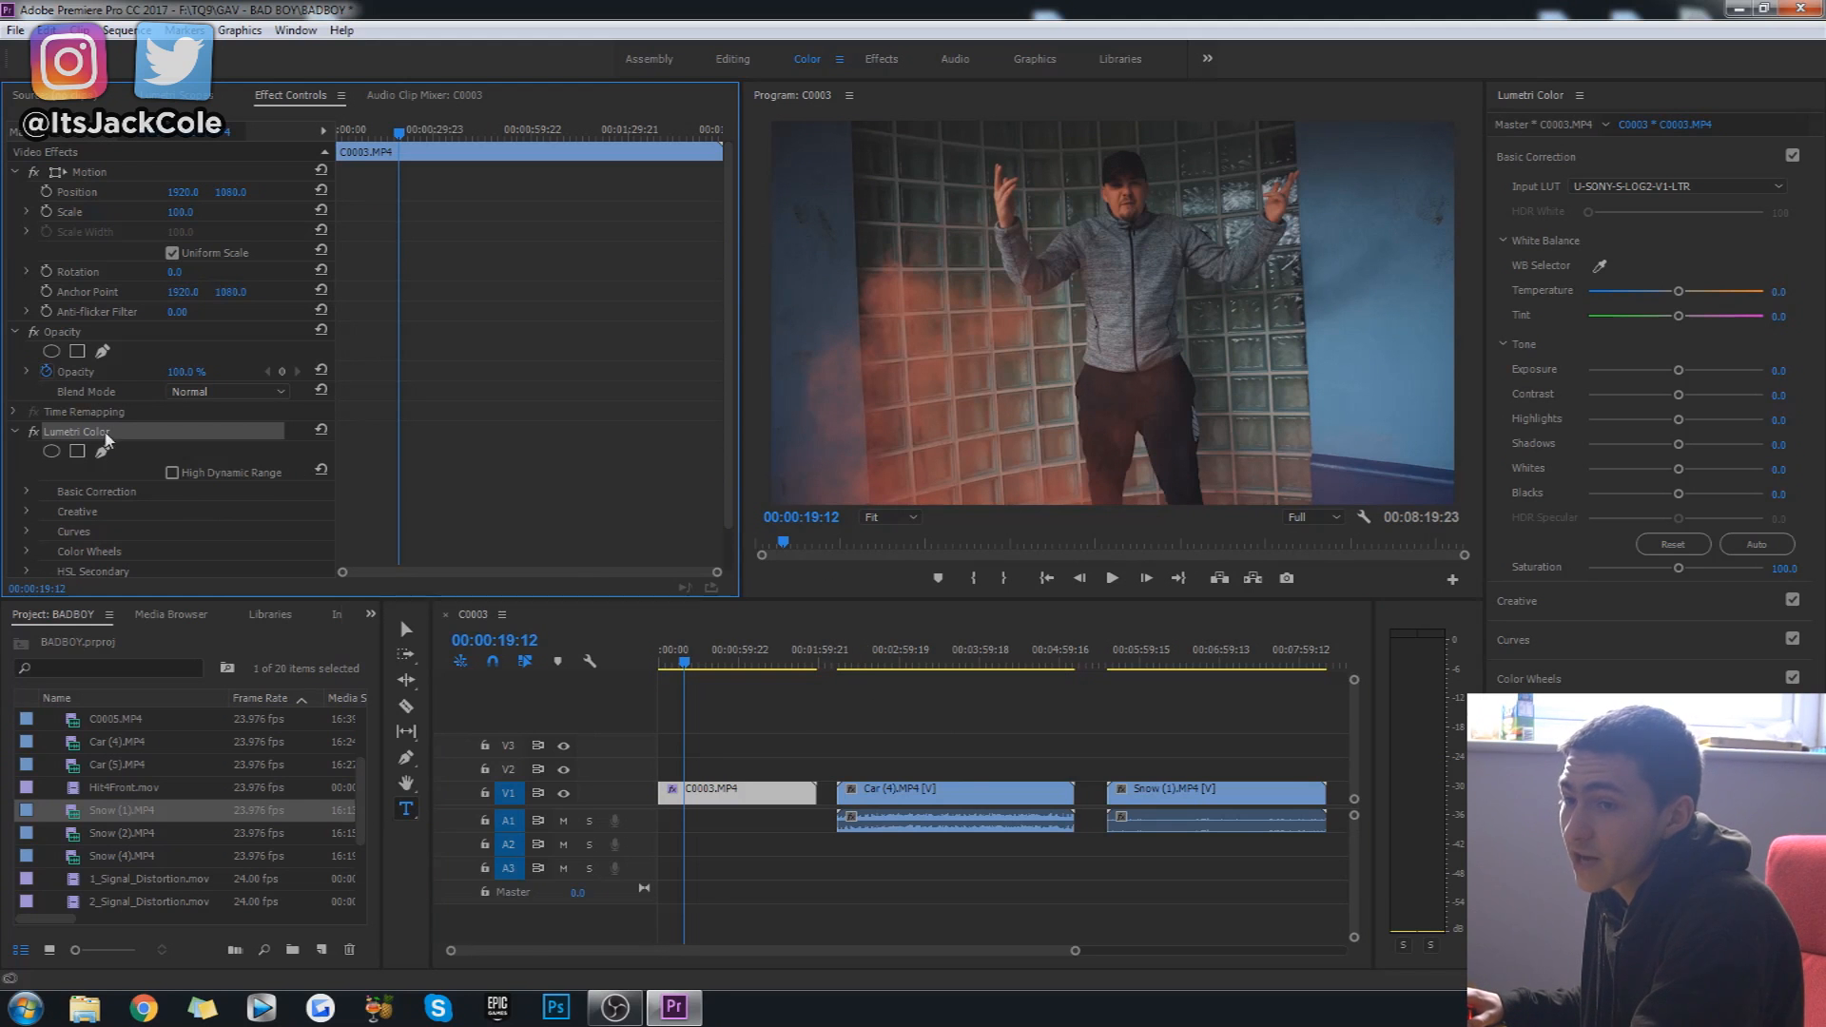
Step: Apply the U-SONY-S-LOG2-V1-LTR input LUT to the Car (4) clip and preview it
click(837, 670)
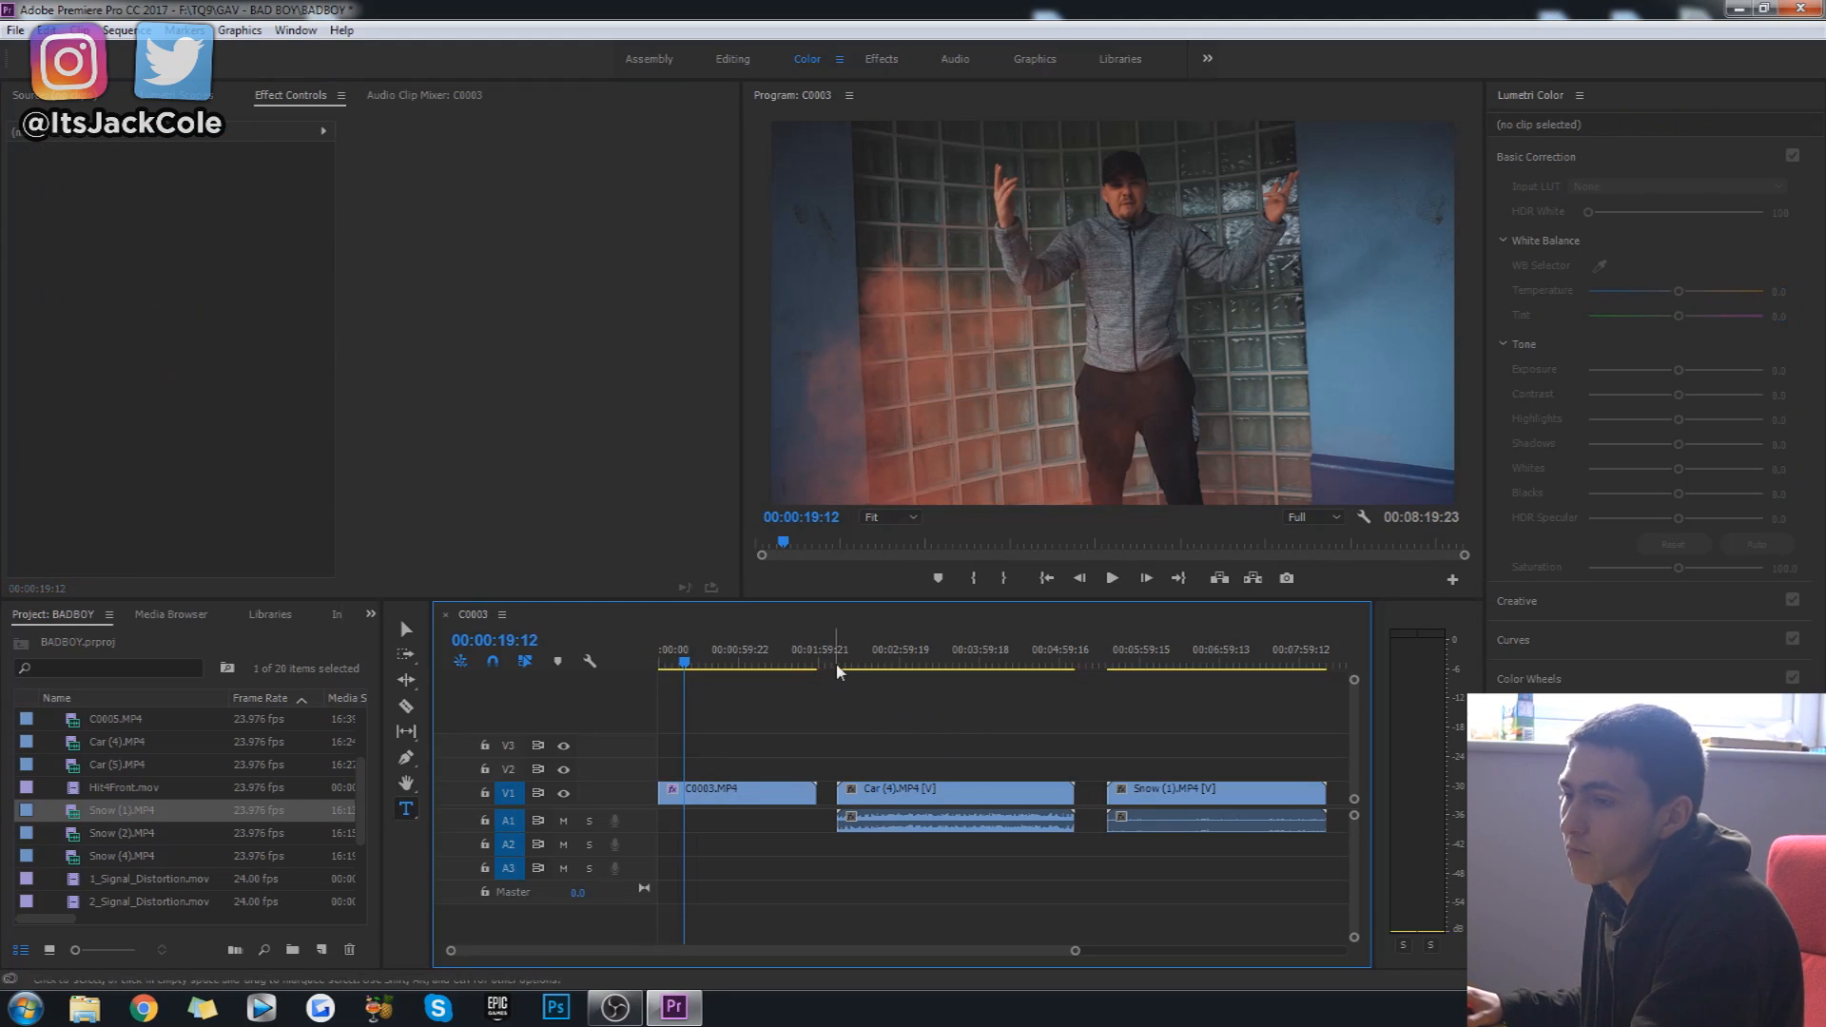
click(955, 788)
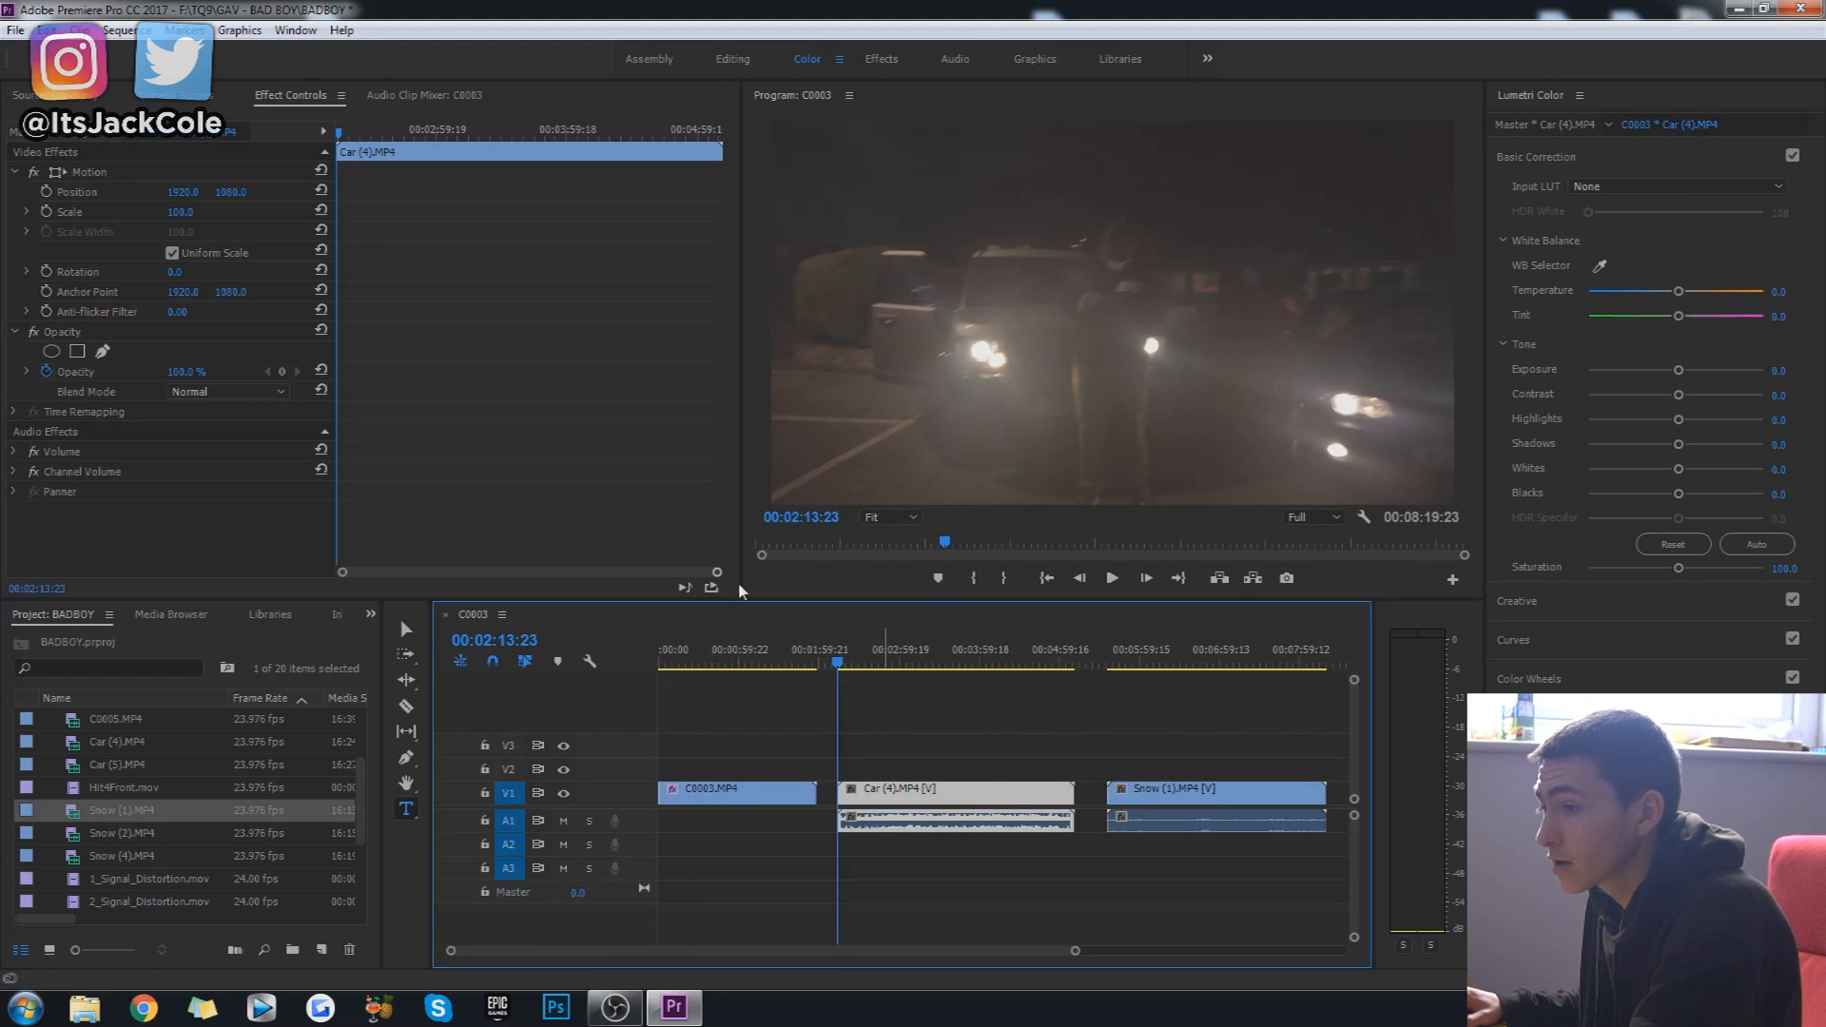
click(1678, 184)
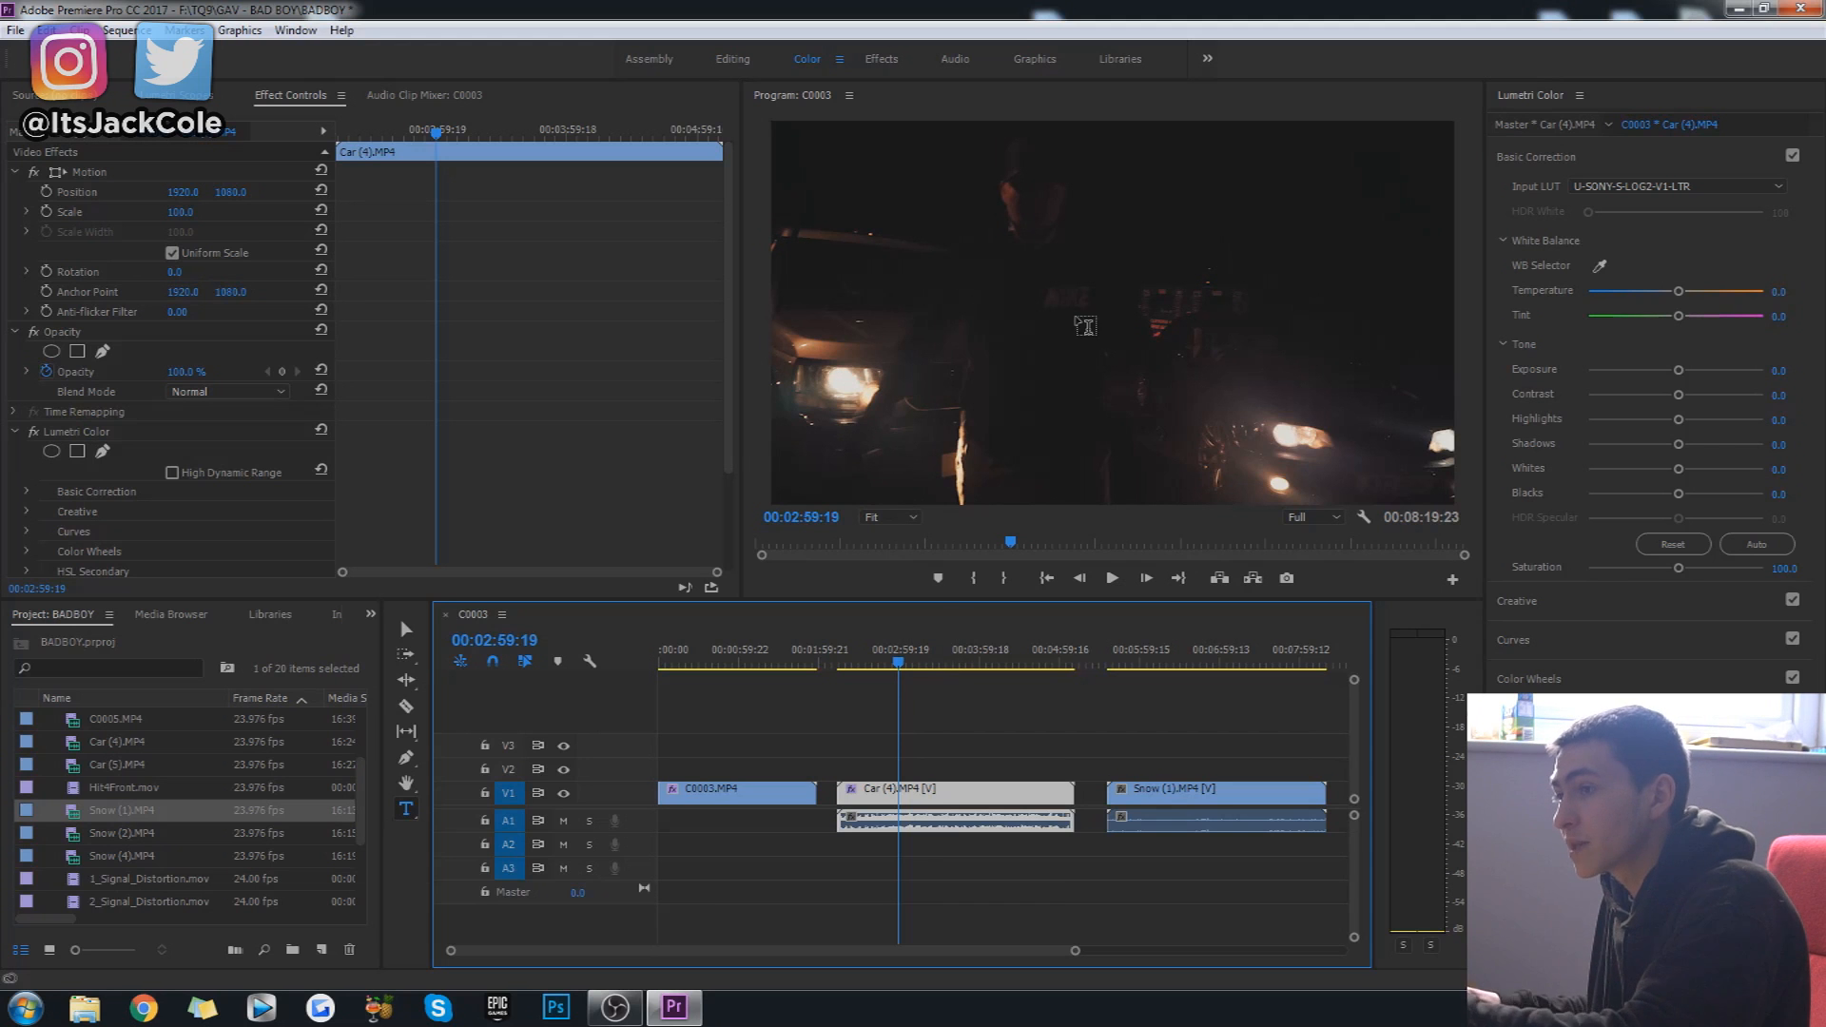
click(1109, 578)
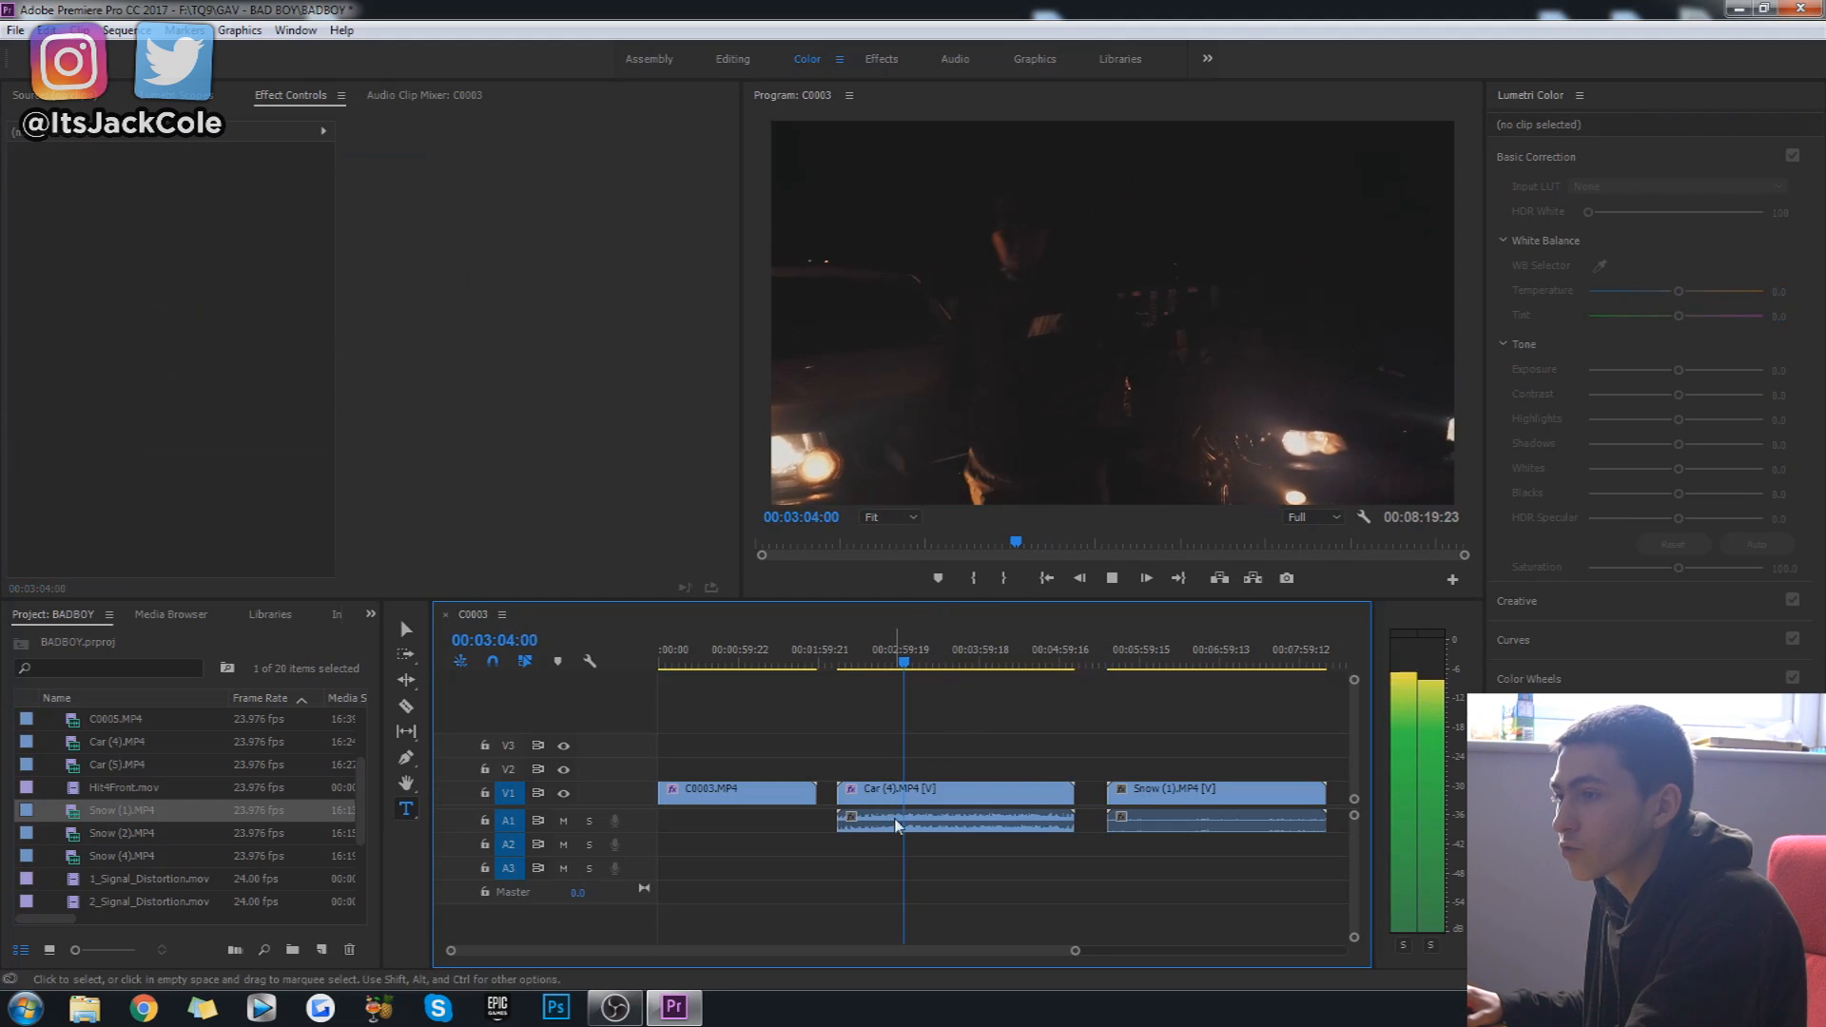
Step: Lift Car (4)'s shadows and bend its RGB curve upward to brighten the dark footage
click(955, 791)
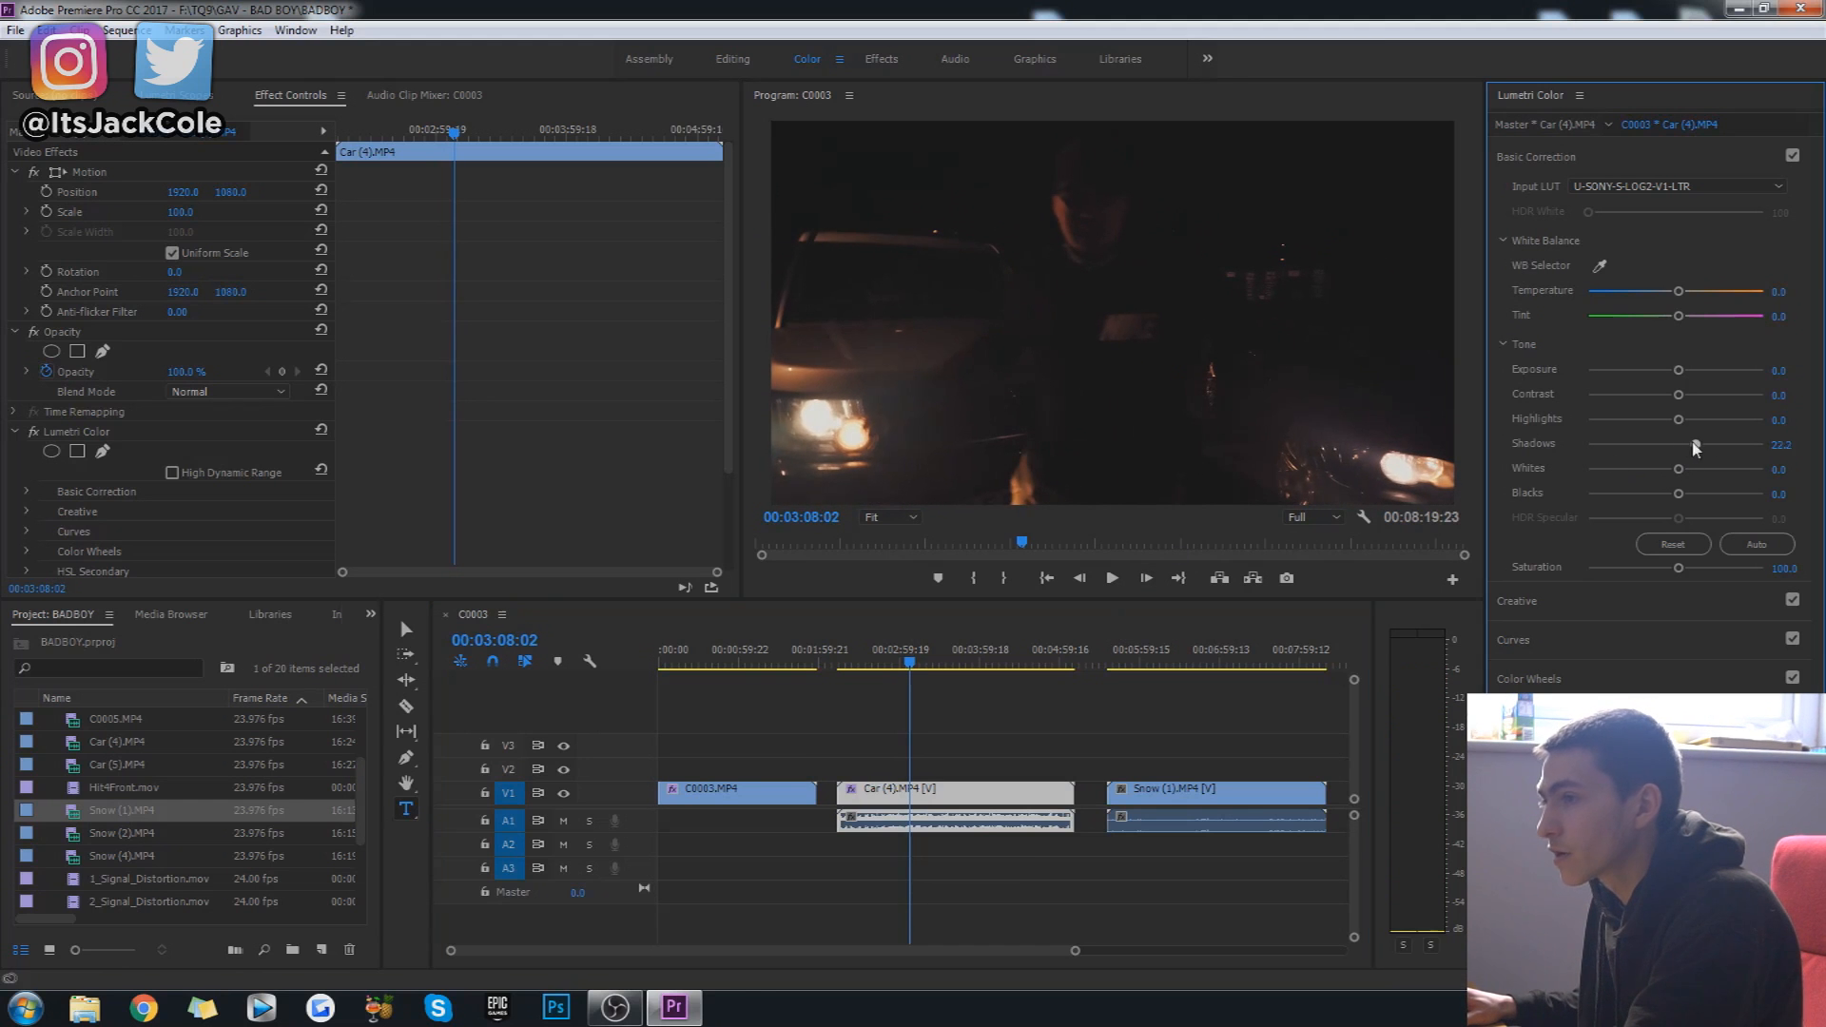
click(1514, 234)
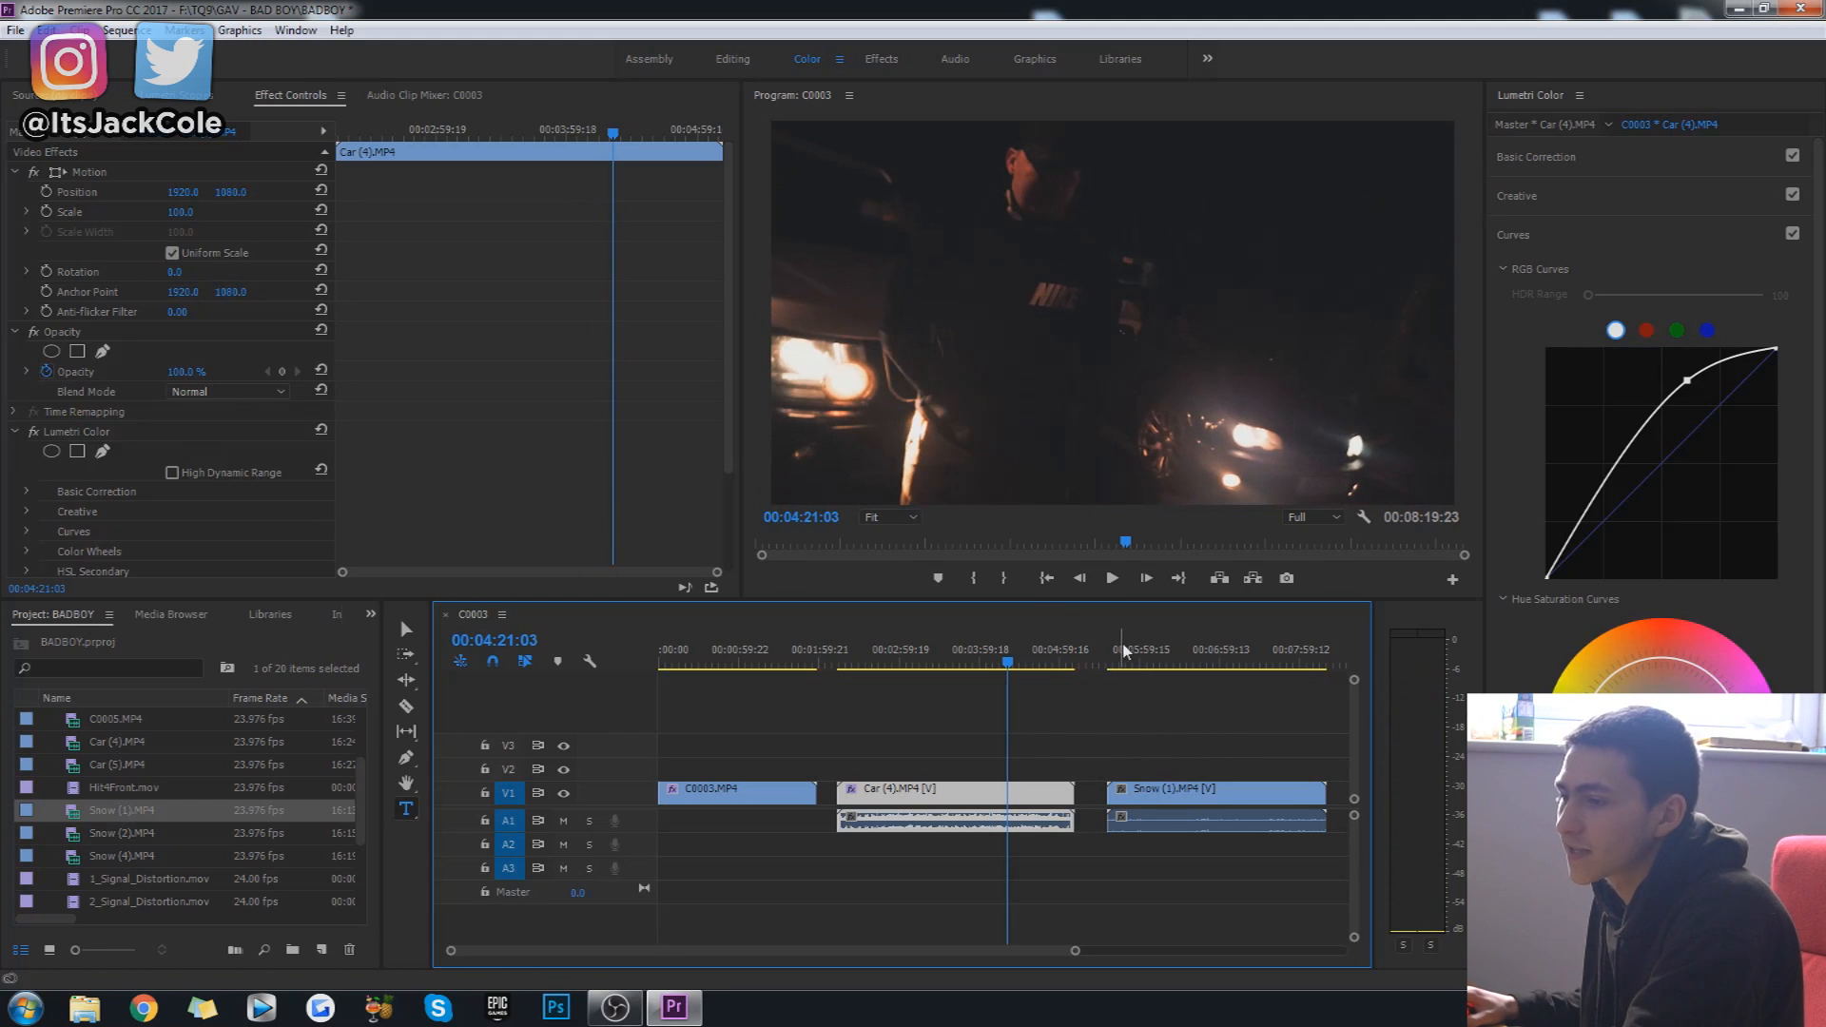
click(1215, 787)
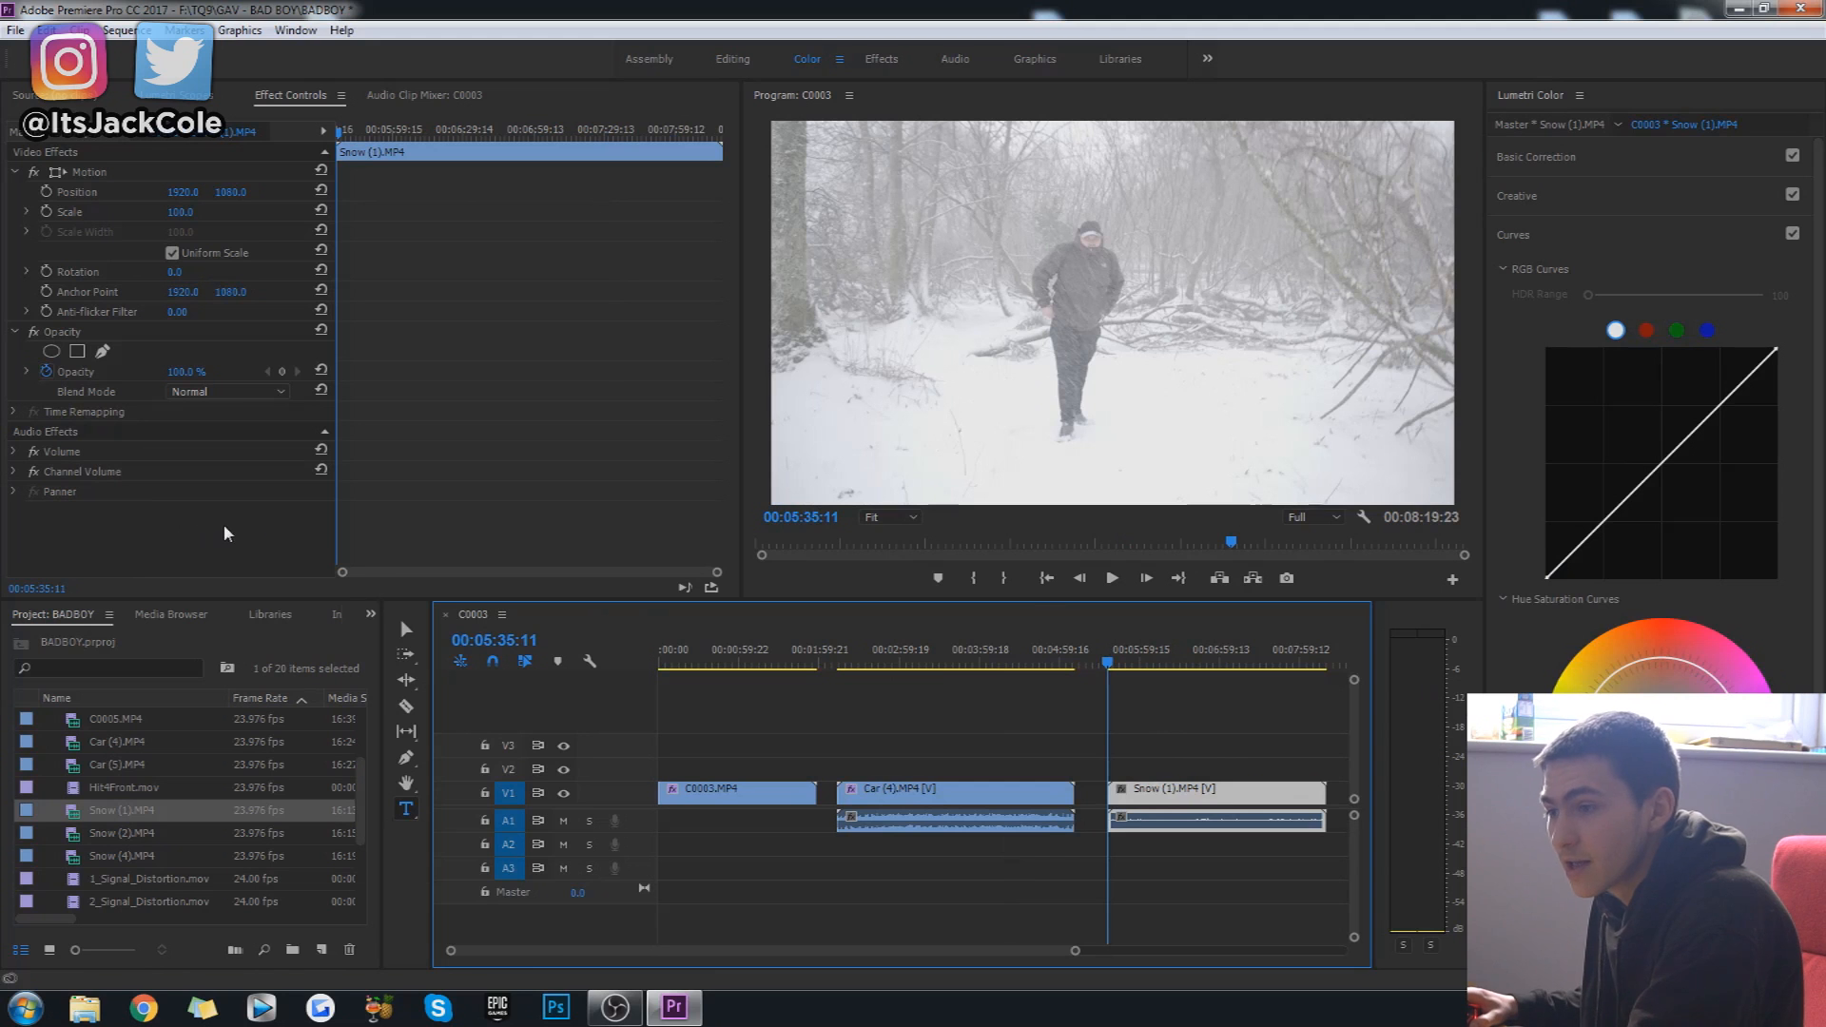
Step: Preview Snow (1), confirm its Sony S-Log2 input LUT in Basic Correction and drop Highlights to -100
click(974, 662)
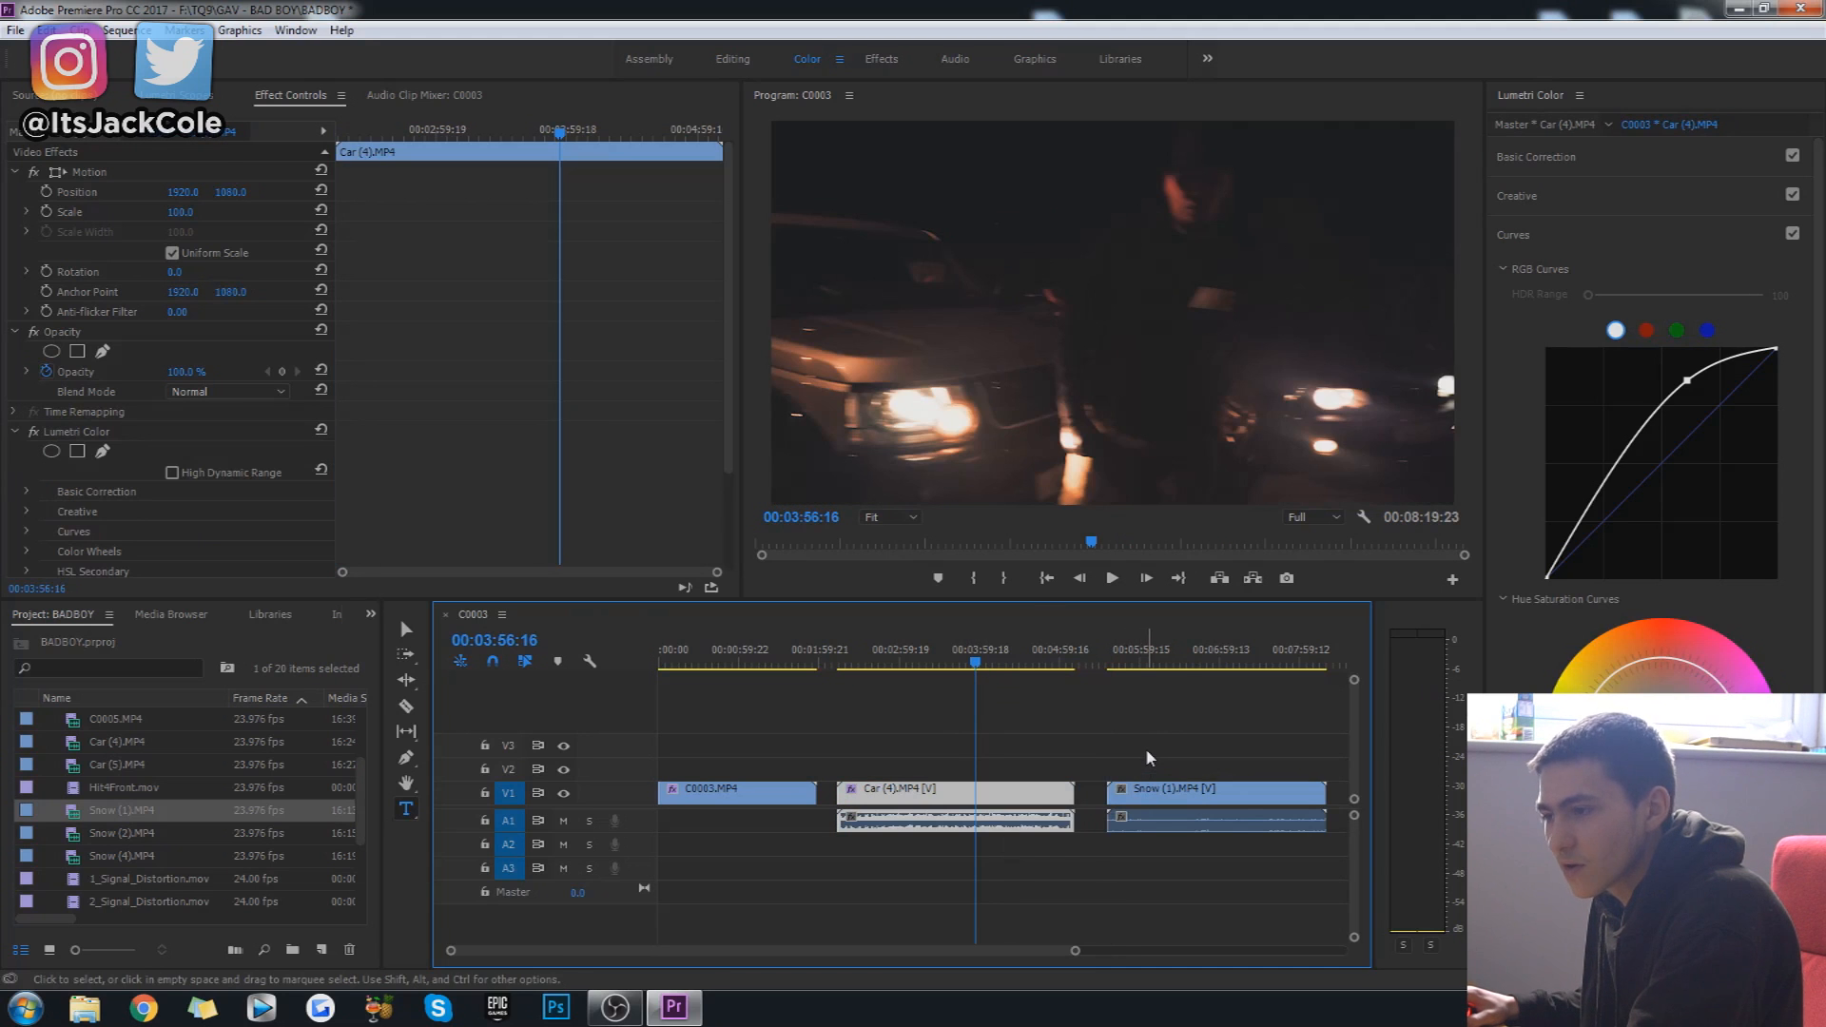
click(1217, 791)
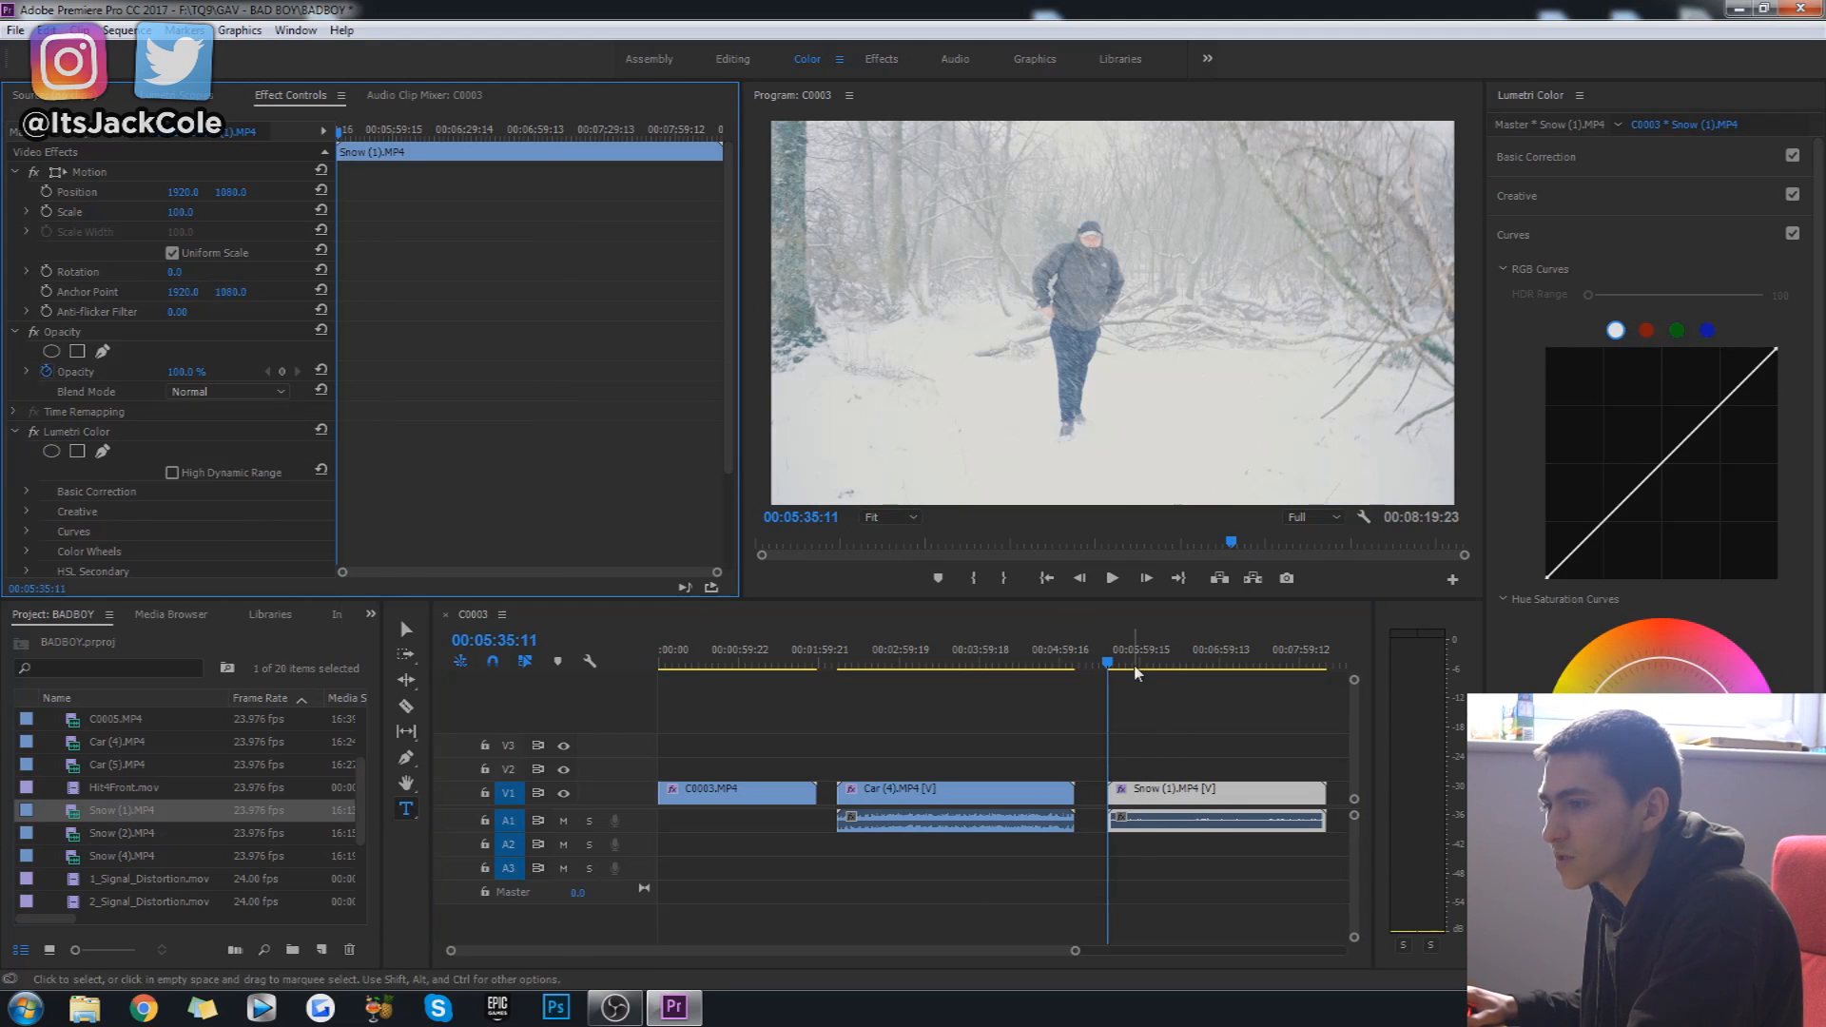
click(1130, 662)
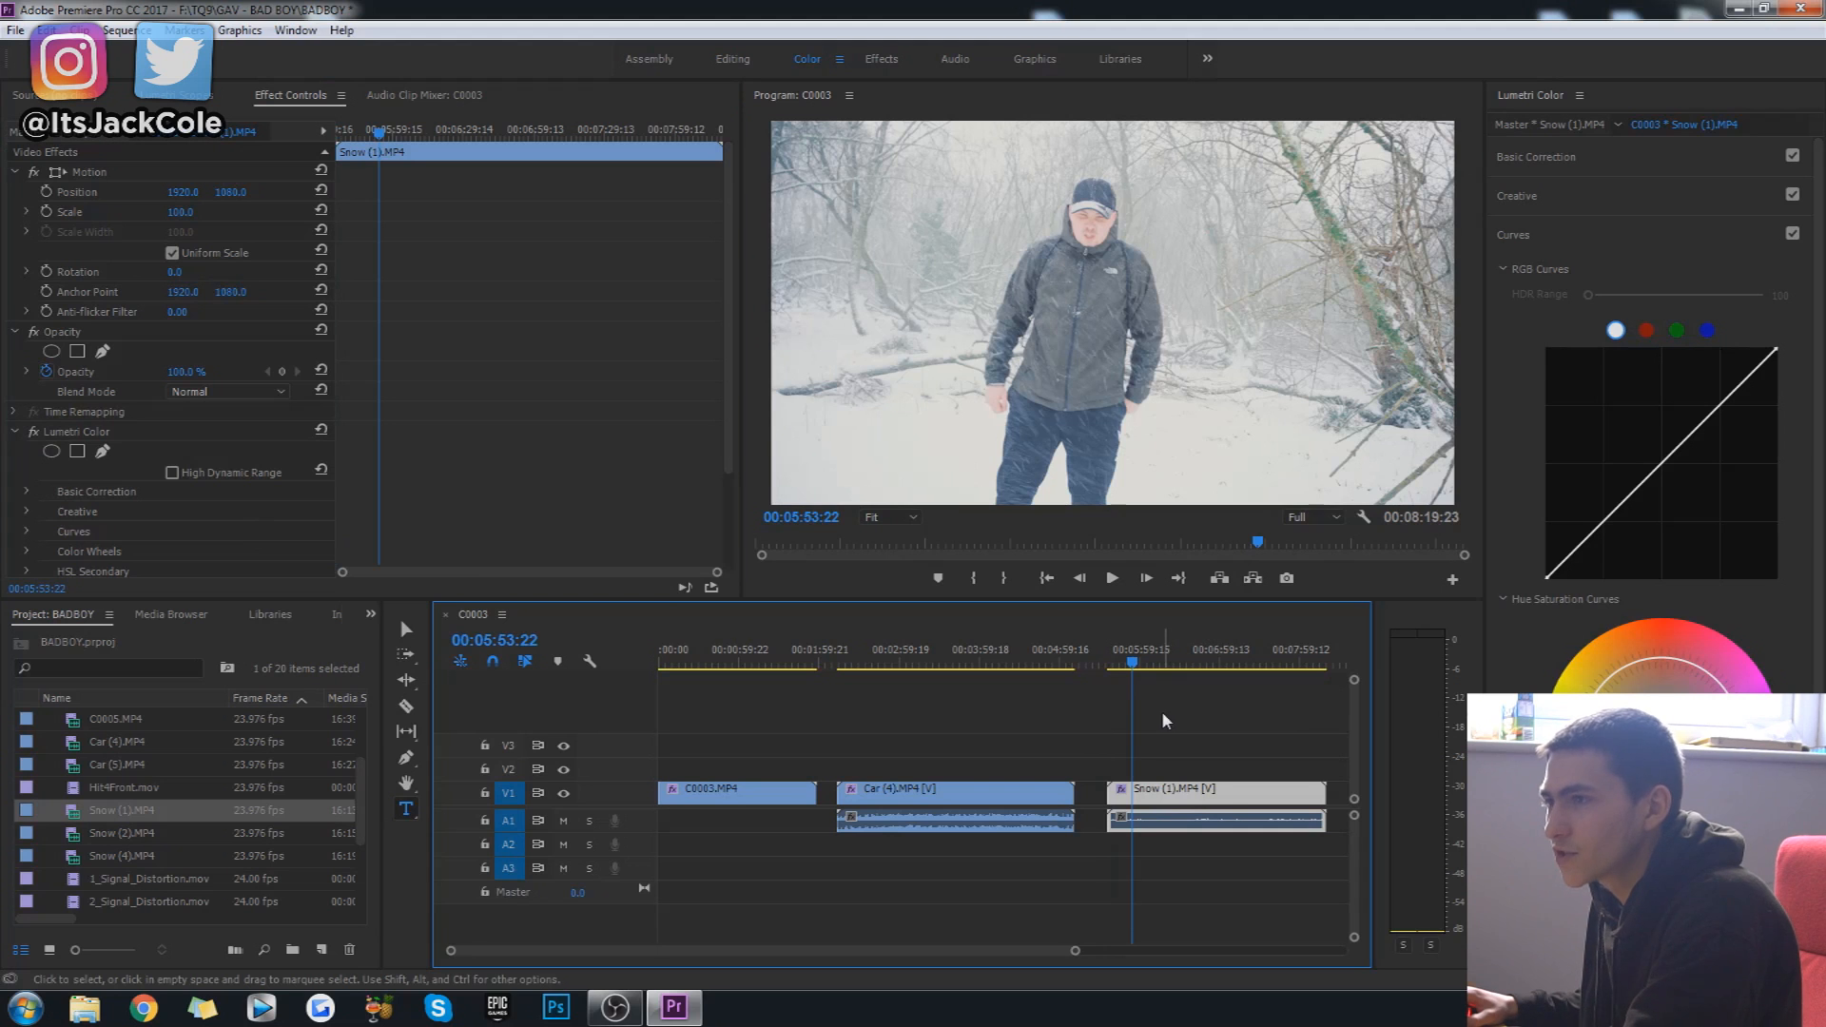
click(1109, 577)
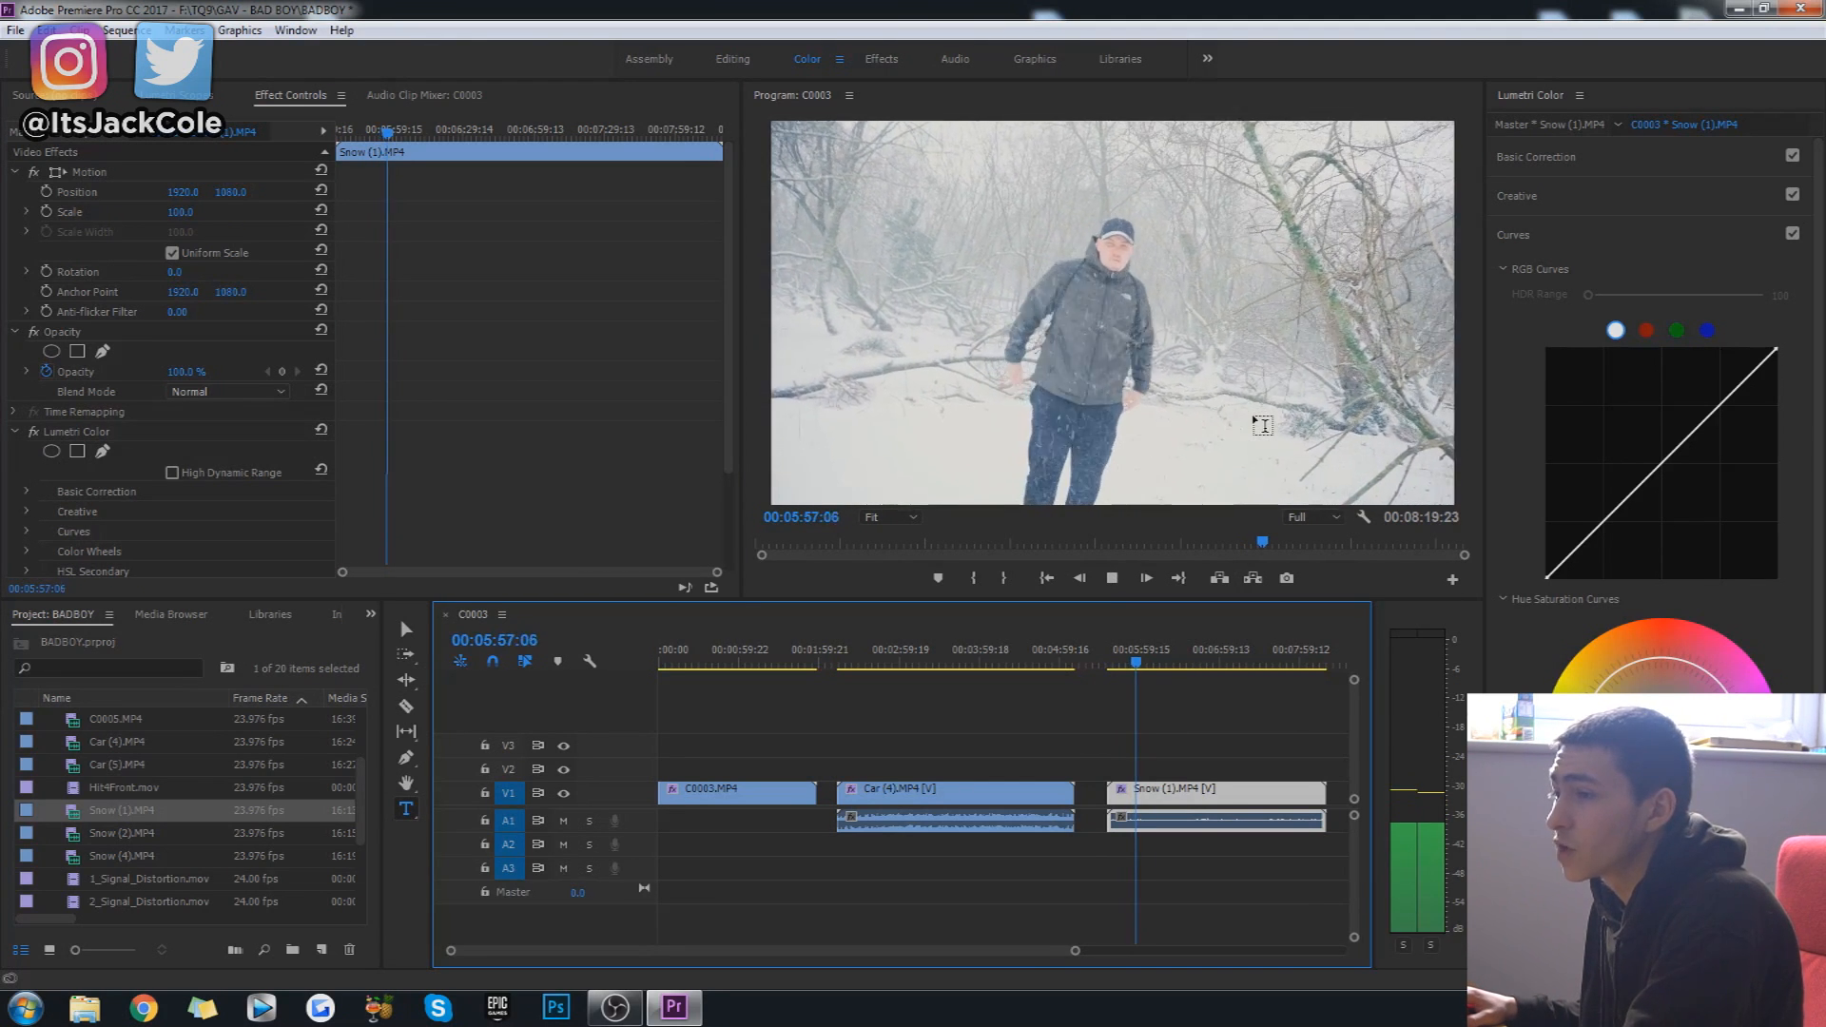
click(1143, 578)
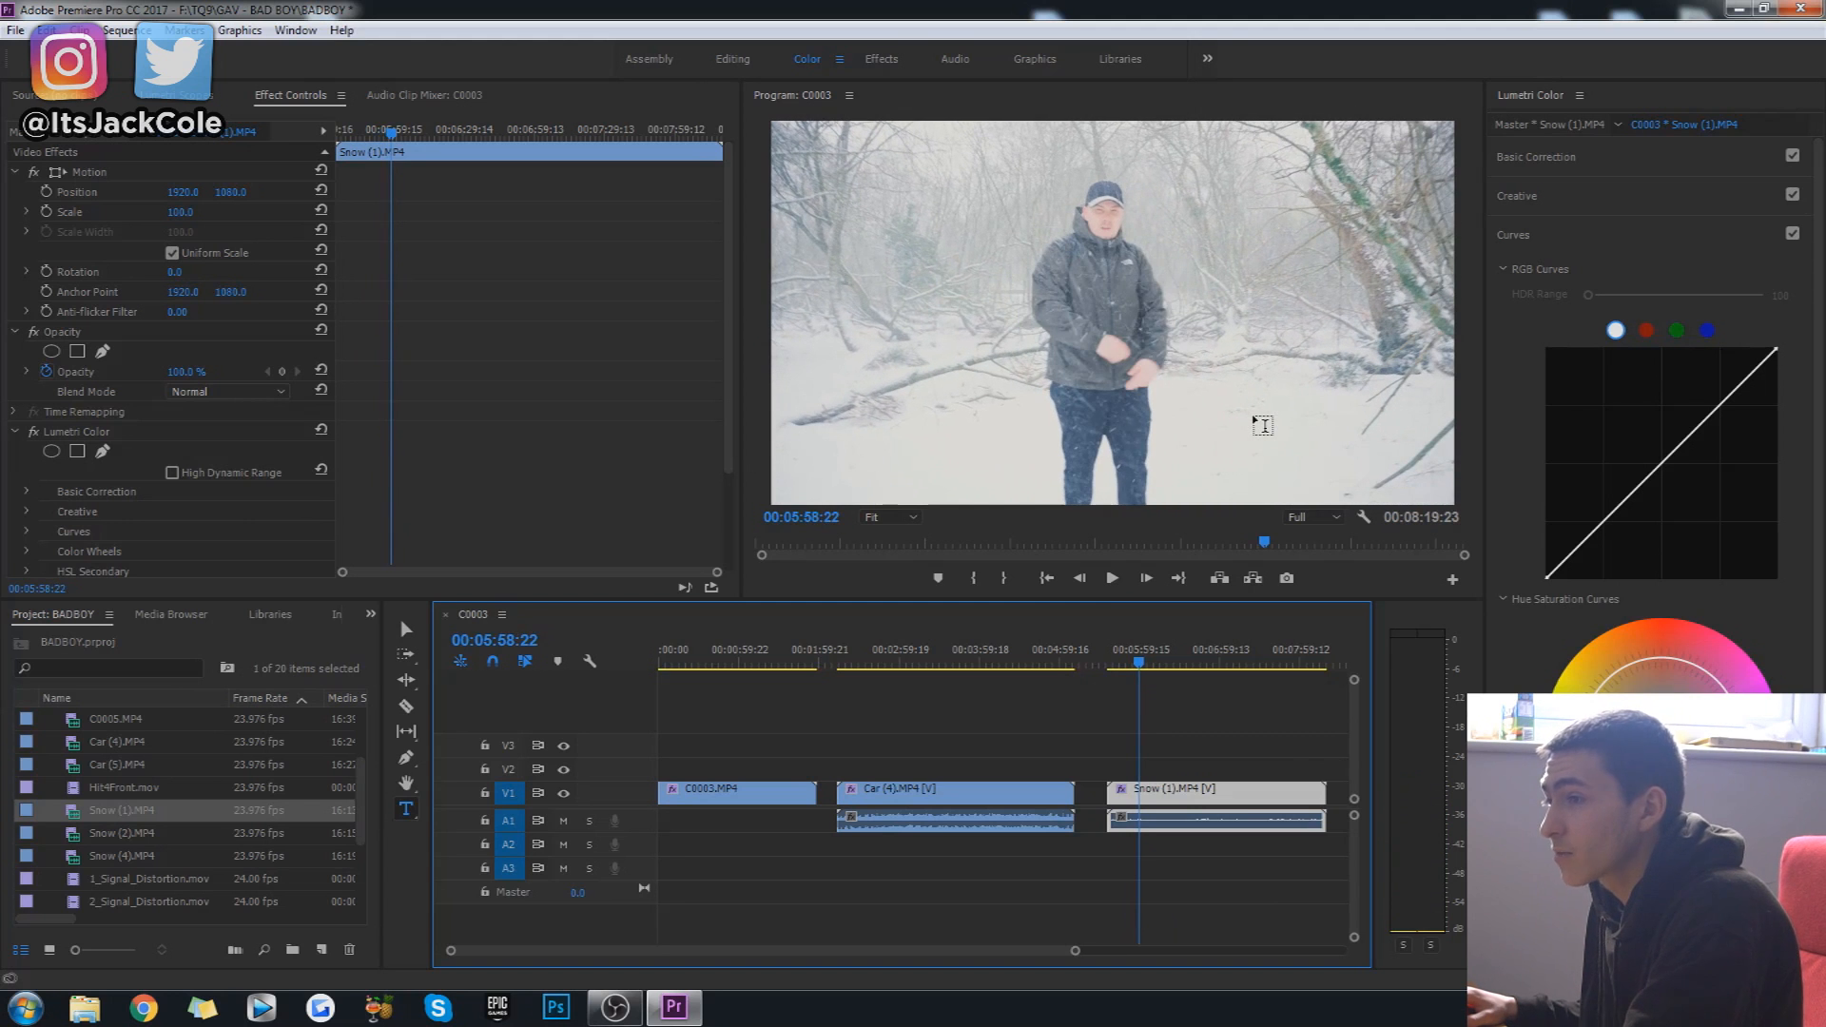
mouse_move(1573, 207)
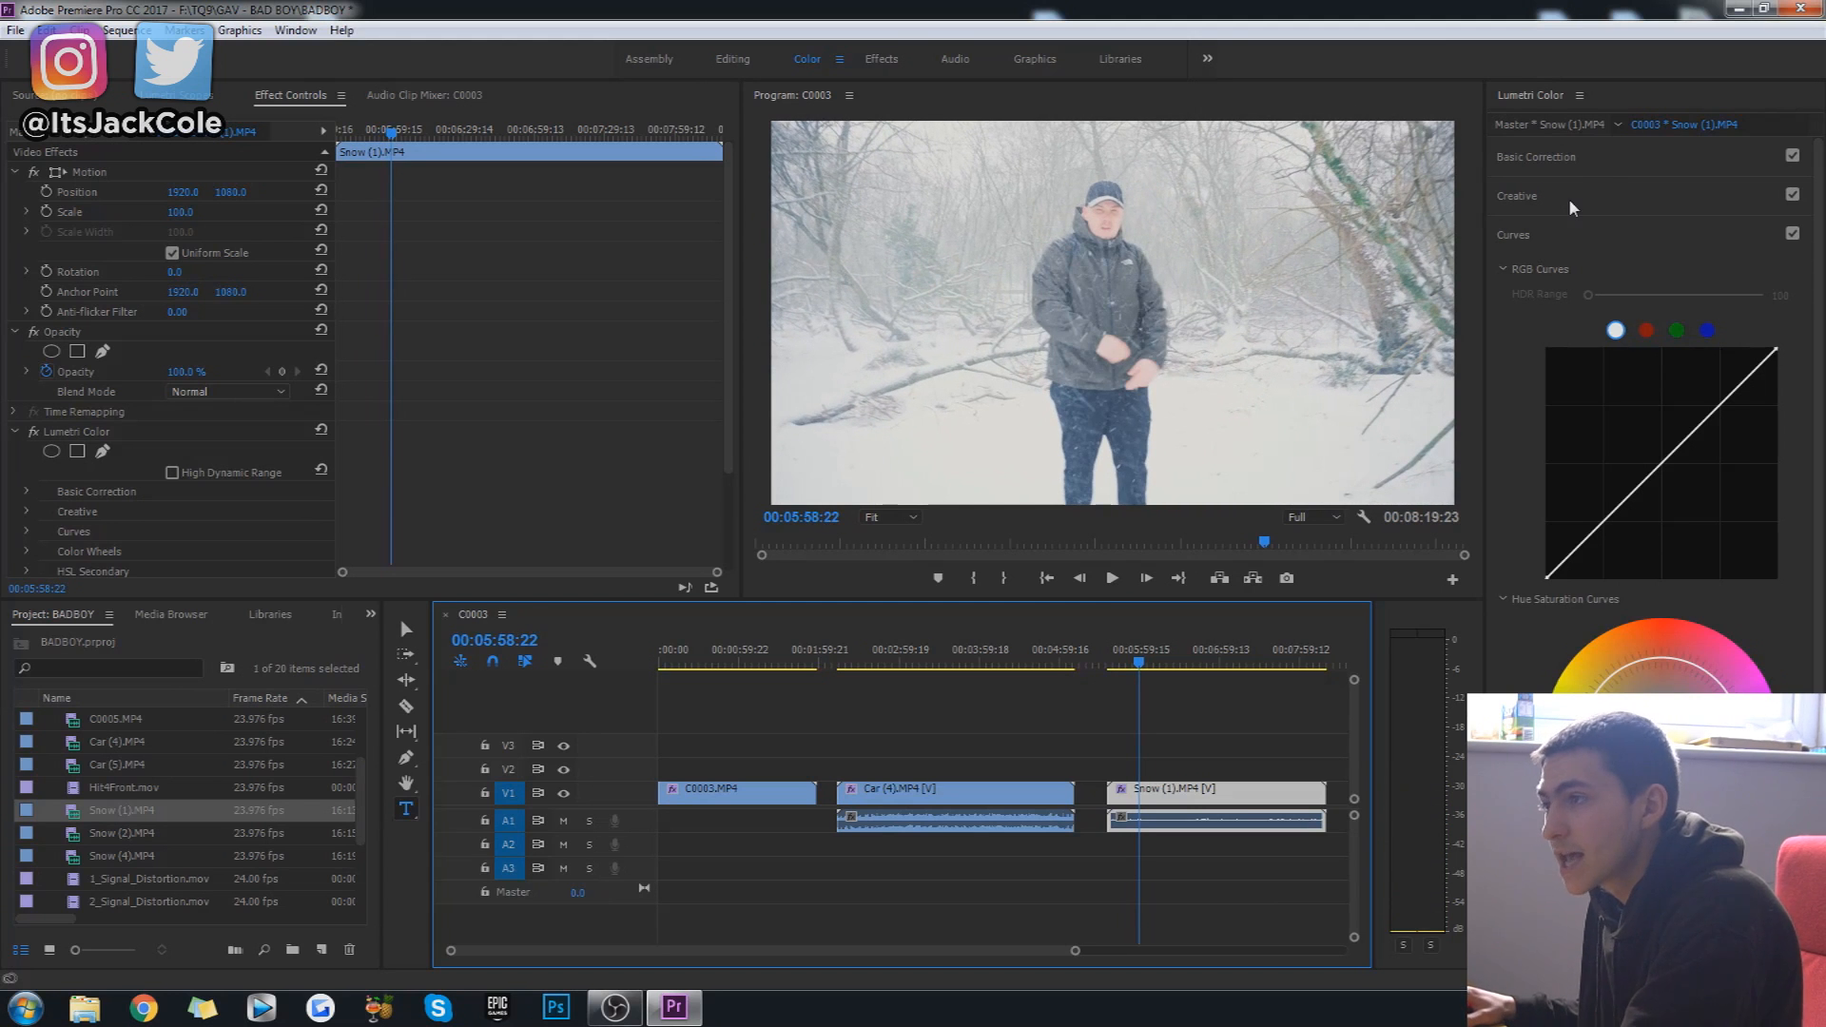
click(1535, 156)
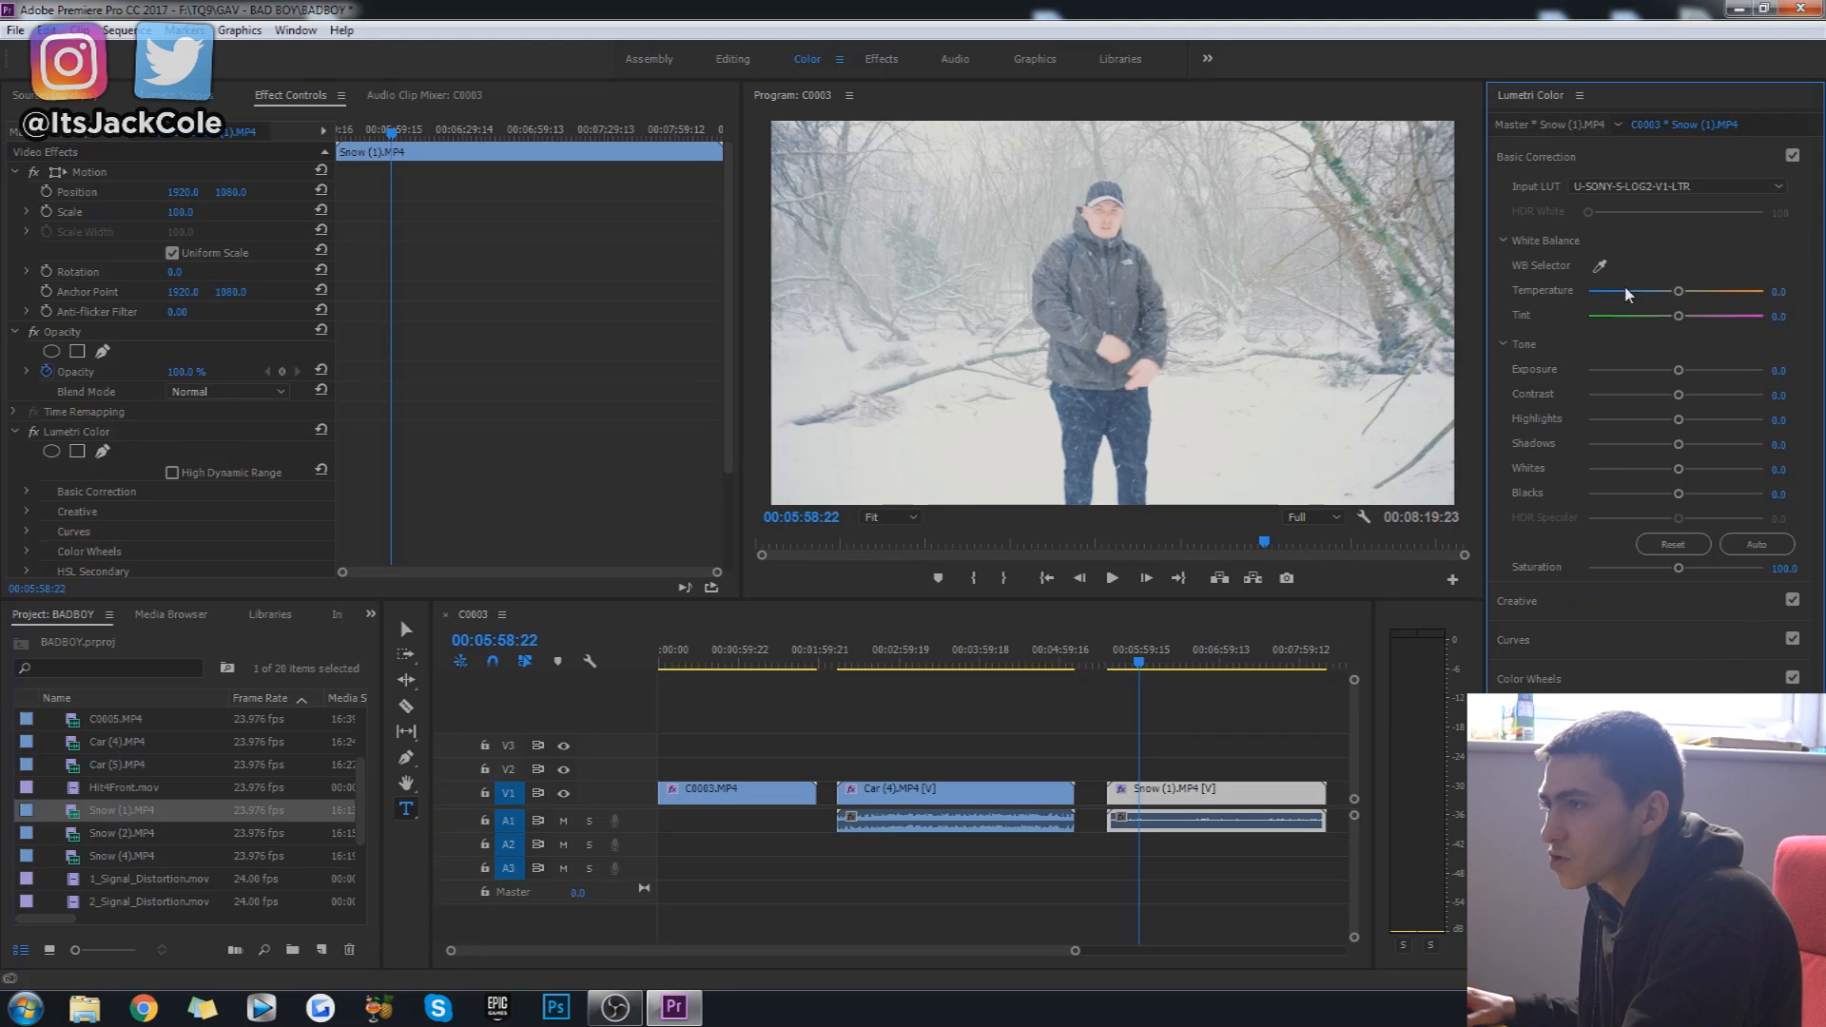
mouse_move(1679, 375)
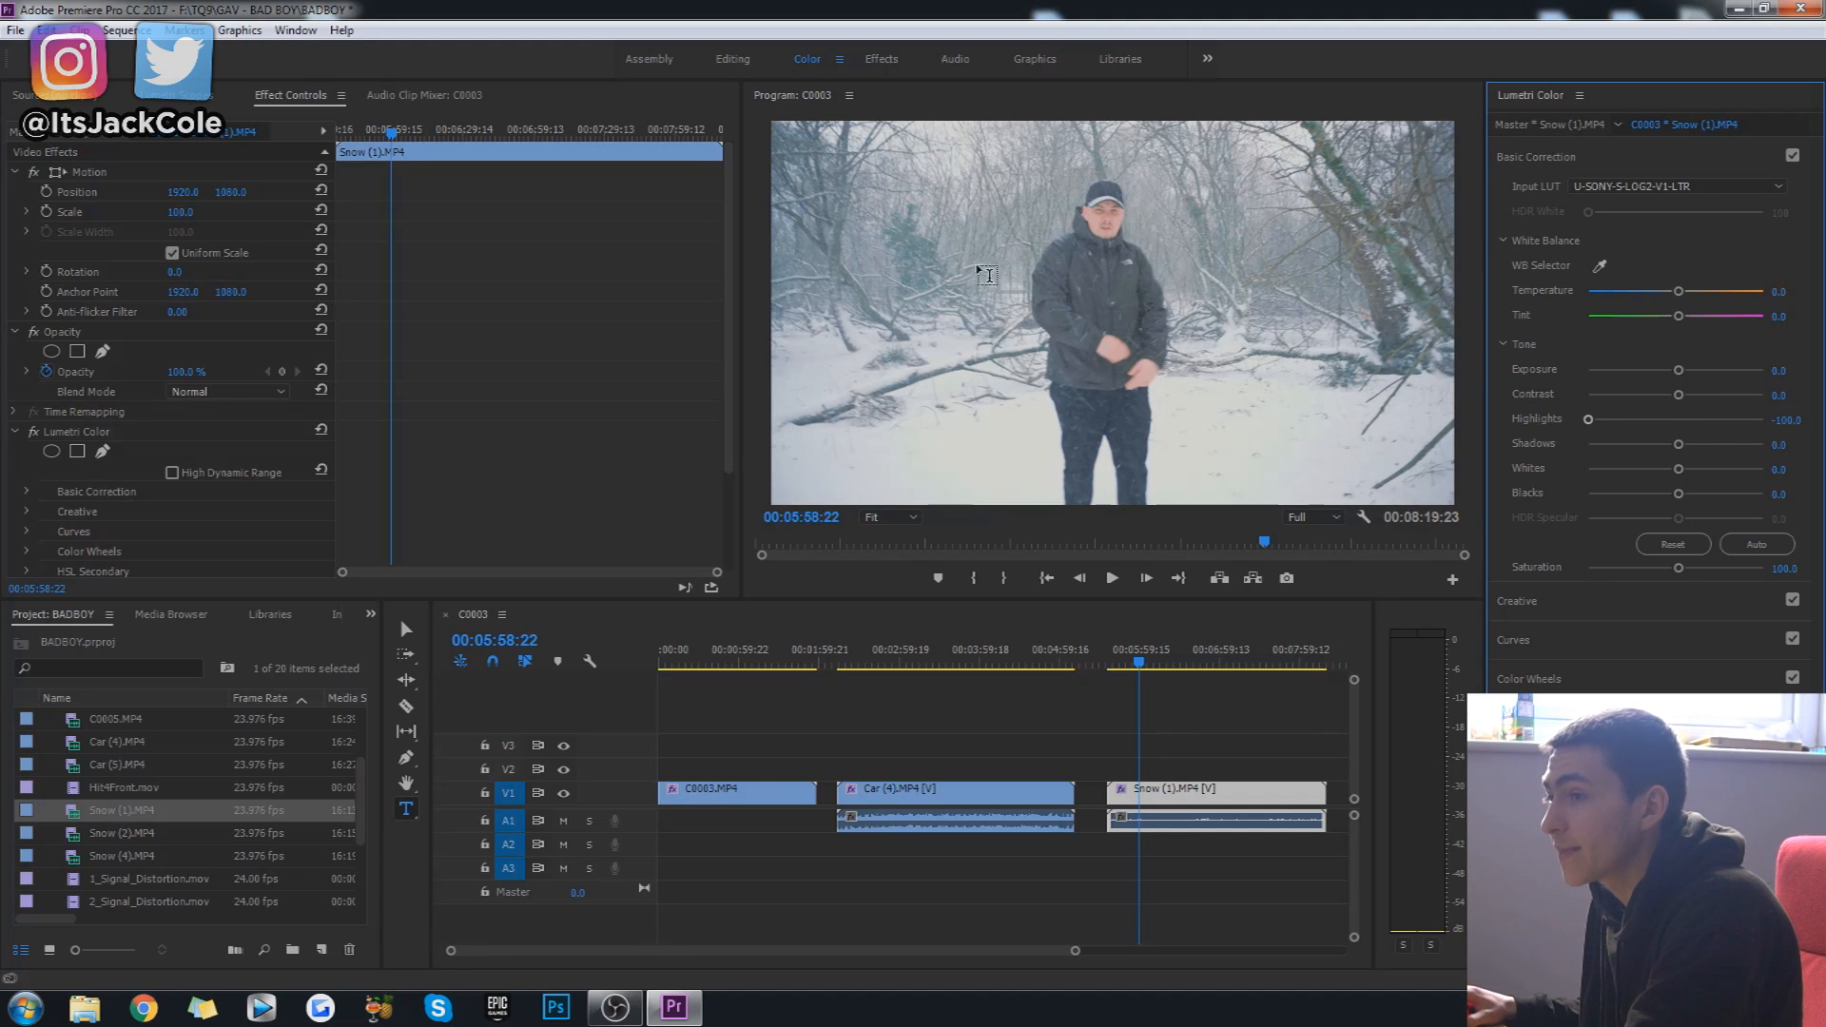
mouse_move(1753, 426)
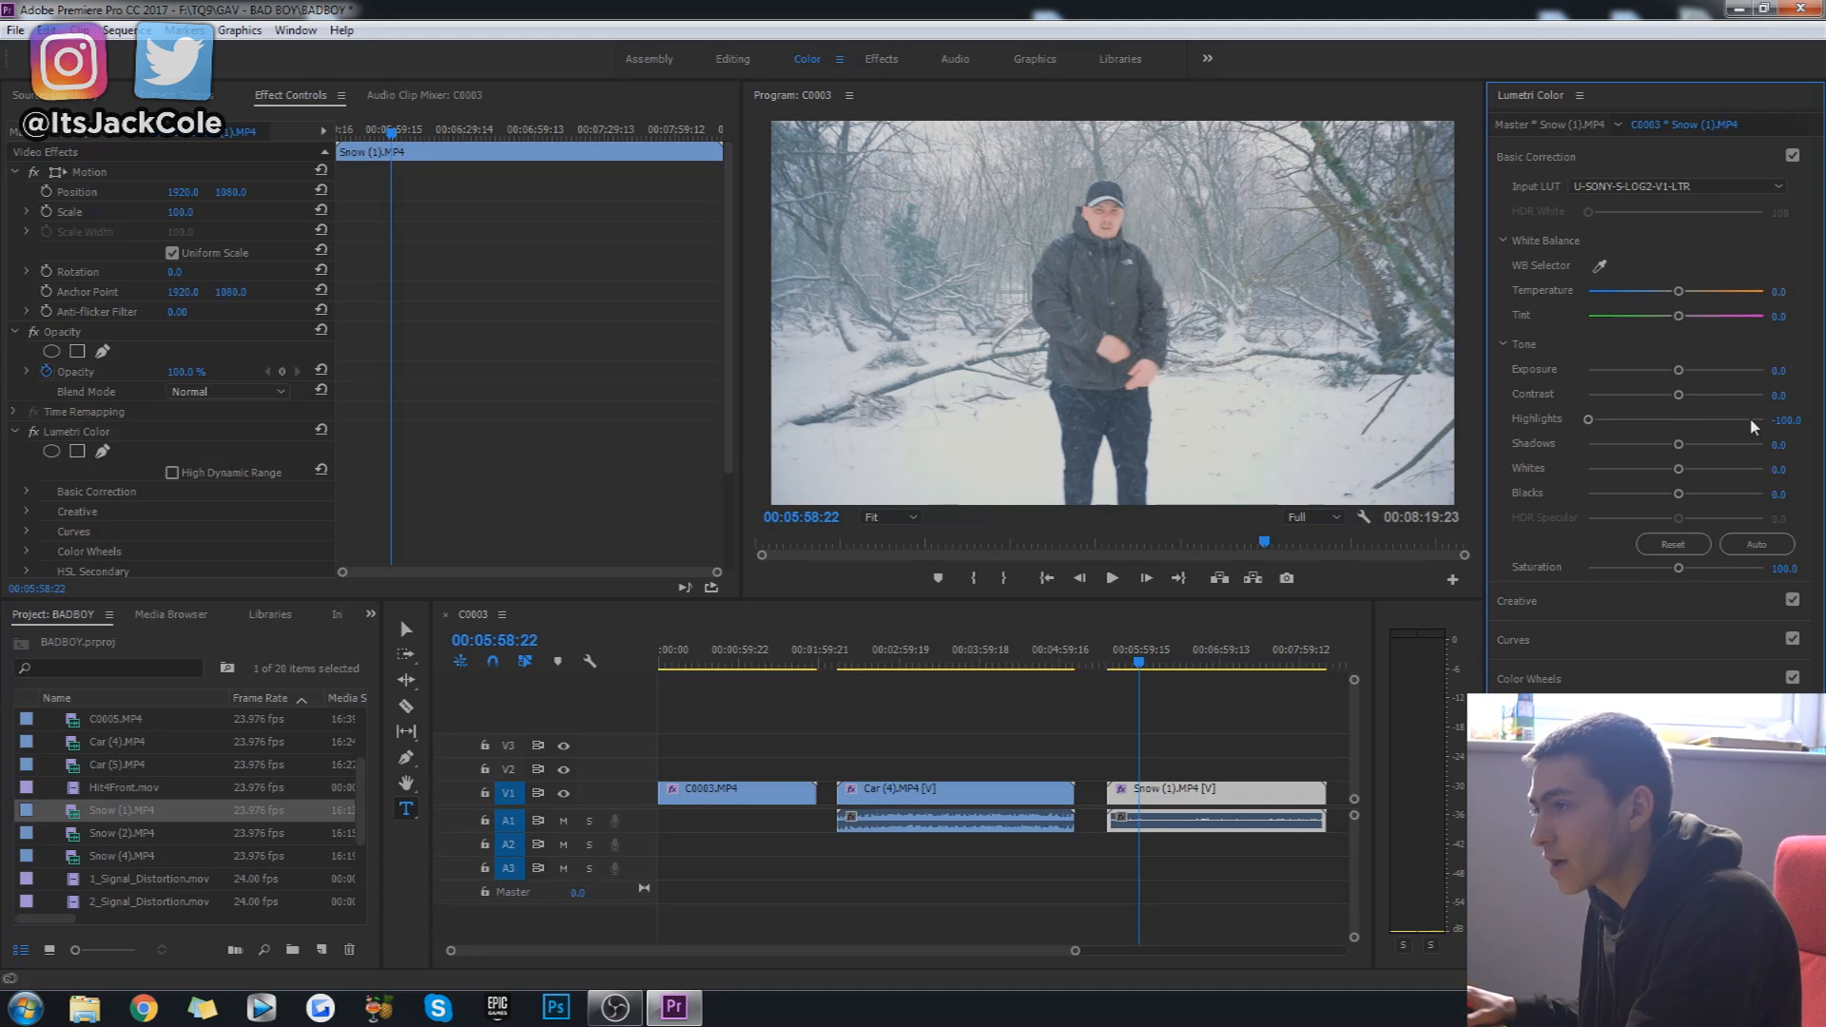